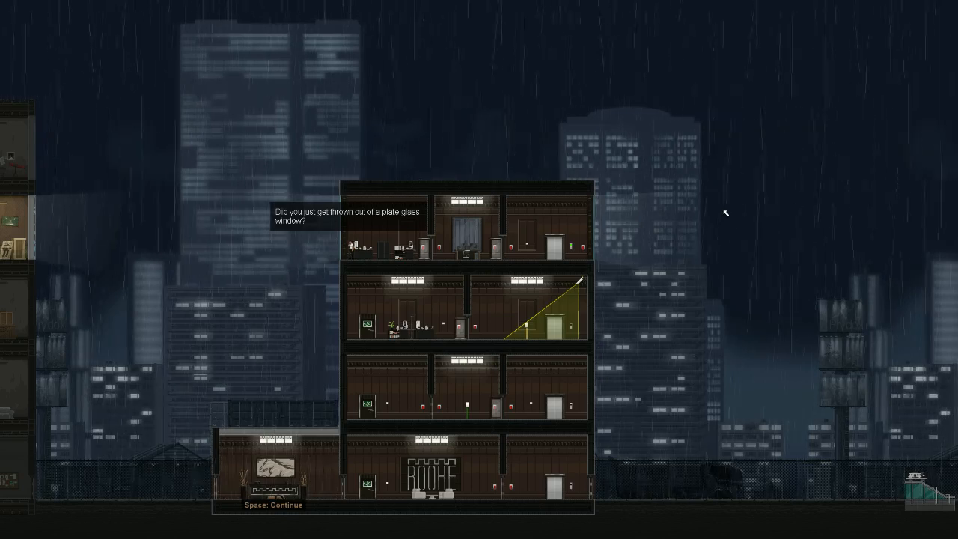
pyautogui.moveTo(670, 251)
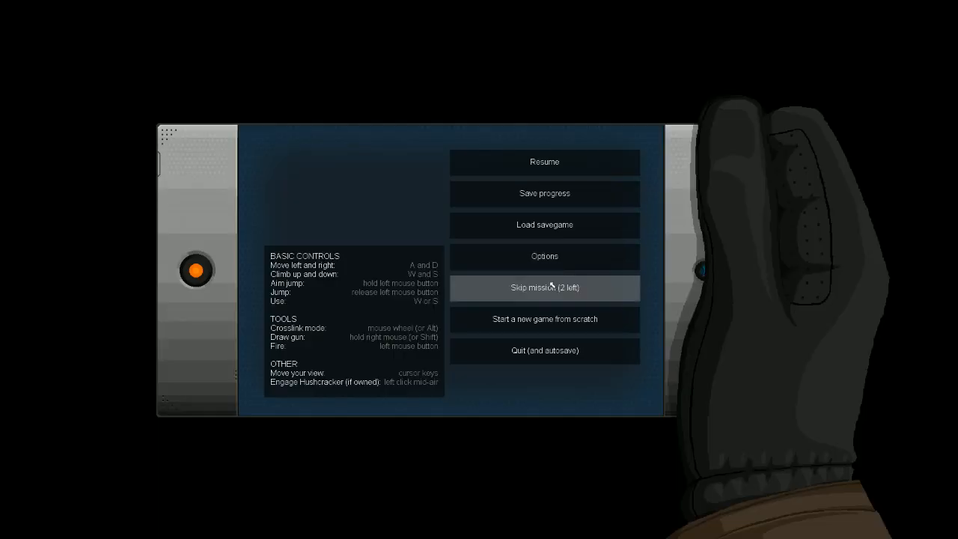
# Ask to skip the mission, then back out of the confirmation without wiping progress.
pyautogui.click(545, 287)
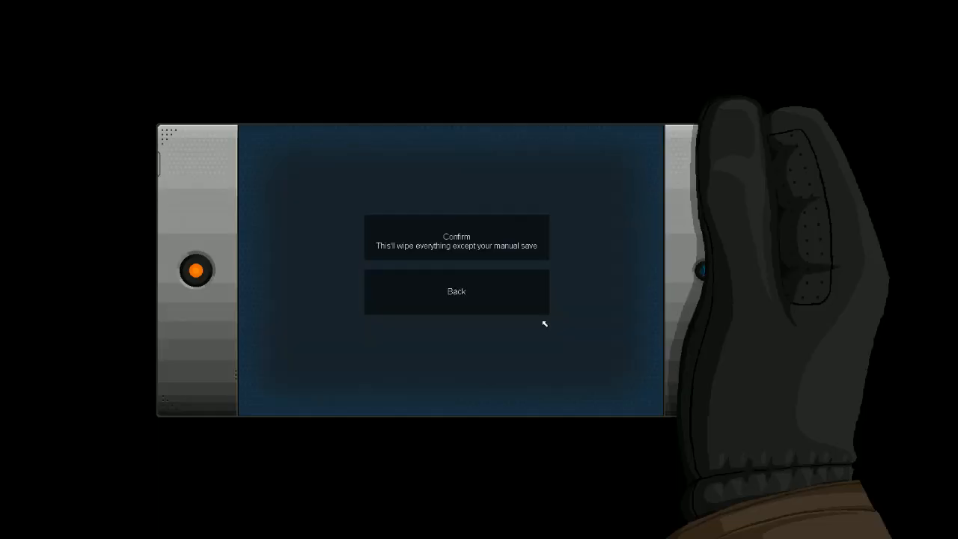
pyautogui.click(455, 236)
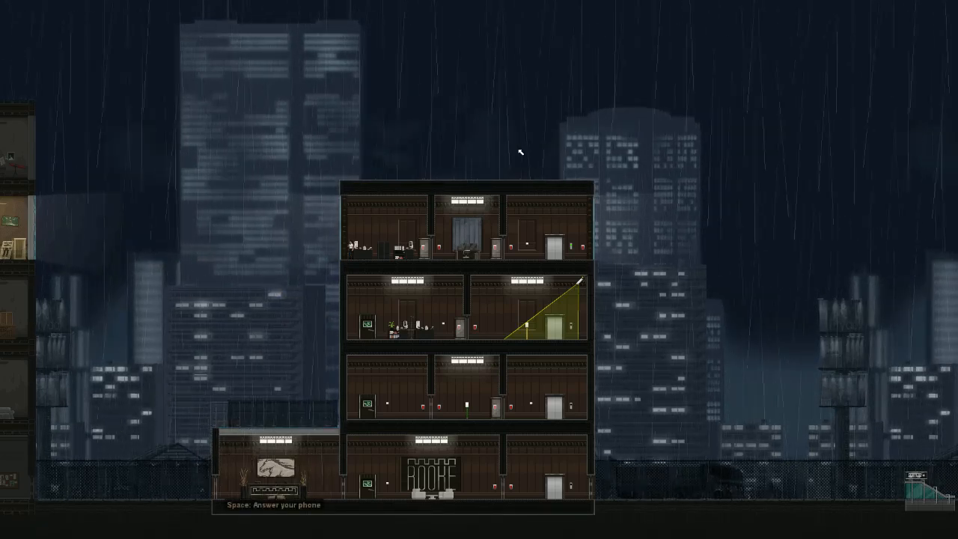
# Answer the phone and advance through the plate glass window conversation.
pyautogui.press('space')
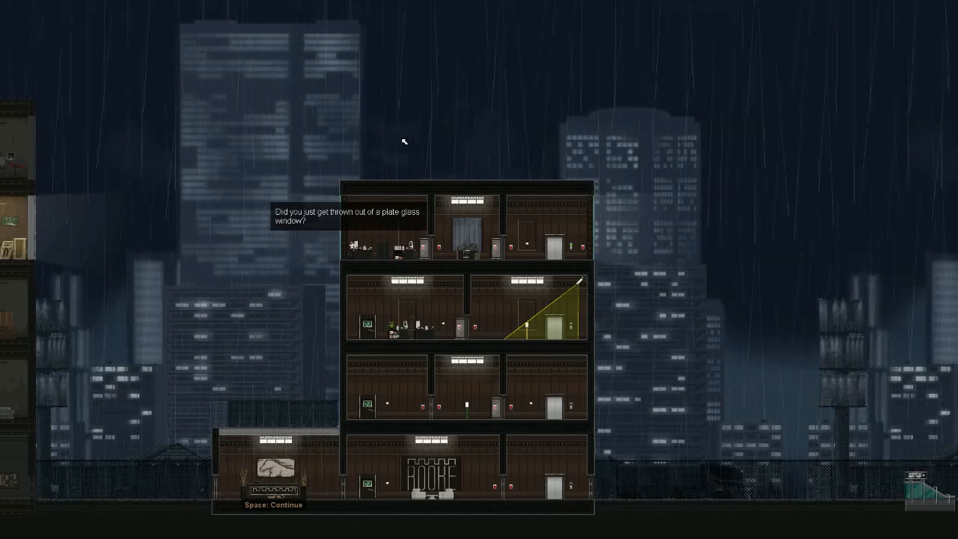
pyautogui.press('space')
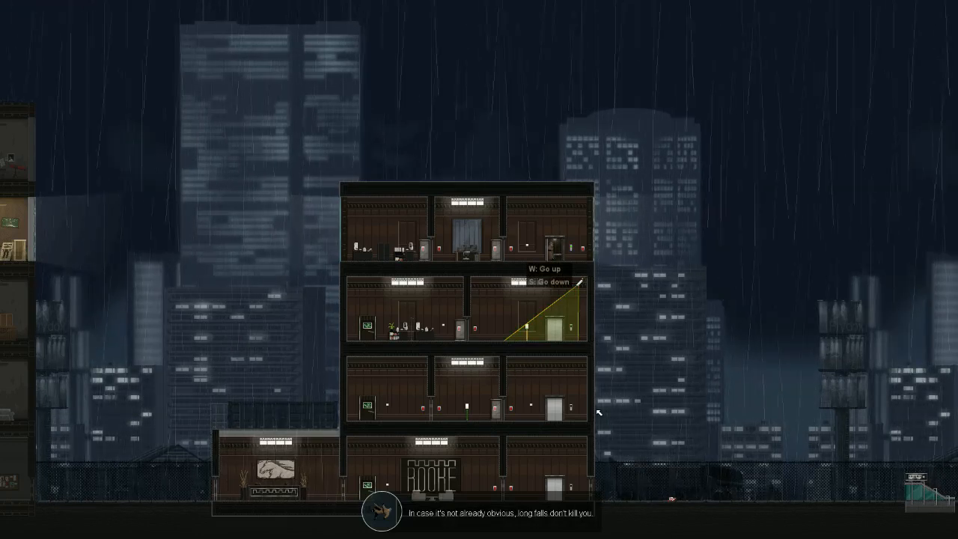
pyautogui.moveTo(624, 162)
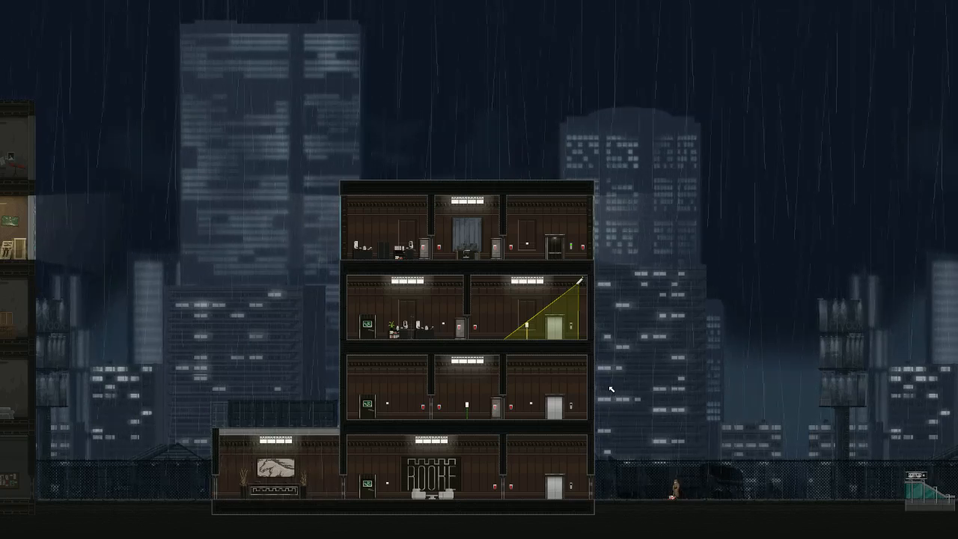
pyautogui.moveTo(526, 228)
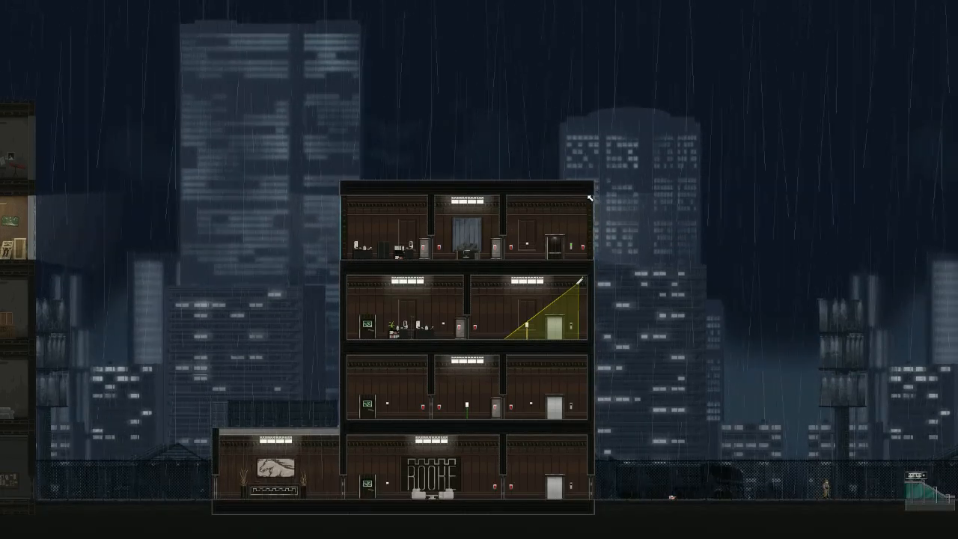
pyautogui.moveTo(829, 341)
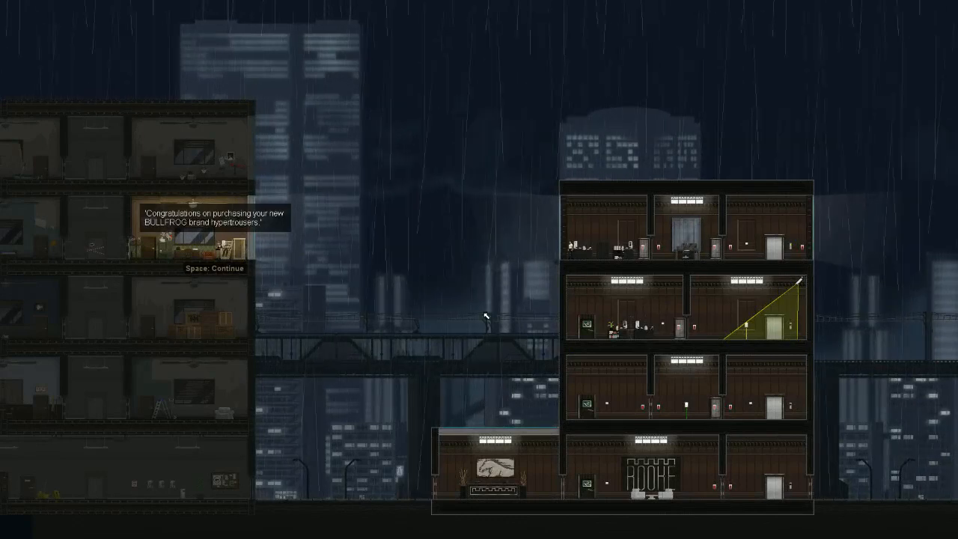
# Continue past the hypertrousers congratulations, glass-shattering caution and outdoor-use notes.
pyautogui.press('space')
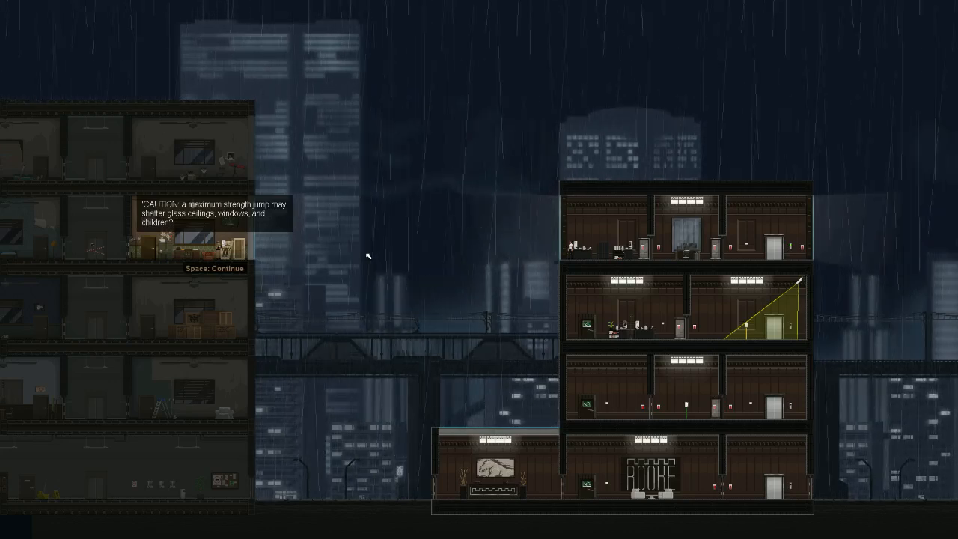
pyautogui.press('space')
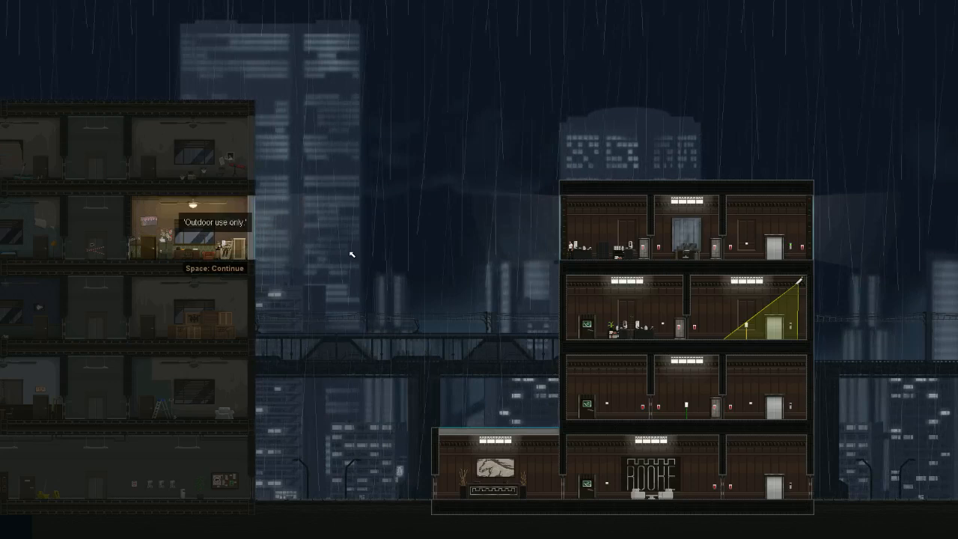
pyautogui.press('space')
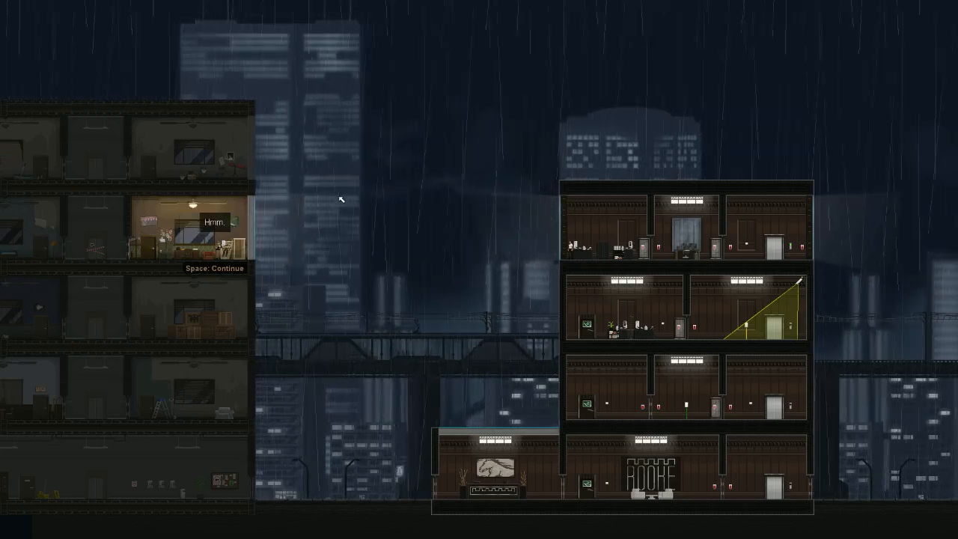
pyautogui.press('space')
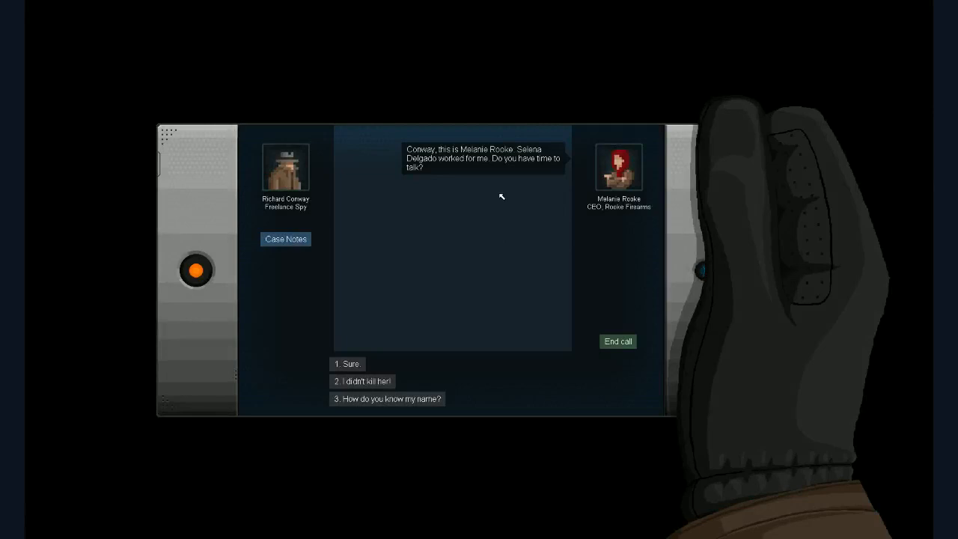
pyautogui.moveTo(350, 368)
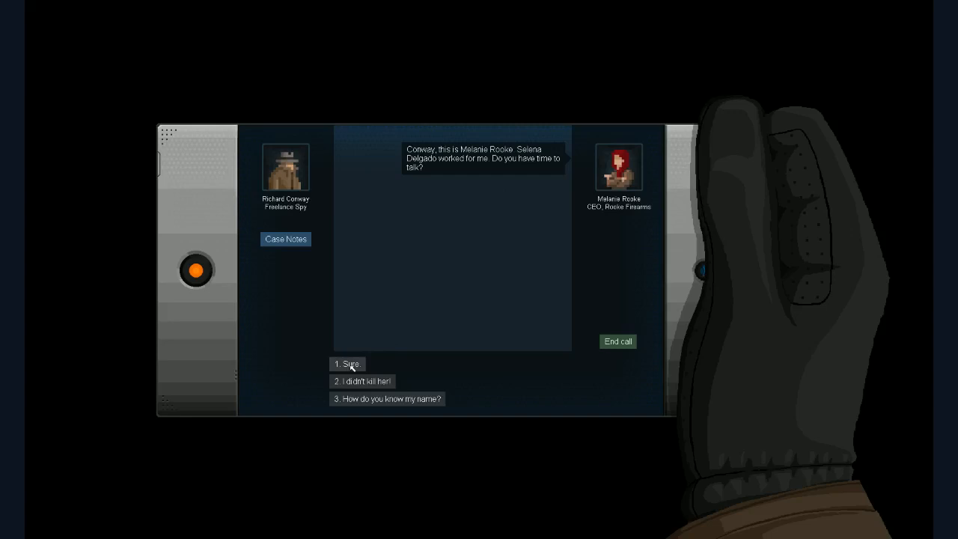
pyautogui.click(348, 364)
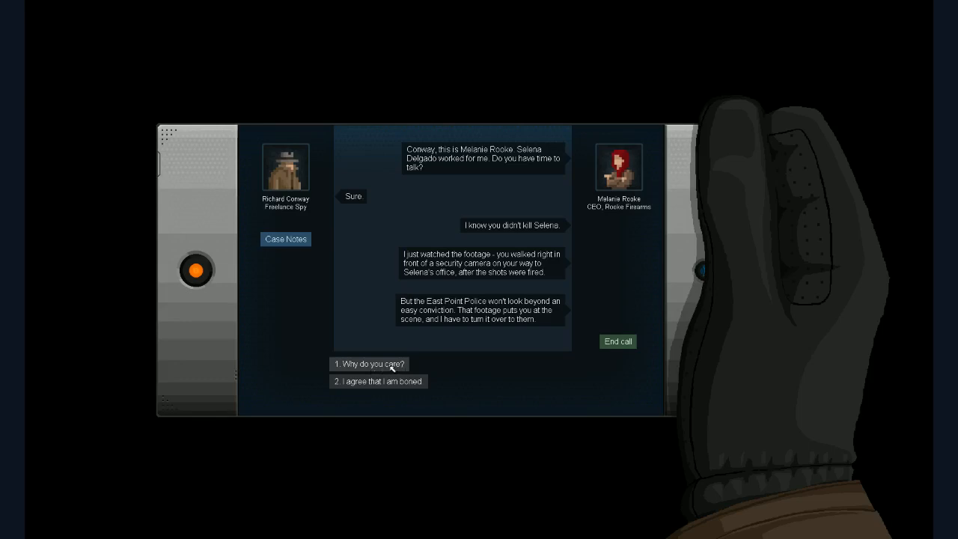
pyautogui.click(369, 363)
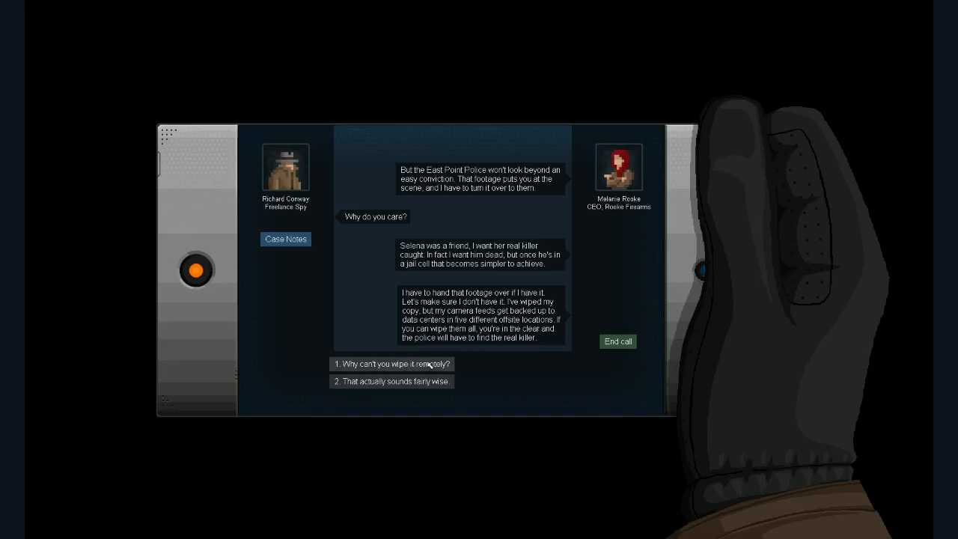
pyautogui.moveTo(430, 363)
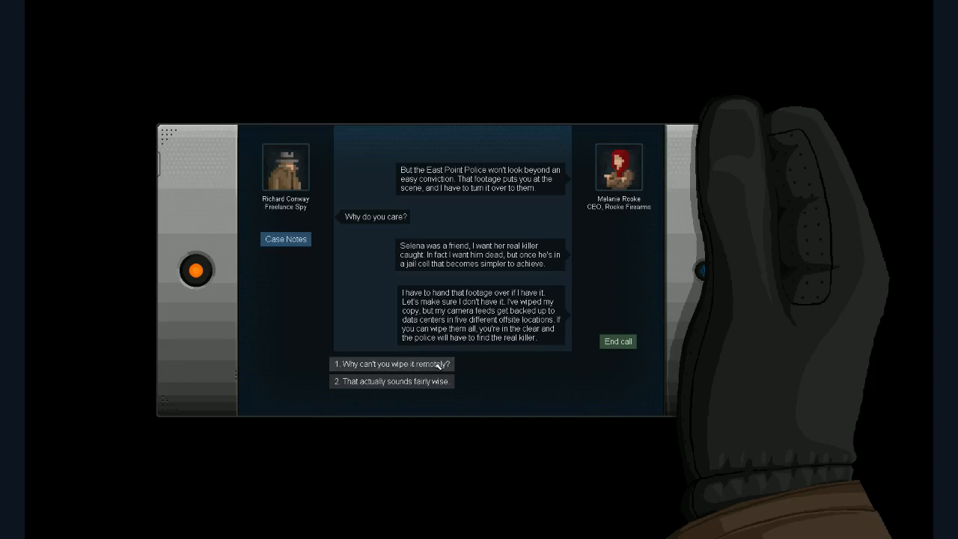
pyautogui.click(390, 364)
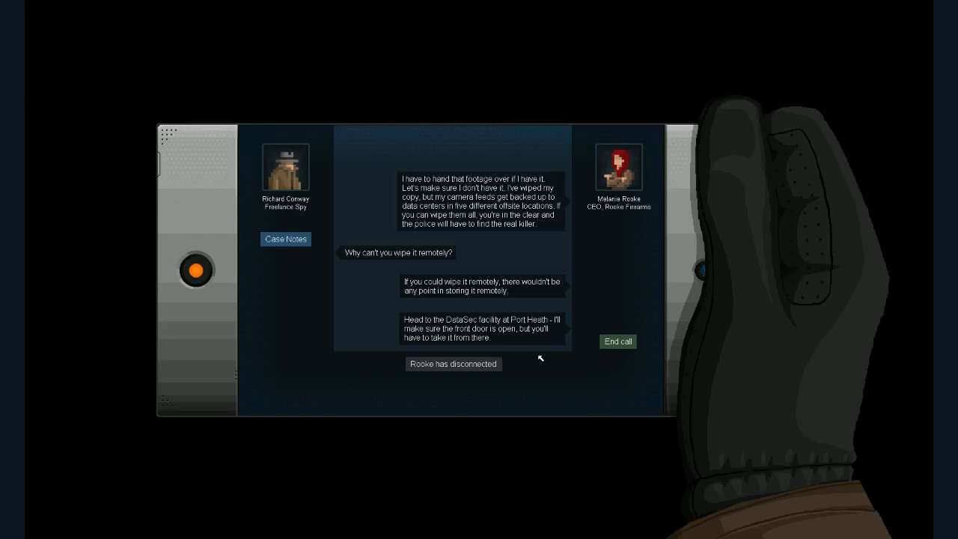
pyautogui.moveTo(535, 370)
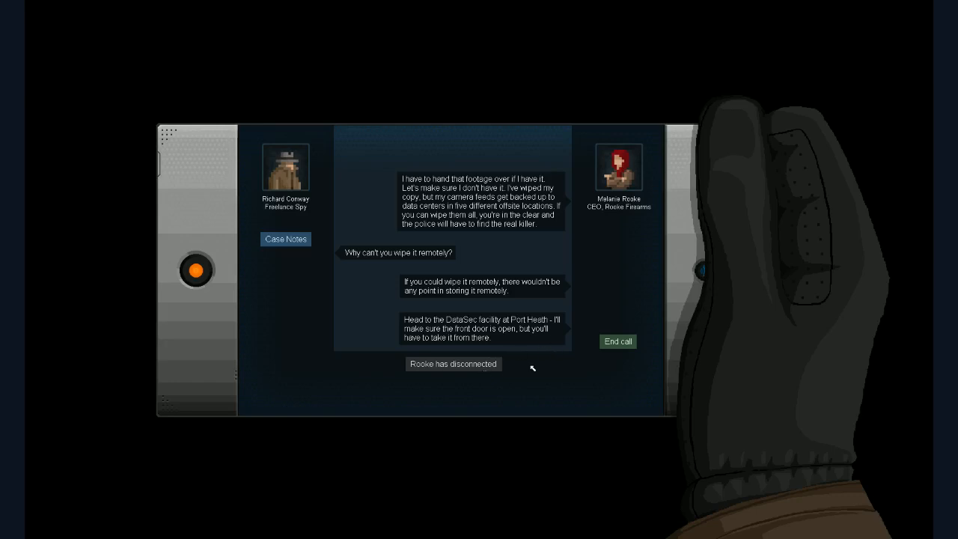
pyautogui.moveTo(622, 344)
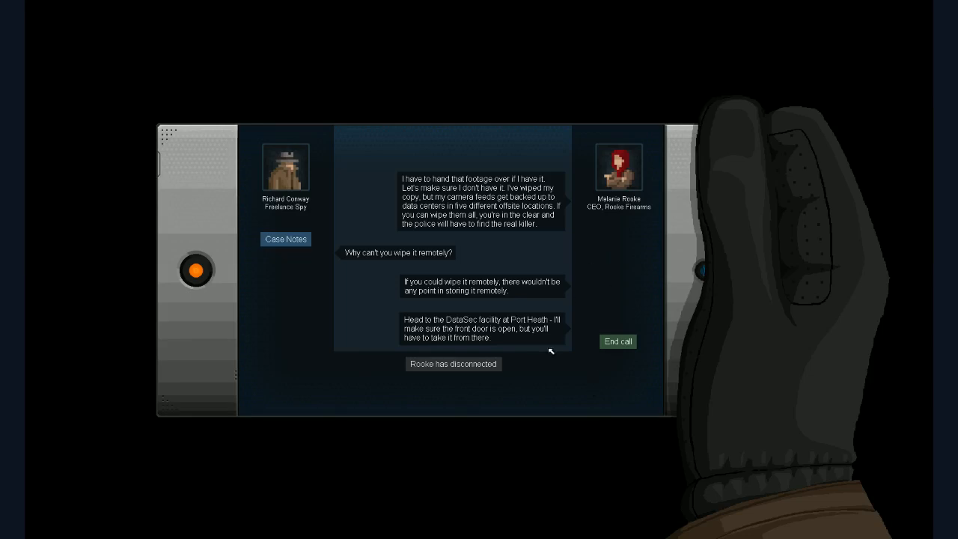
# End the finished Rooke call so the mission board shows the $30 Caught on Camera job.
pyautogui.click(617, 341)
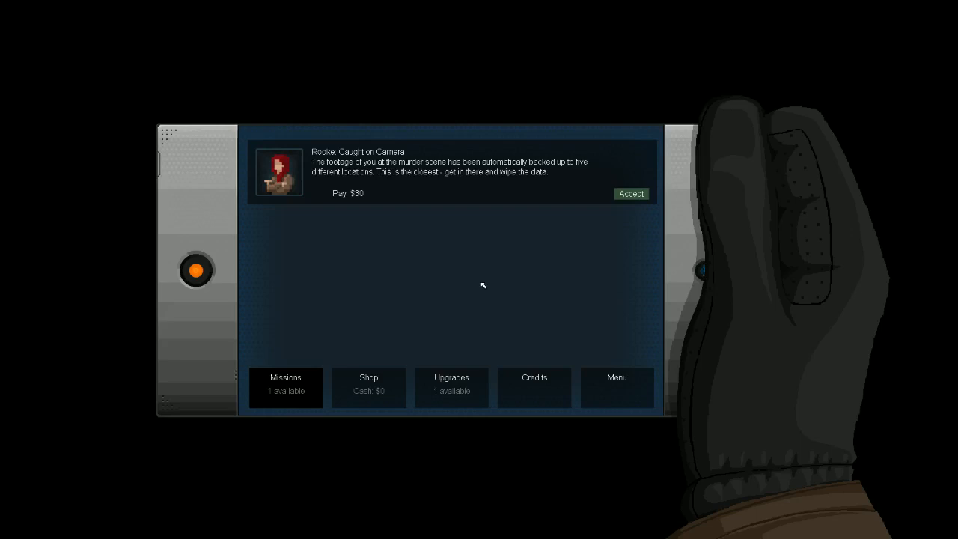
pyautogui.moveTo(465, 219)
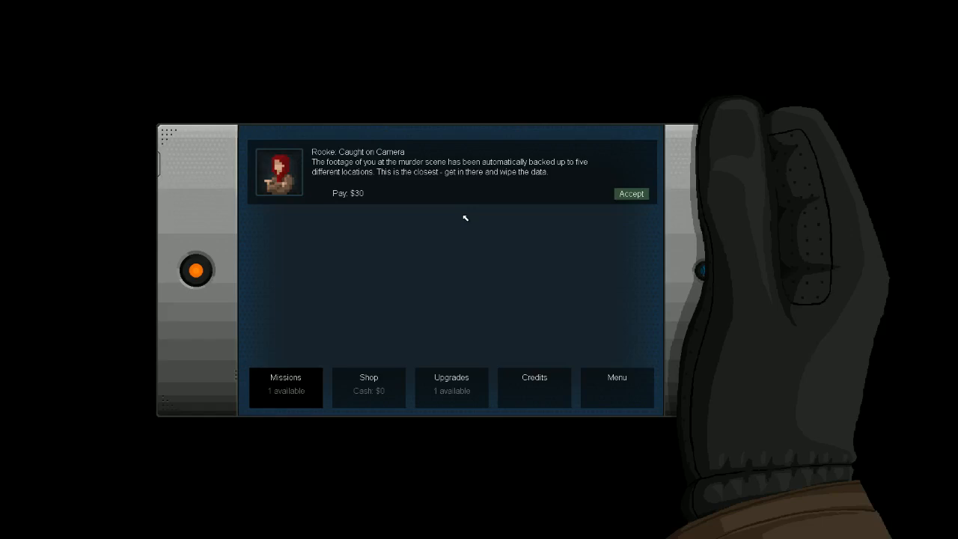
pyautogui.moveTo(356, 202)
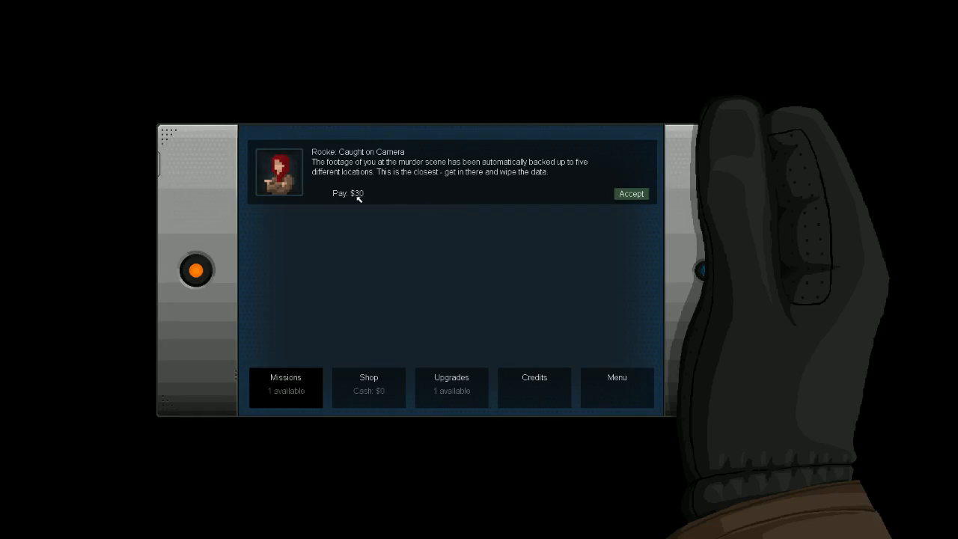
pyautogui.moveTo(398, 242)
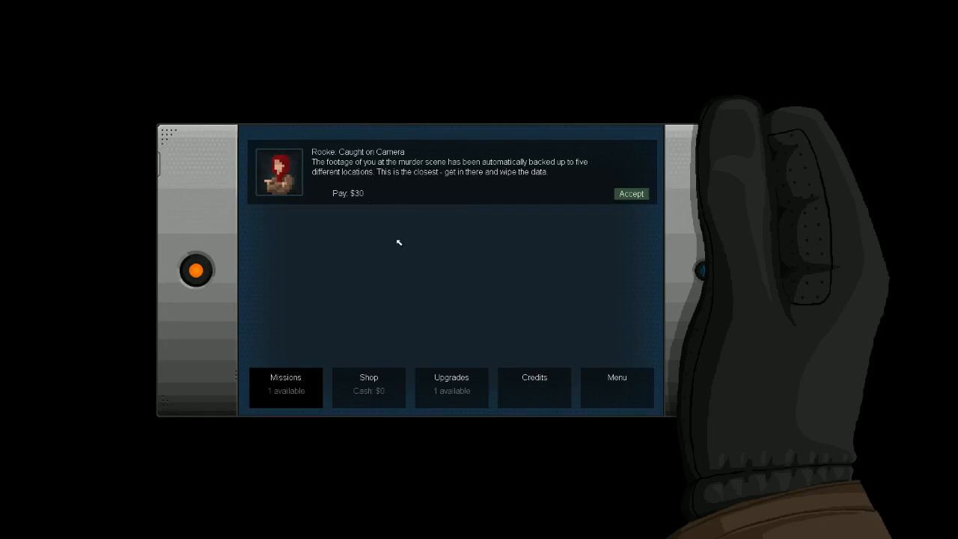
pyautogui.moveTo(389, 193)
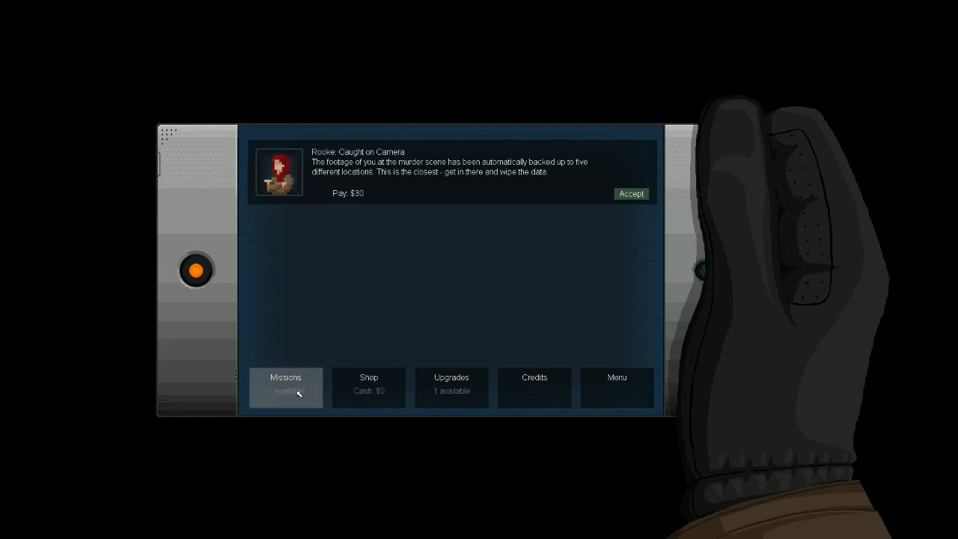
# Browse the gadget shop with $0 cash, then view the Bullfrog upgrades page.
pyautogui.click(368, 386)
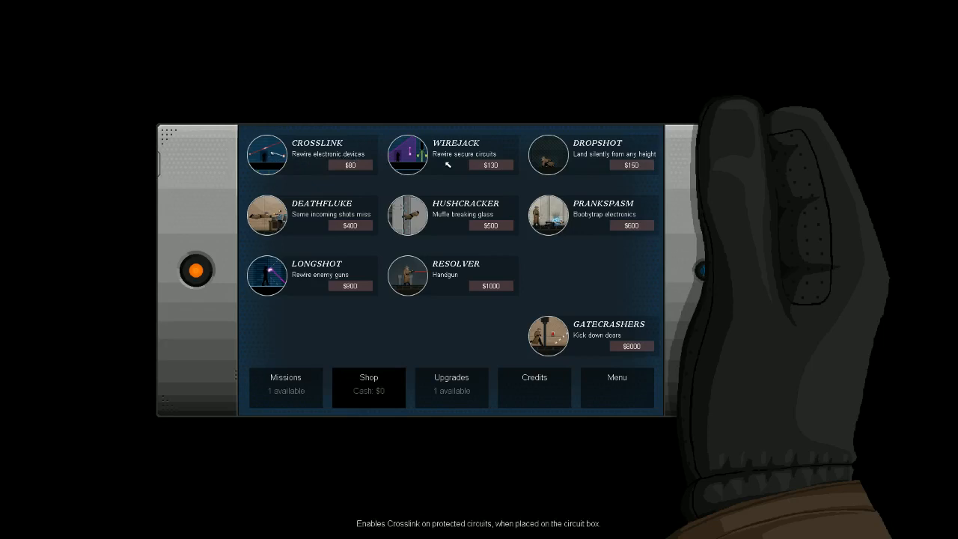
pyautogui.moveTo(461, 158)
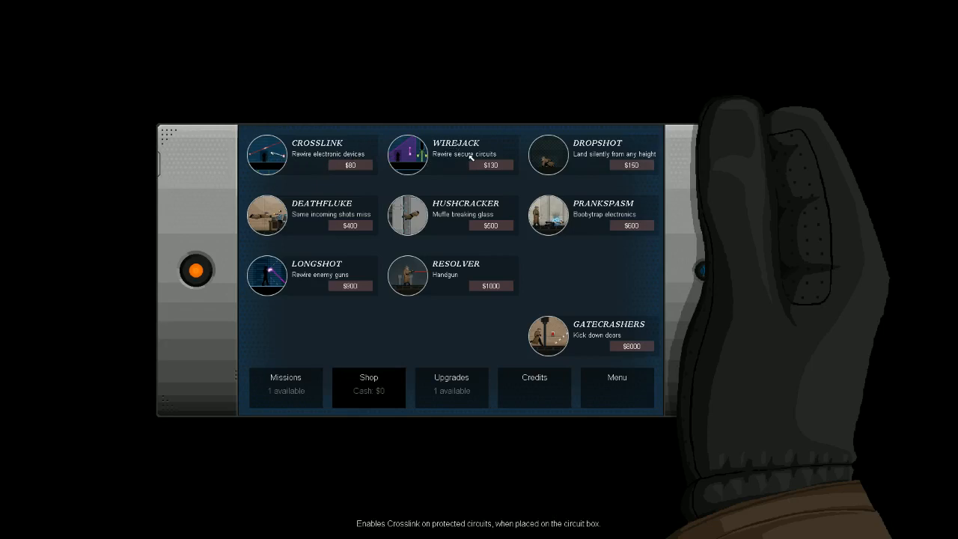
pyautogui.moveTo(607, 154)
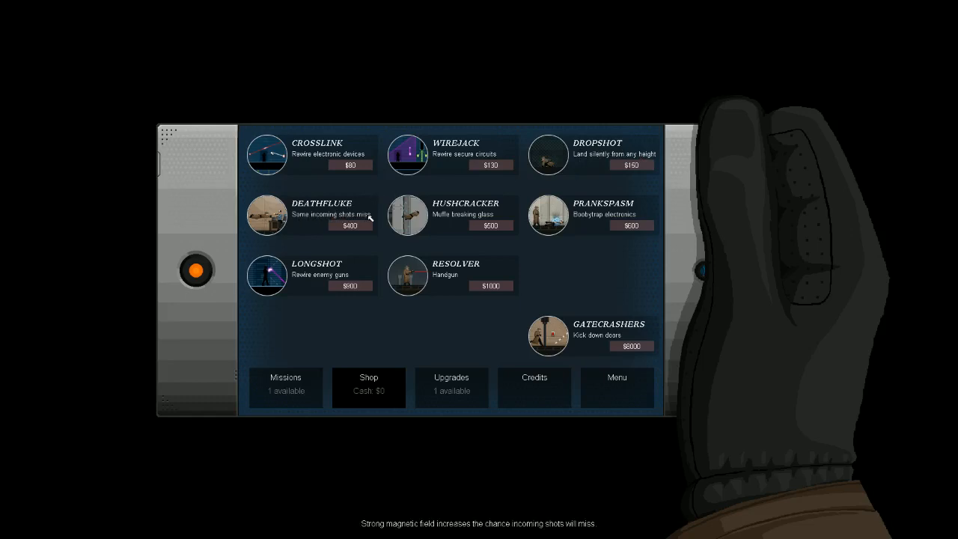
pyautogui.moveTo(485, 203)
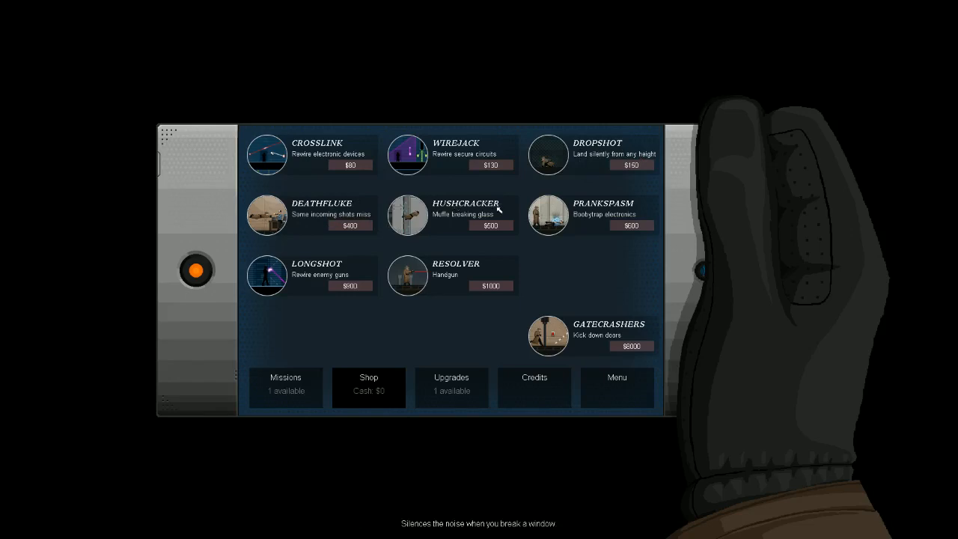
pyautogui.moveTo(484, 215)
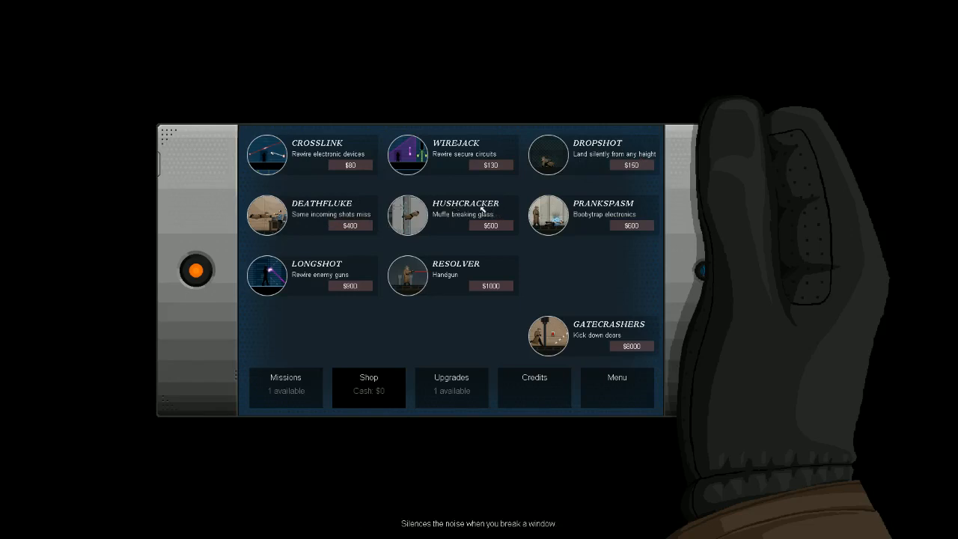
pyautogui.moveTo(515, 248)
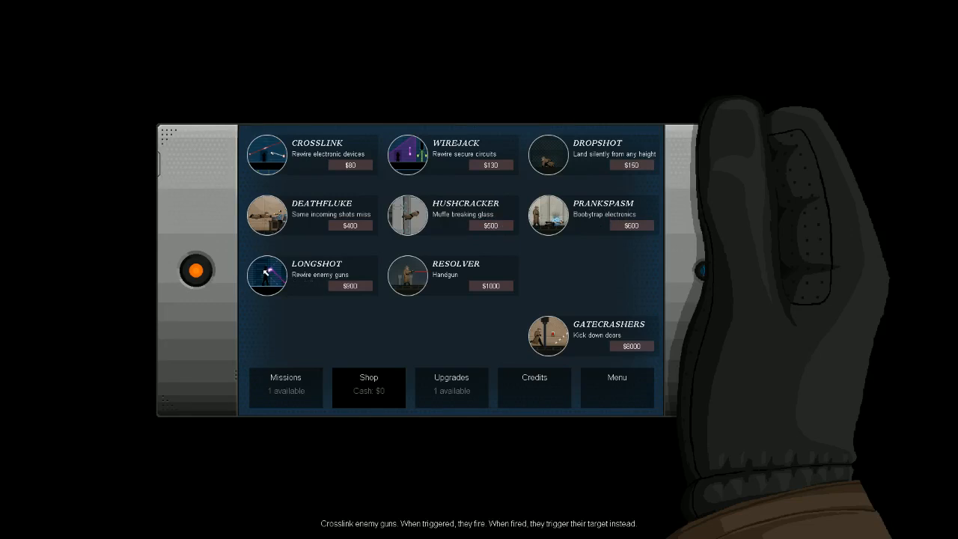
pyautogui.moveTo(458, 276)
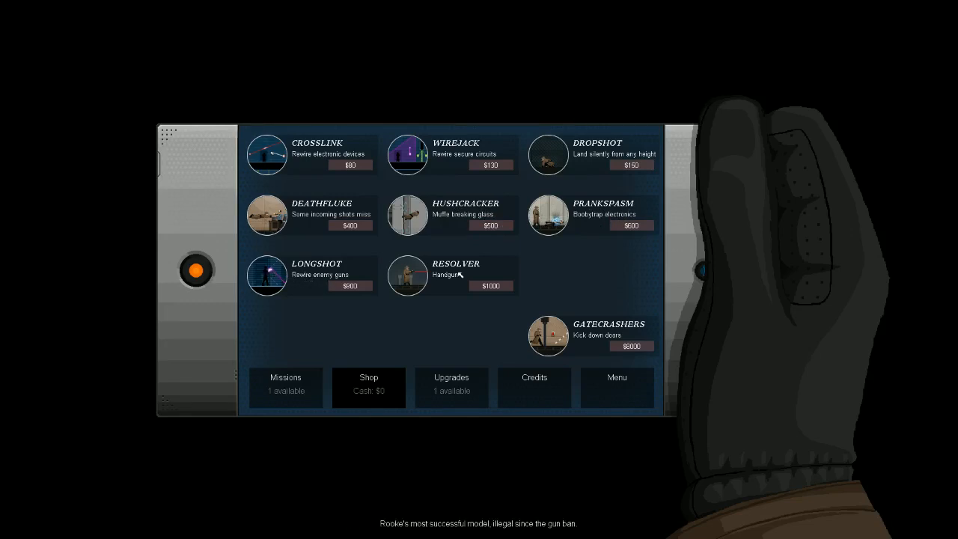
pyautogui.moveTo(455, 277)
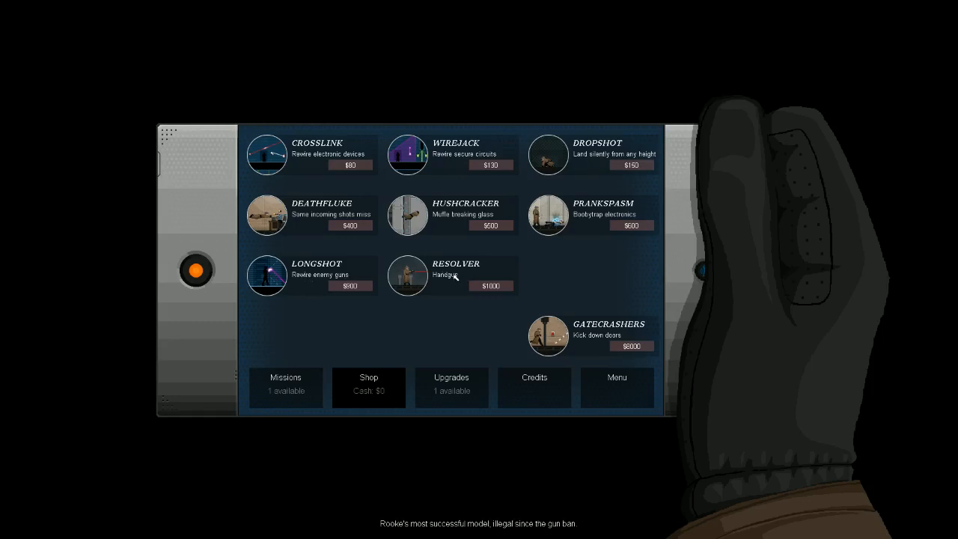
pyautogui.click(451, 388)
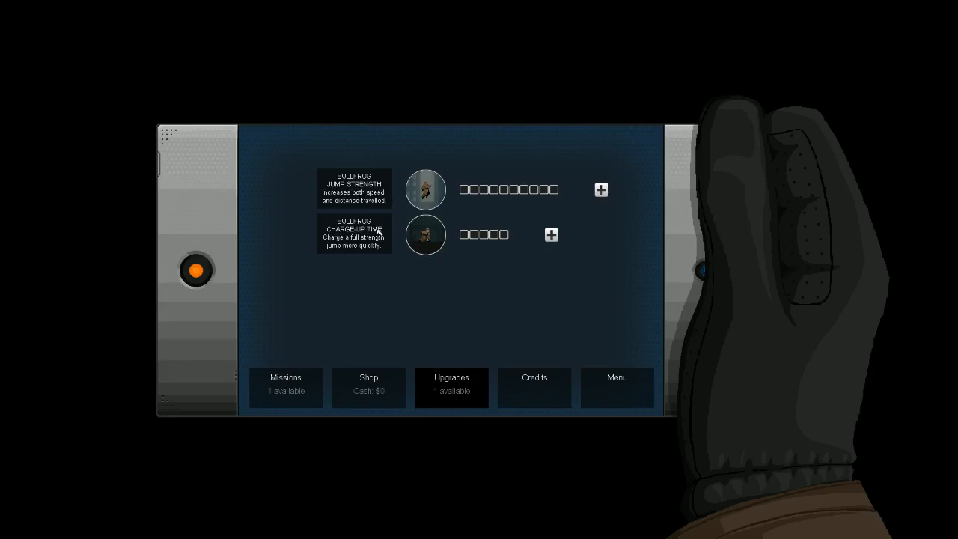
pyautogui.moveTo(488, 246)
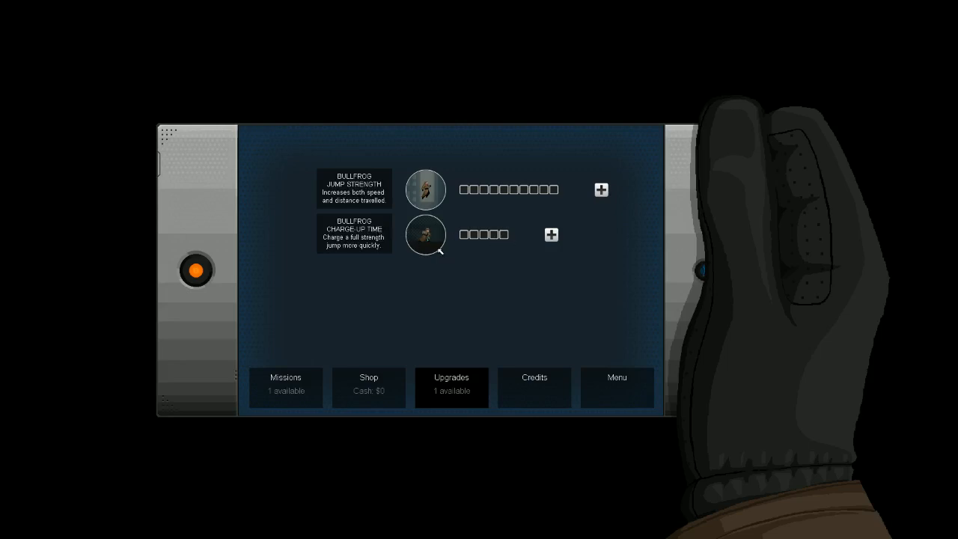
pyautogui.moveTo(393, 296)
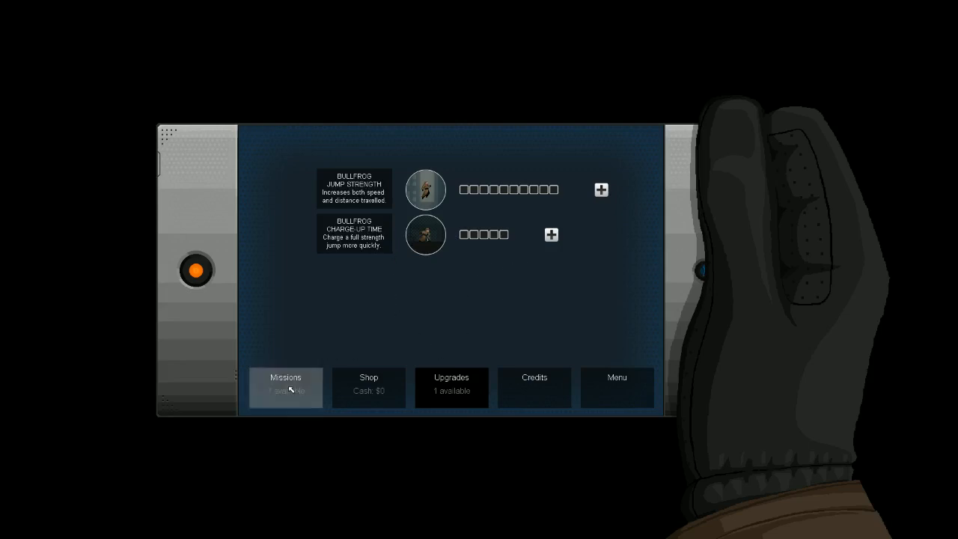
# Accept the Caught on Camera contract from the missions list.
pyautogui.click(285, 387)
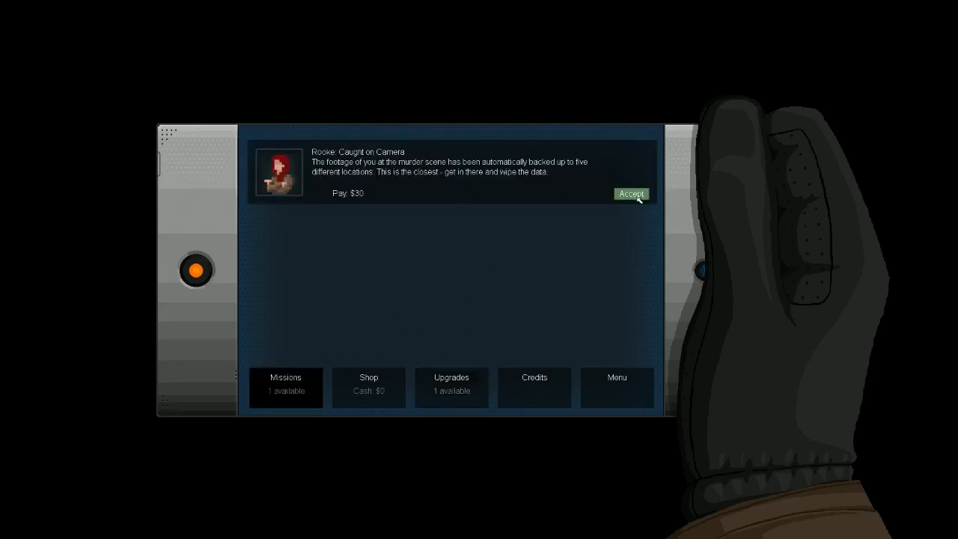
pyautogui.click(632, 195)
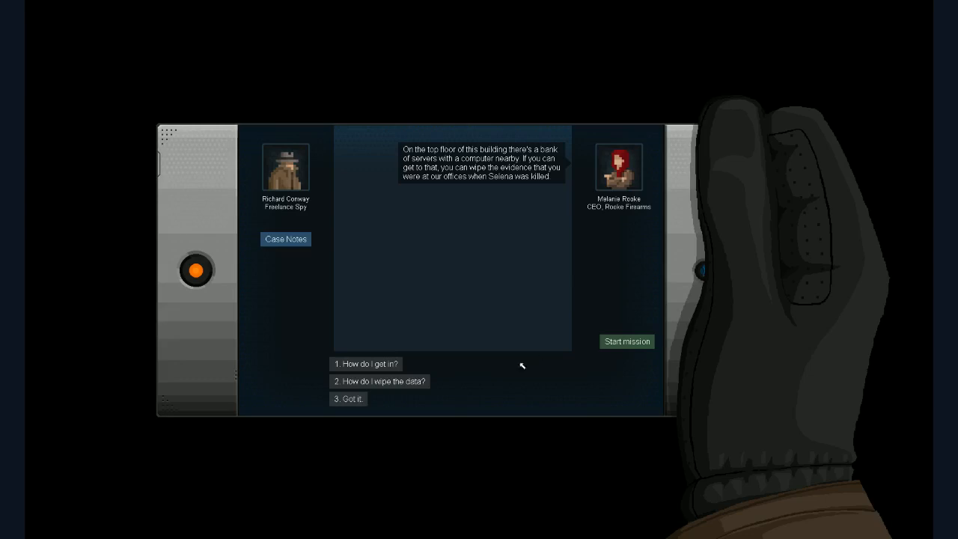
pyautogui.moveTo(550, 192)
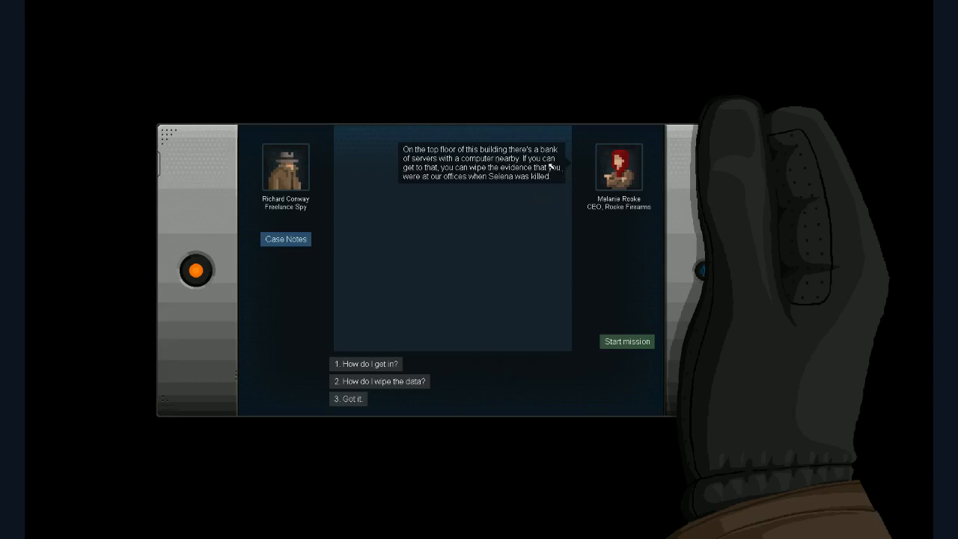
pyautogui.moveTo(344, 368)
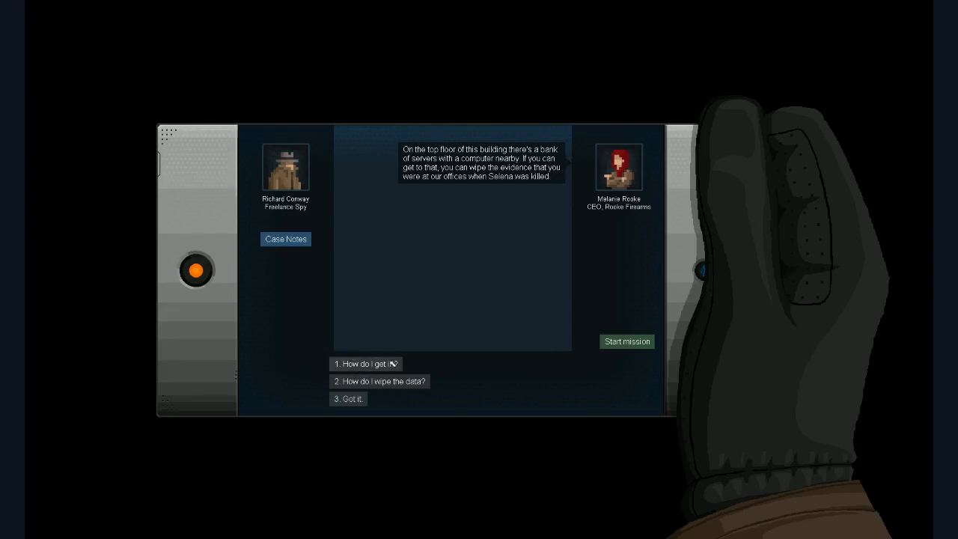
# Ask the client how to get in and how to wipe the data, then start the mission.
pyautogui.click(364, 363)
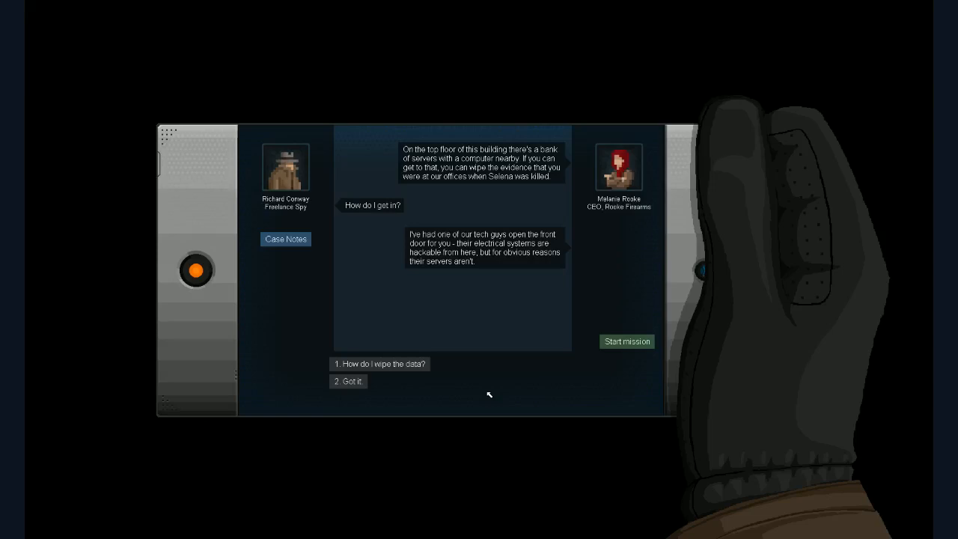
pyautogui.click(380, 364)
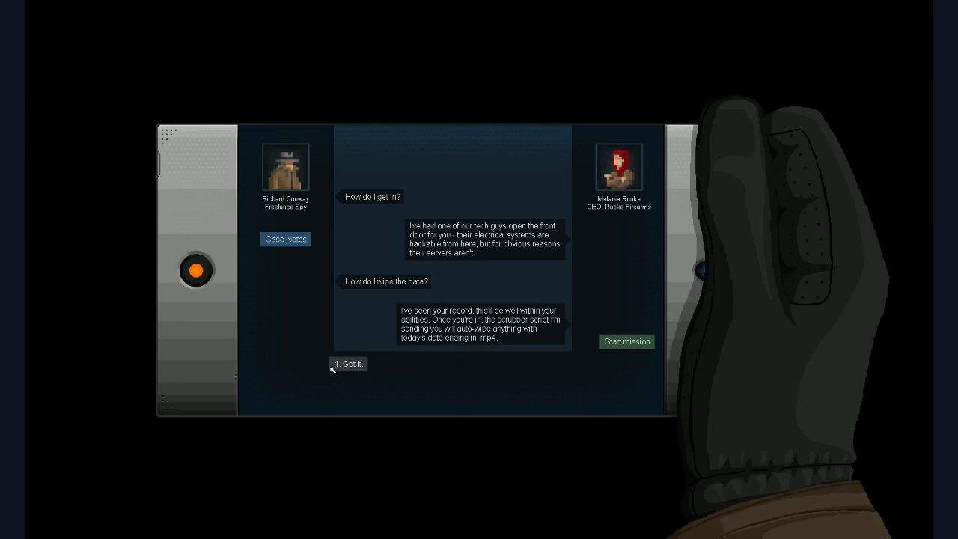
pyautogui.click(347, 364)
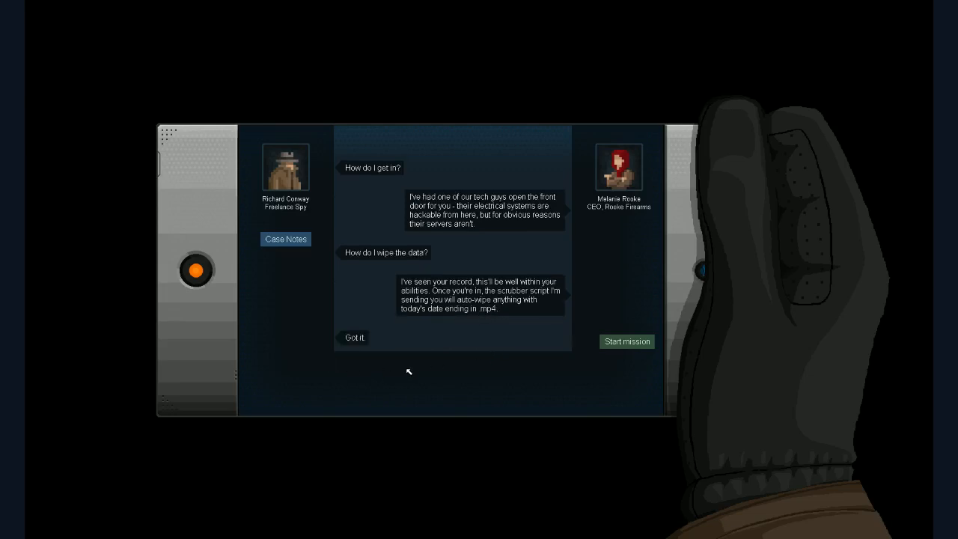
pyautogui.click(626, 341)
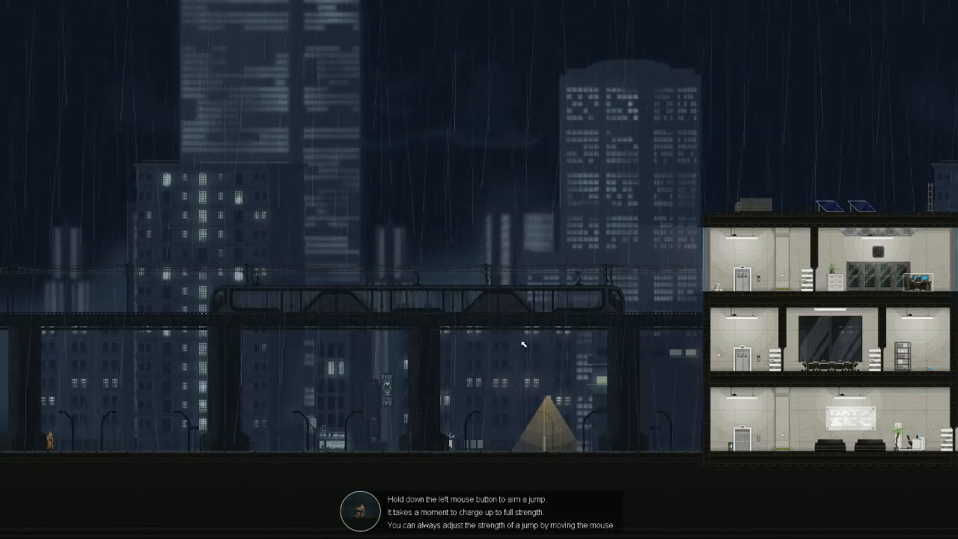
pyautogui.moveTo(276, 313)
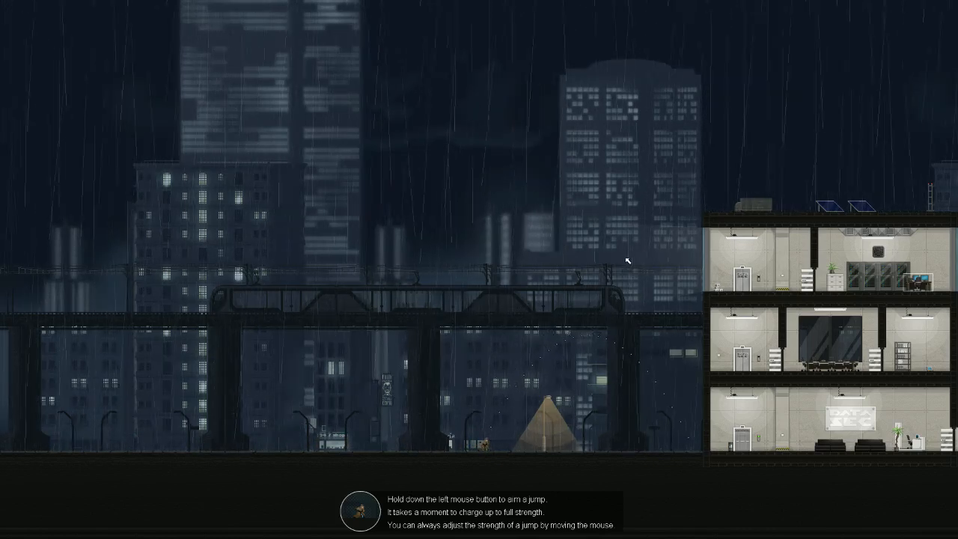
pyautogui.moveTo(347, 296)
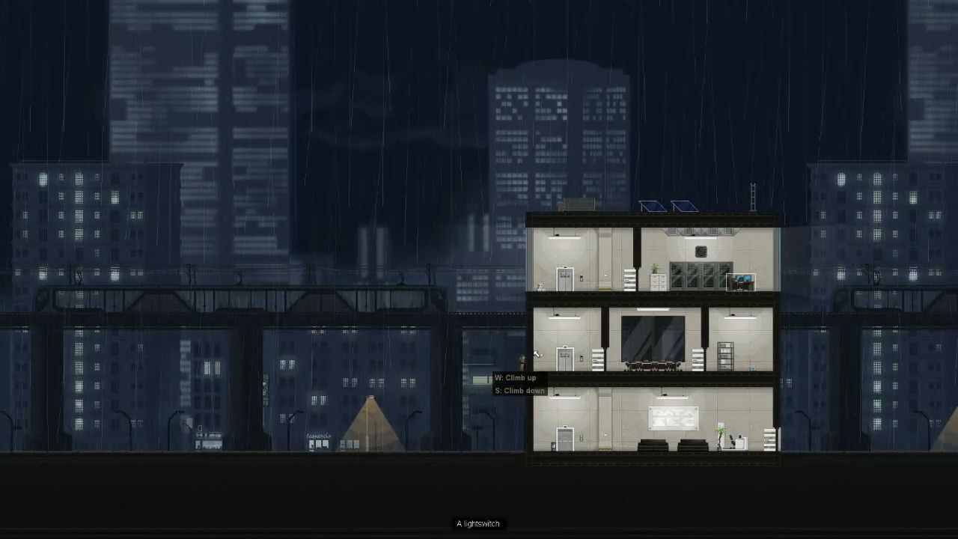
# Move through the DataSec building to wipe the server data and complete the contract.
pyautogui.press('w')
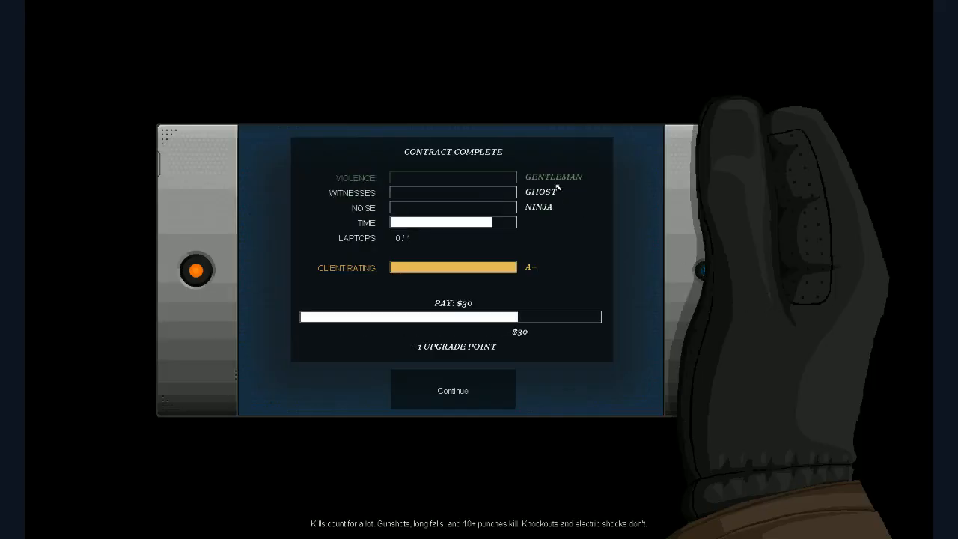
pyautogui.moveTo(425, 182)
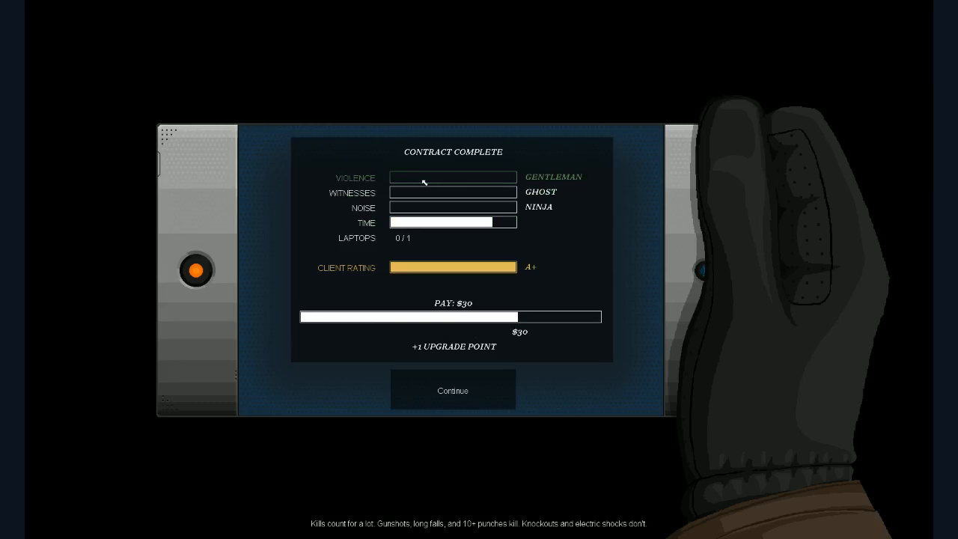
pyautogui.moveTo(467, 179)
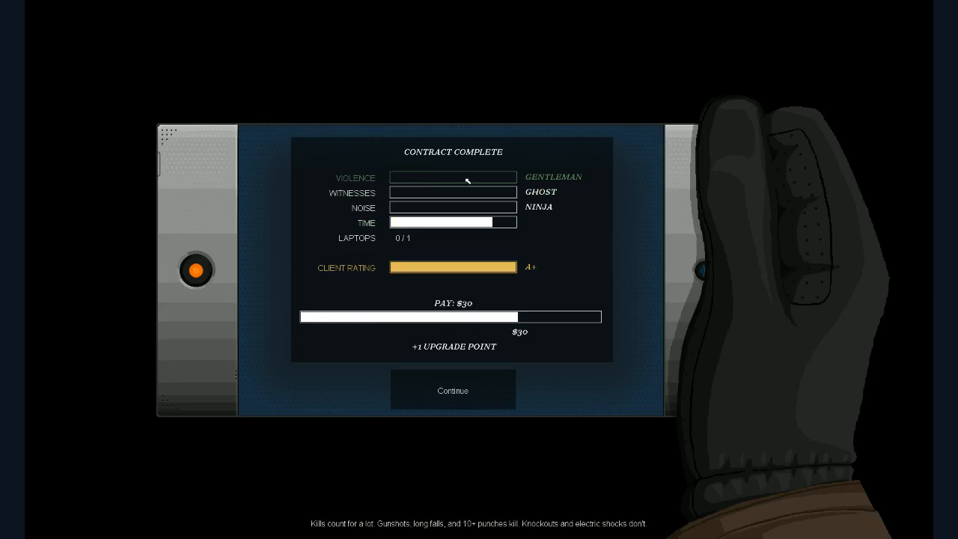
pyautogui.moveTo(449, 194)
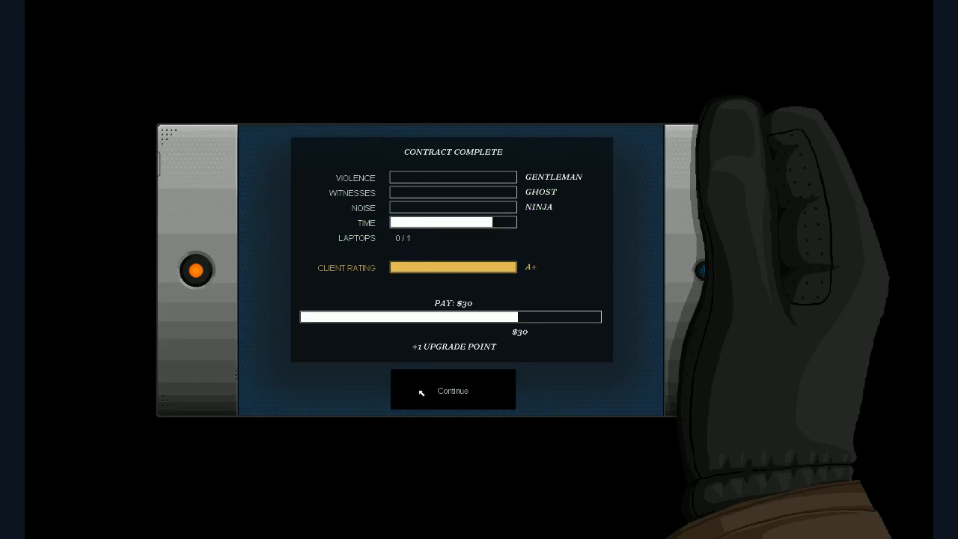
# Reply 'Well, not particularly' and 'creepy but OK' to Rooke, then end the call.
pyautogui.click(452, 389)
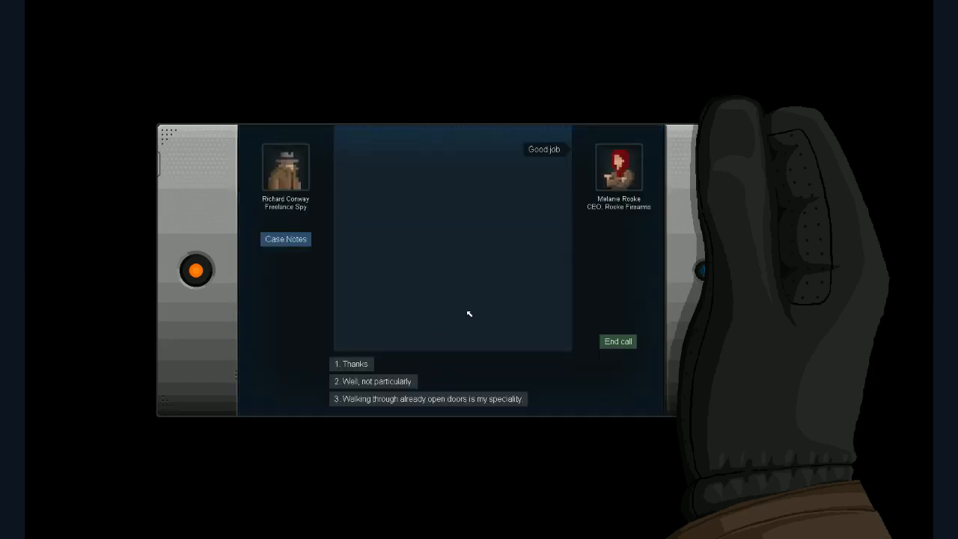
pyautogui.moveTo(440, 302)
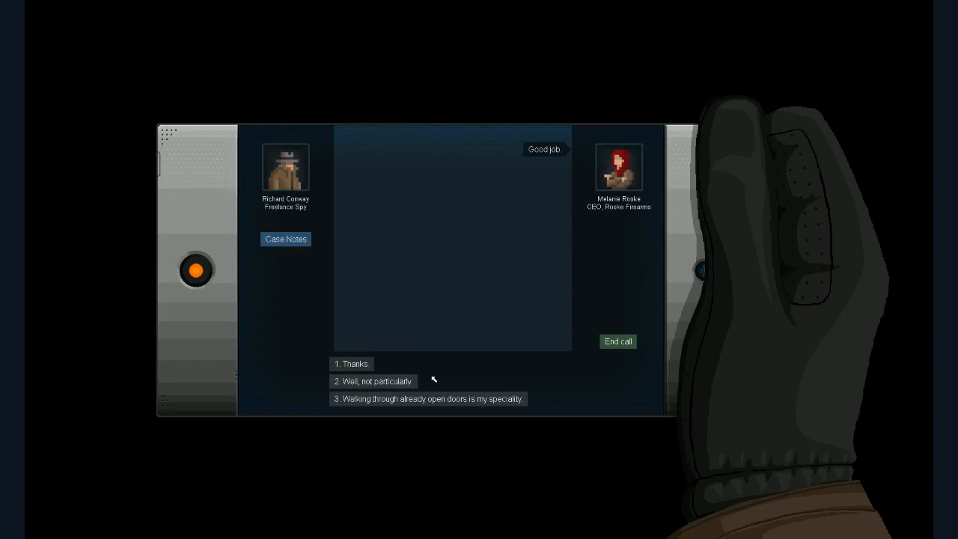
pyautogui.click(374, 382)
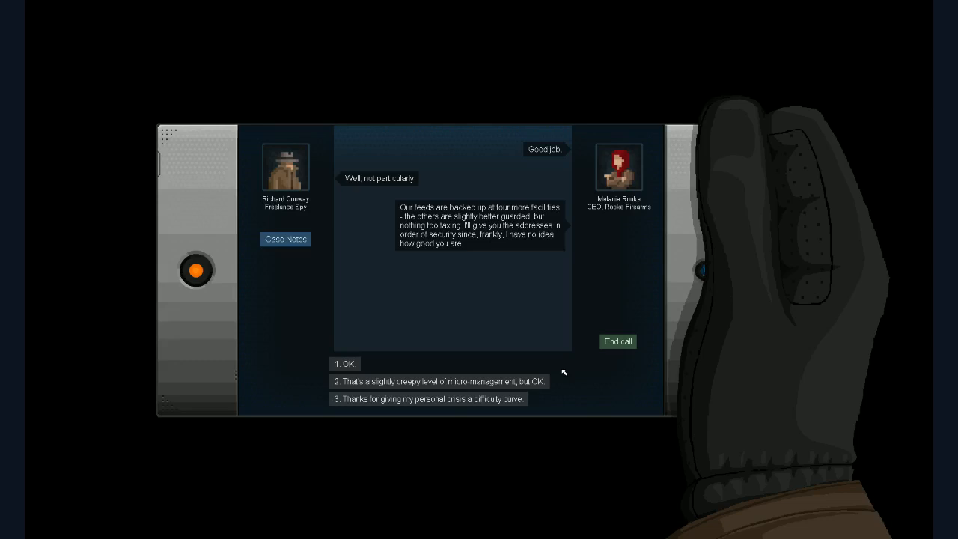
pyautogui.moveTo(562, 371)
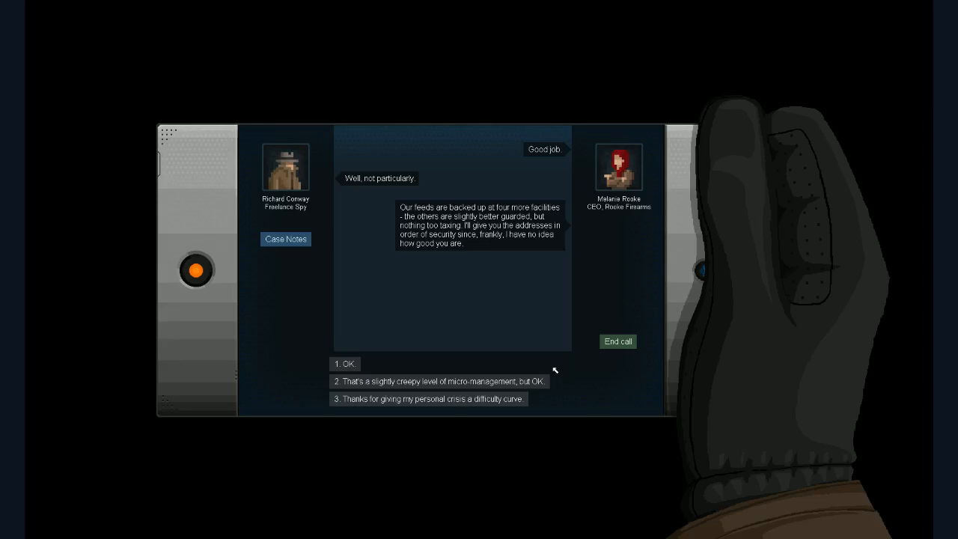
pyautogui.moveTo(497, 356)
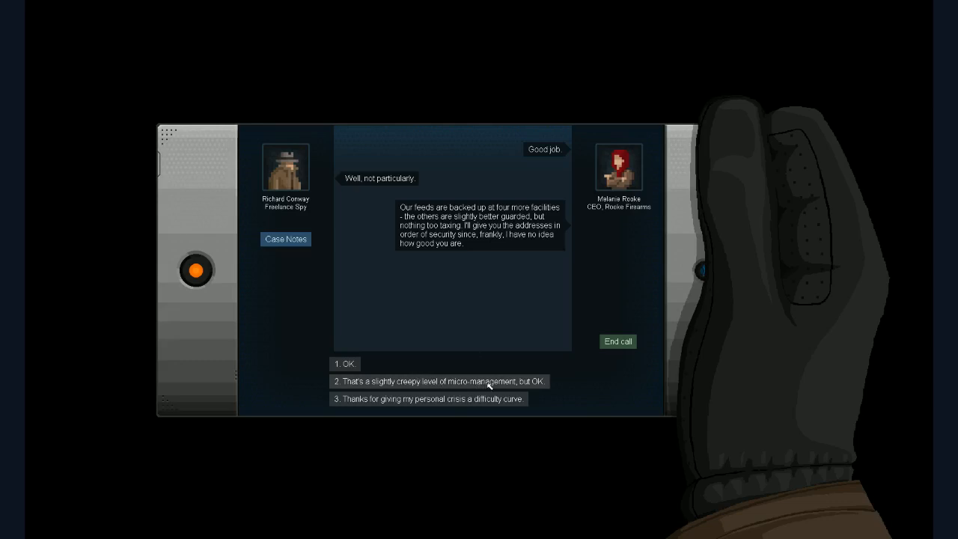
pyautogui.click(440, 382)
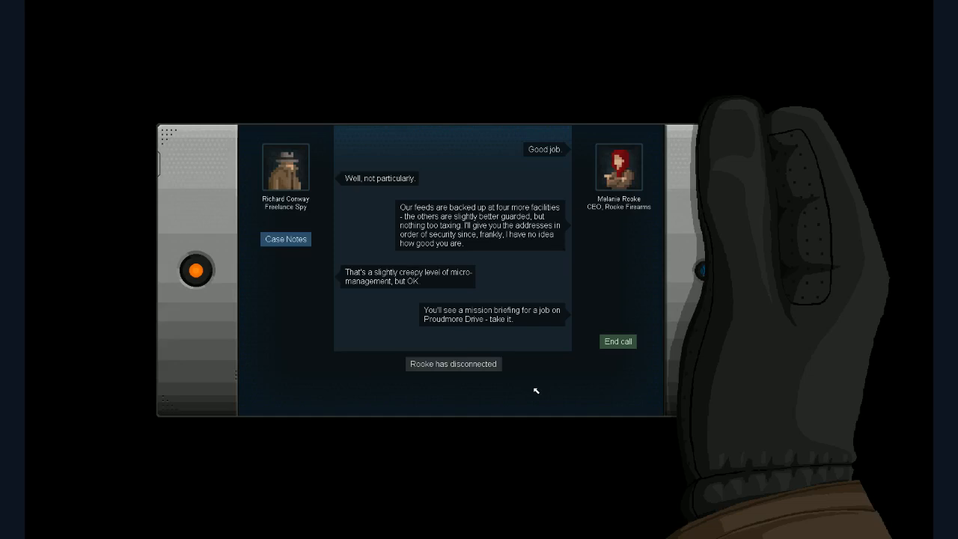
pyautogui.moveTo(435, 320)
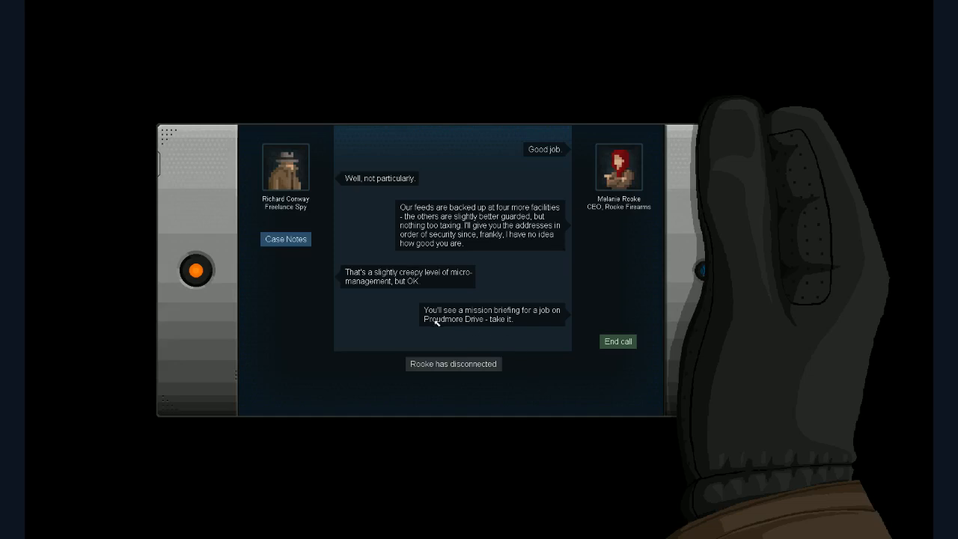
pyautogui.moveTo(508, 356)
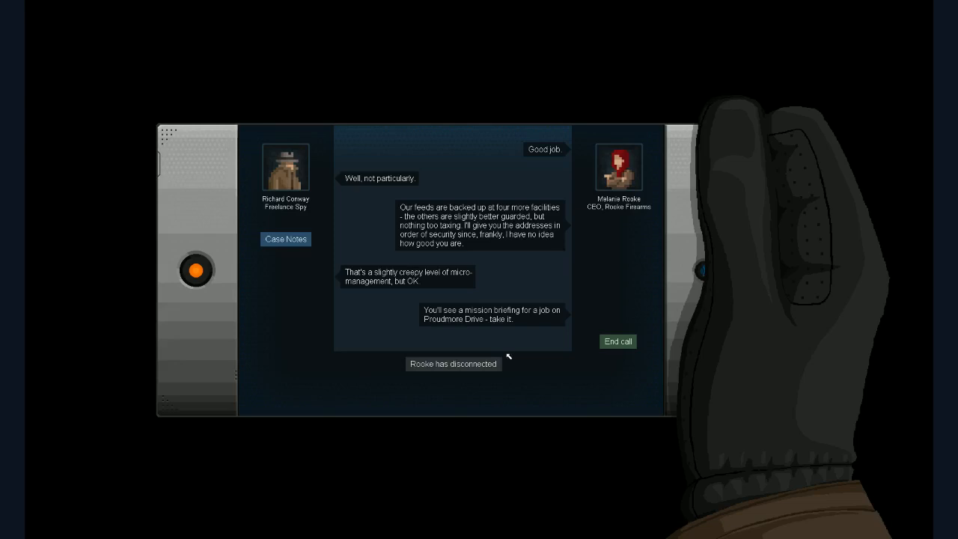
pyautogui.click(616, 341)
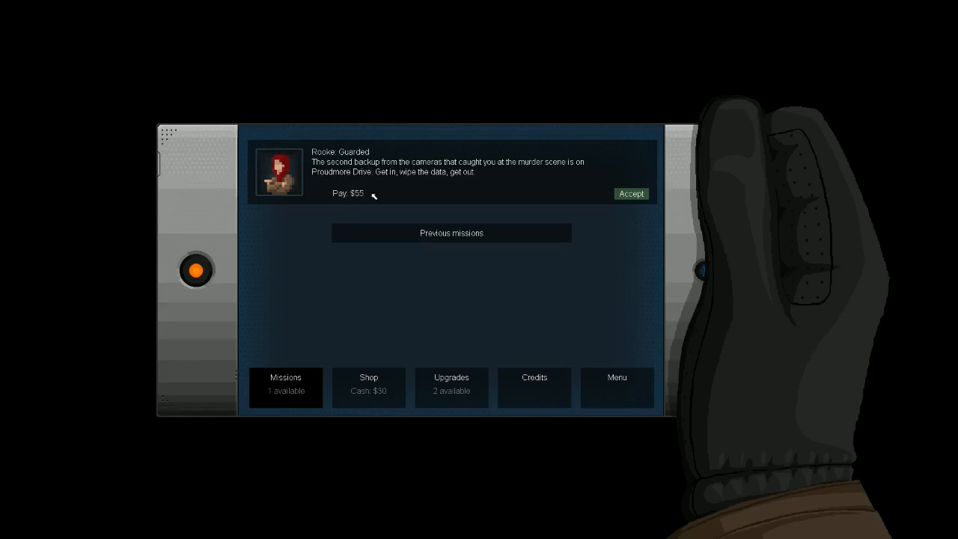
# Spend the upgrade point on Bullfrog jump strength.
pyautogui.click(452, 386)
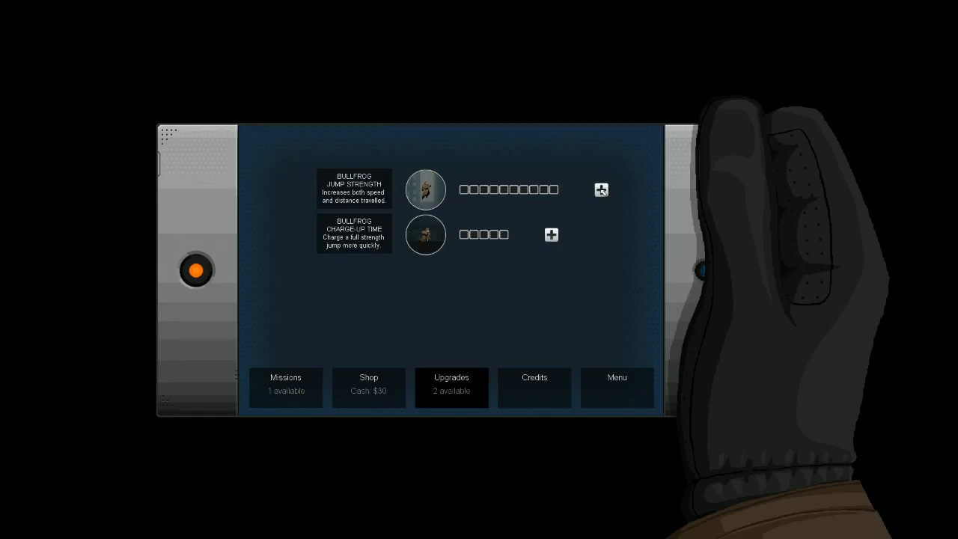
pyautogui.click(600, 189)
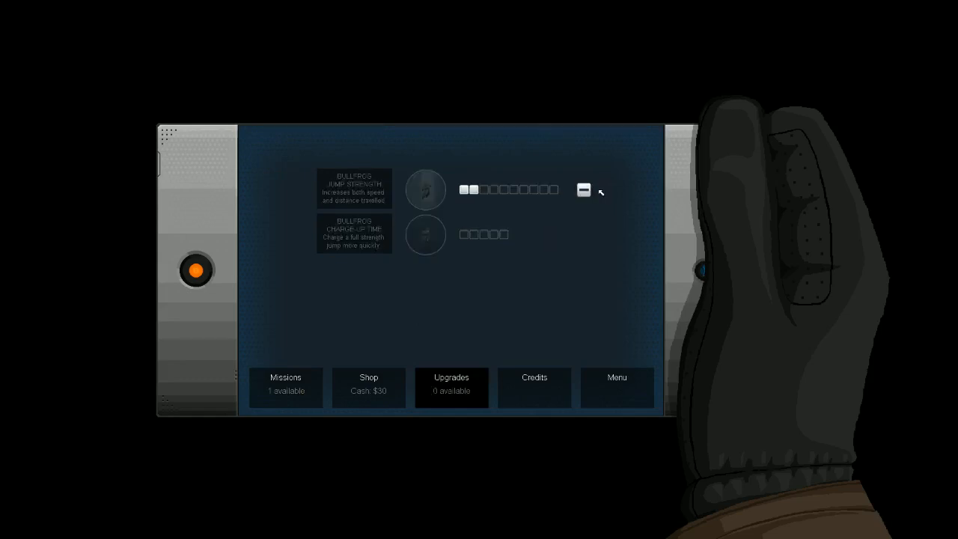
pyautogui.click(583, 189)
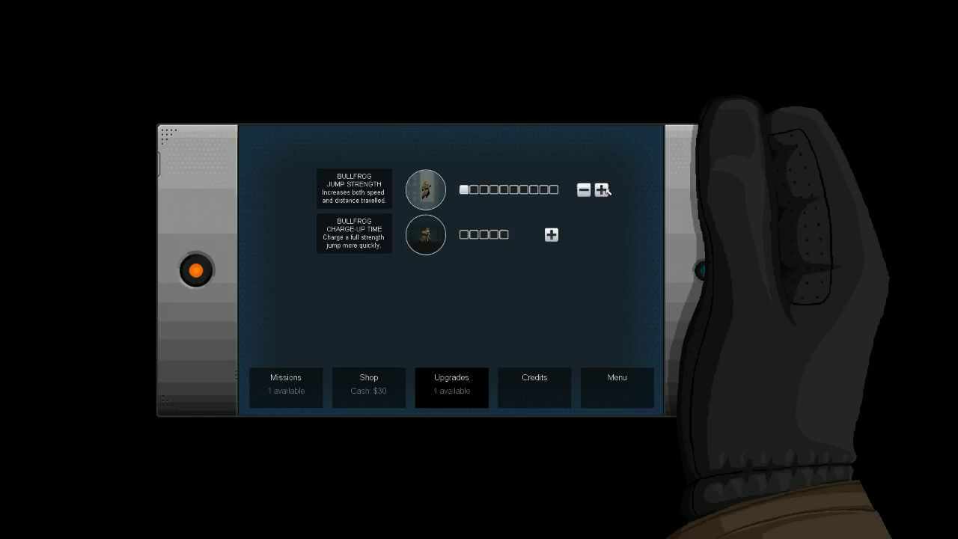
pyautogui.click(601, 188)
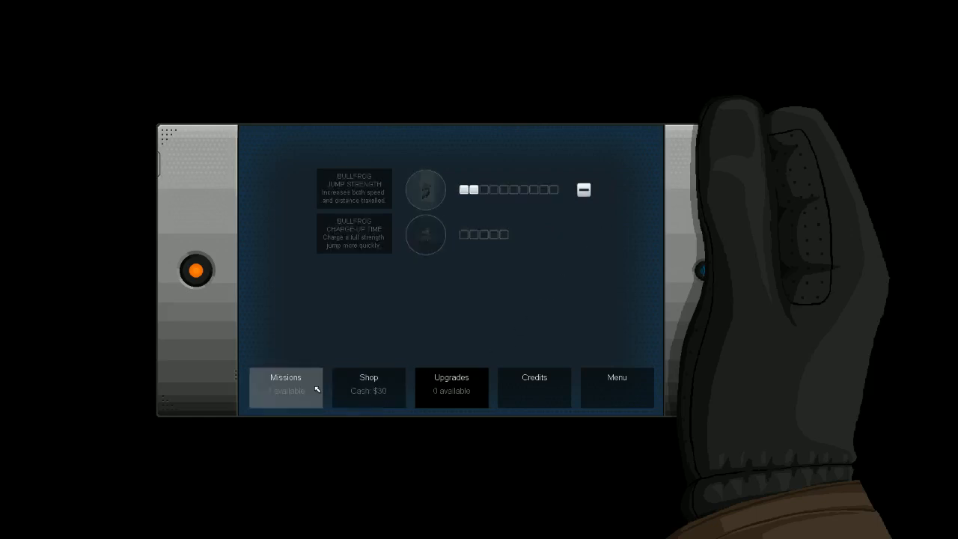
# Look over the gadget shop and return to the missions list with the $55 Guarded job.
pyautogui.click(368, 387)
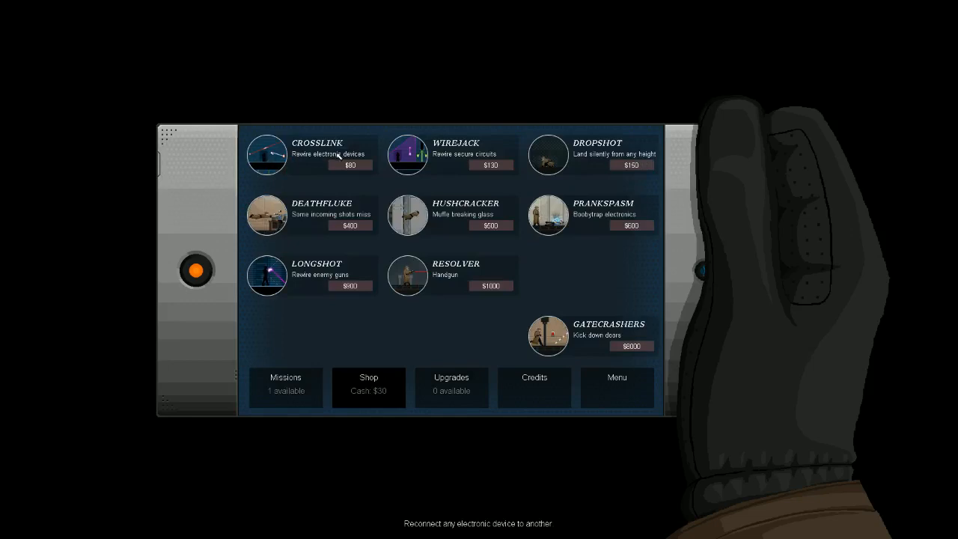
pyautogui.click(286, 386)
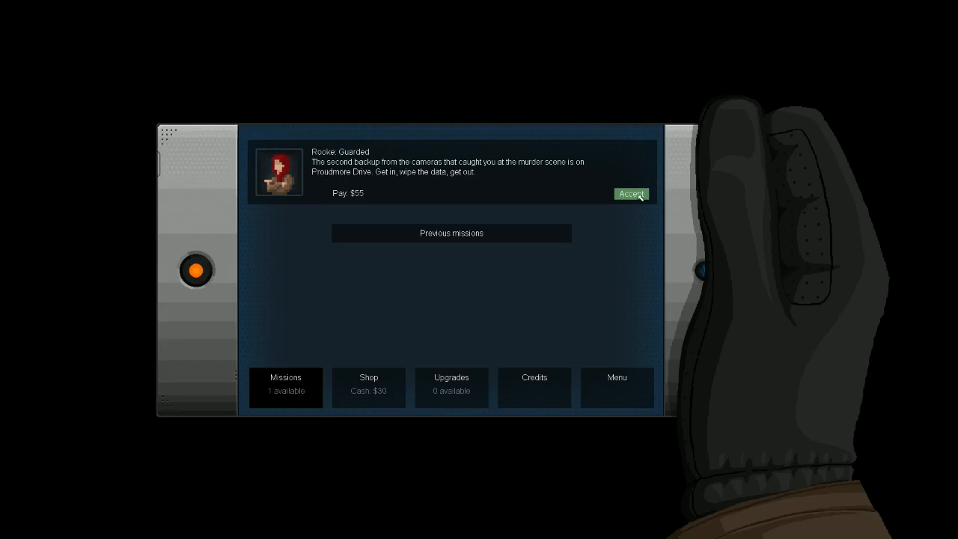
# Accept the Rookie Guarded job and ask whether that isn't the opposite of a guard's job.
pyautogui.click(632, 193)
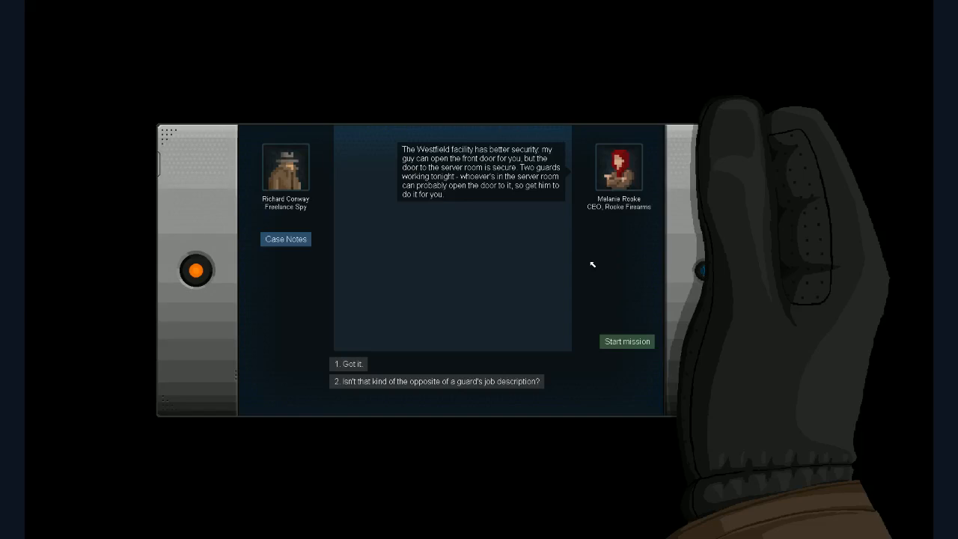
pyautogui.moveTo(512, 314)
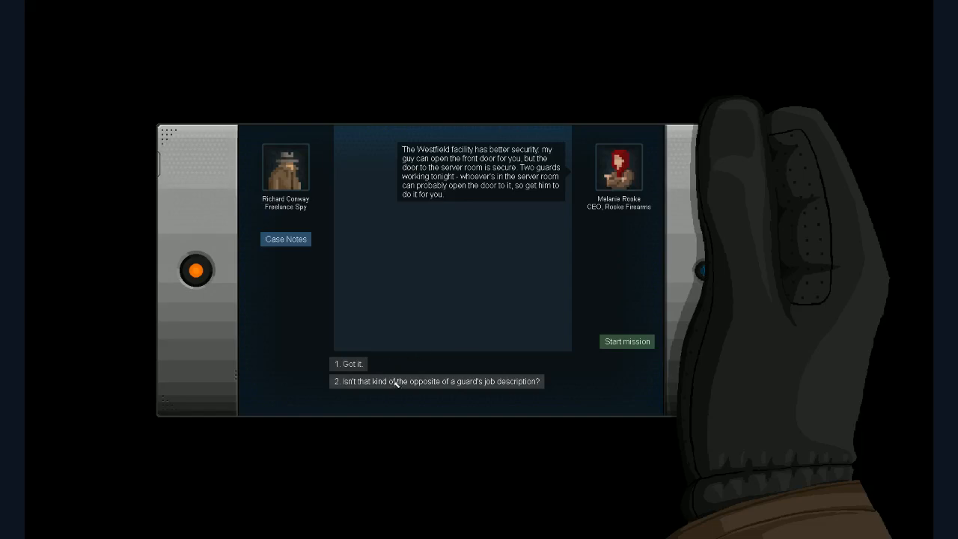
pyautogui.moveTo(505, 389)
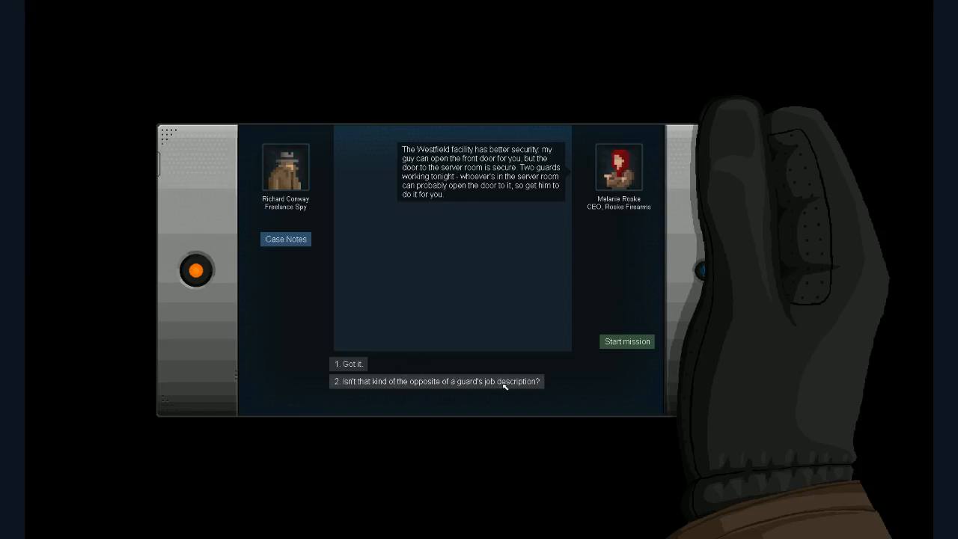
pyautogui.click(438, 382)
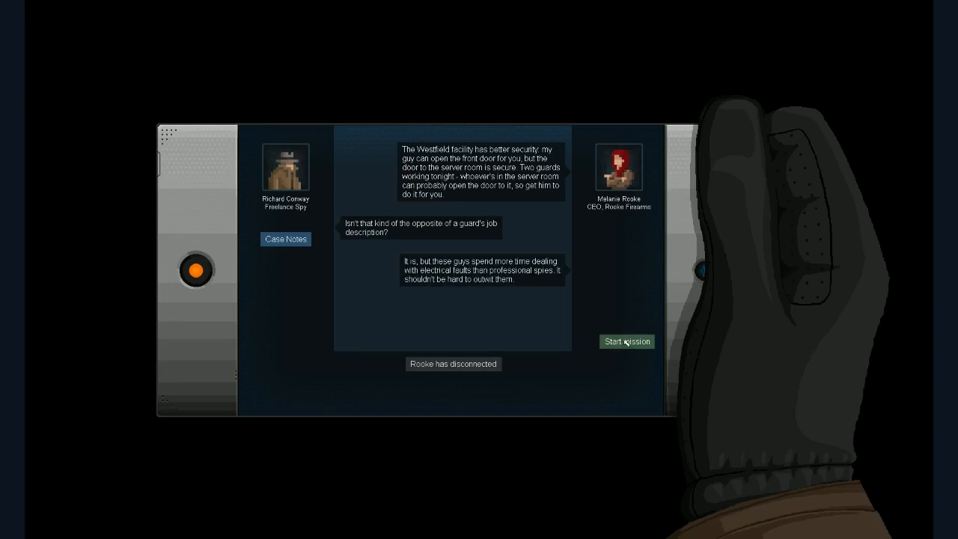
pyautogui.click(626, 341)
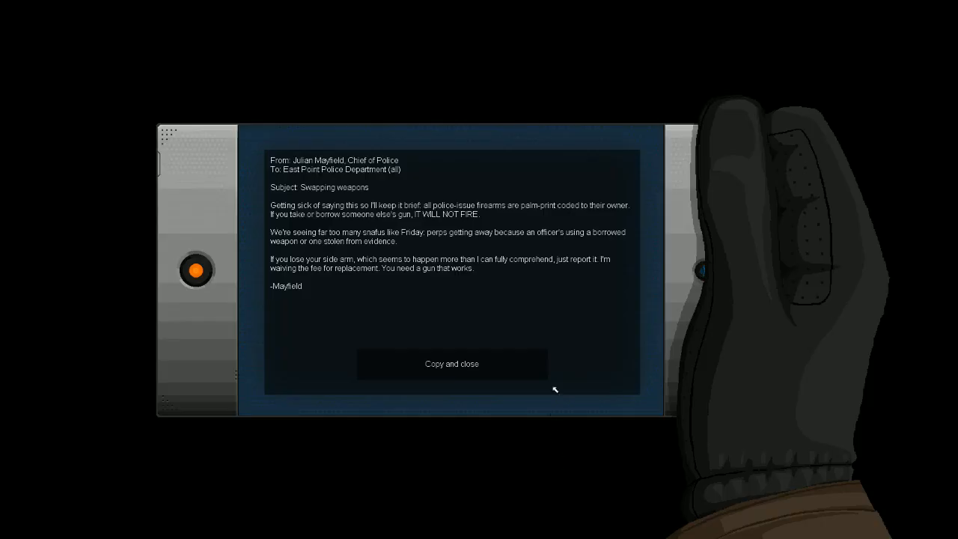
pyautogui.moveTo(560, 364)
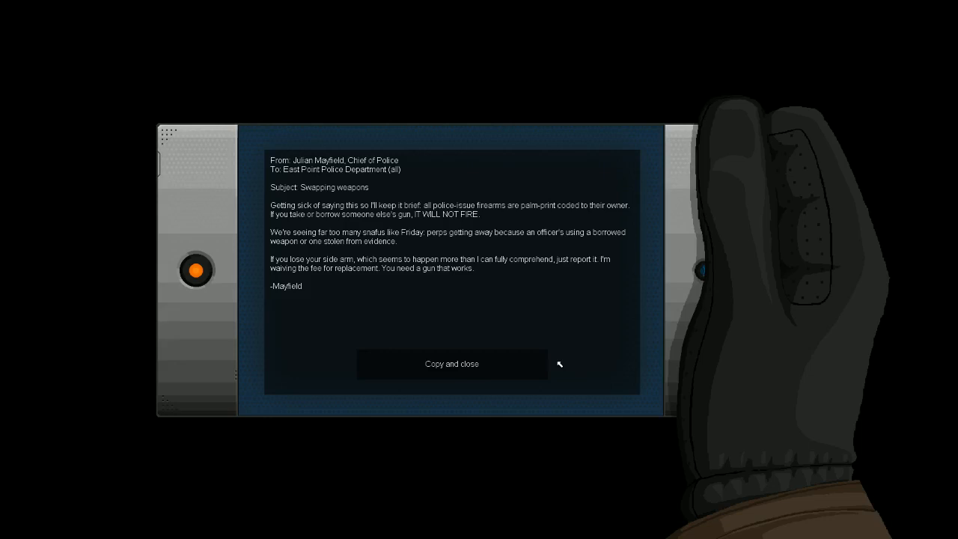
pyautogui.moveTo(542, 317)
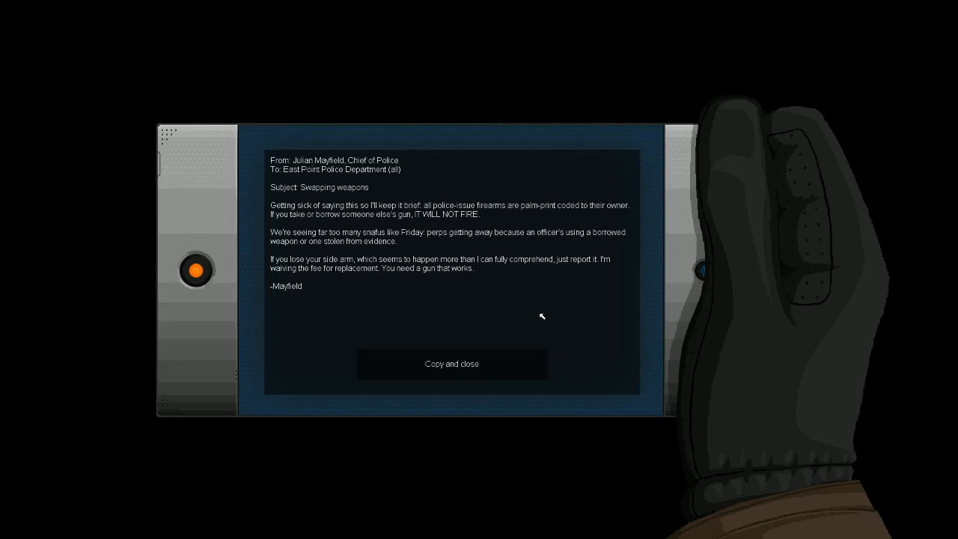
pyautogui.click(452, 364)
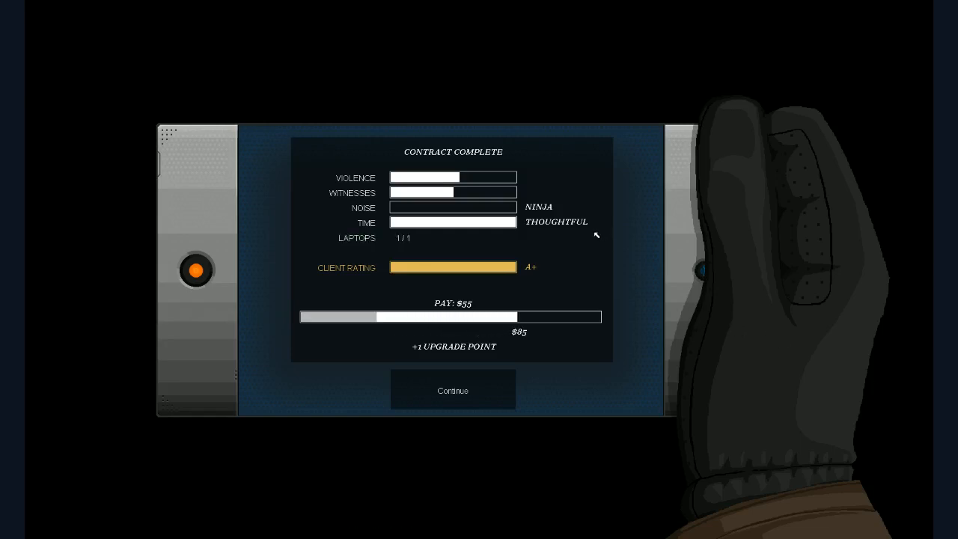
pyautogui.moveTo(476, 234)
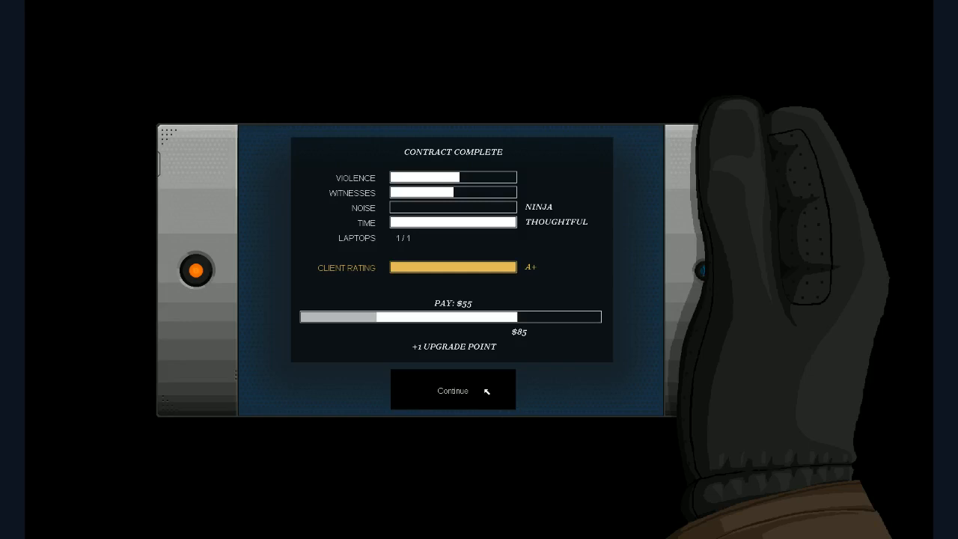
pyautogui.moveTo(496, 395)
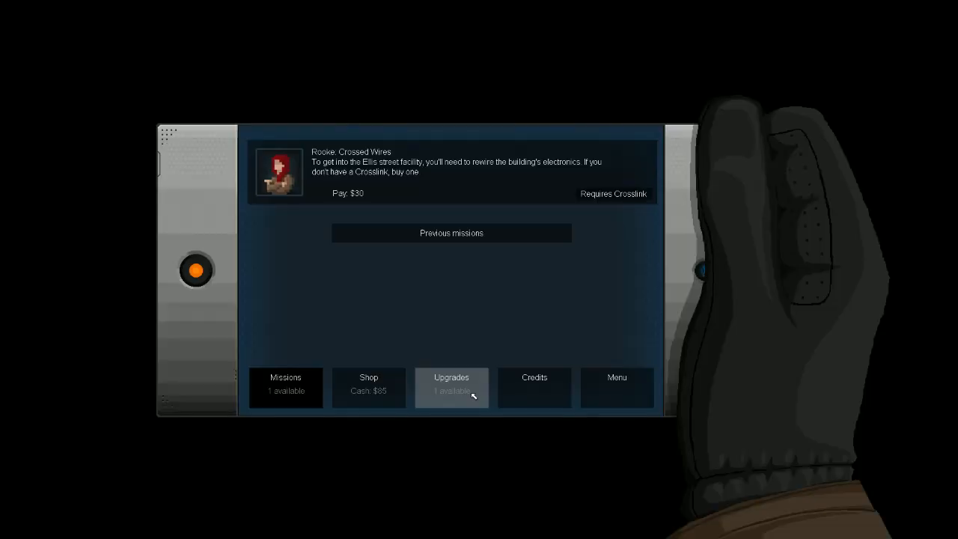
pyautogui.moveTo(463, 323)
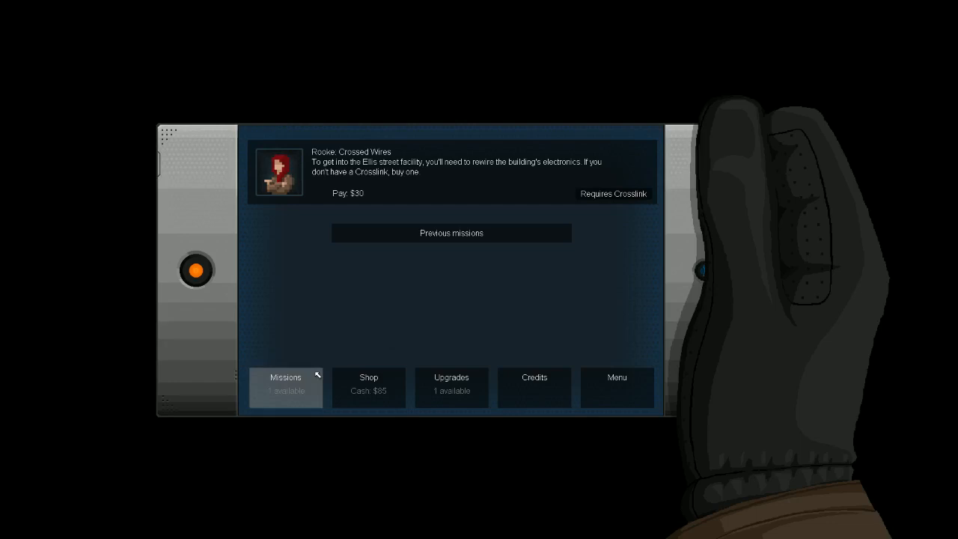
# Buy the Crosslink for $85, add a Bullfrog Jump Strength point, and return to Missions.
pyautogui.click(368, 386)
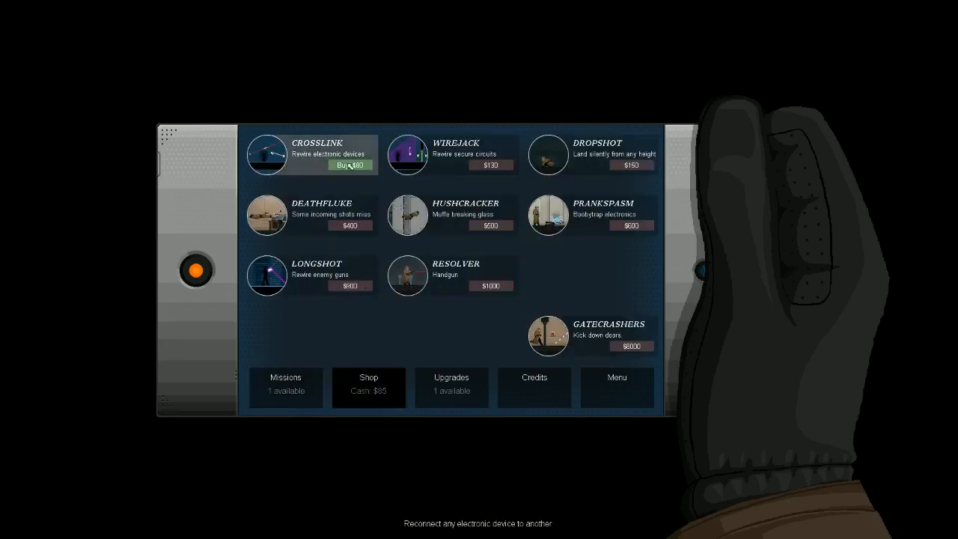
pyautogui.click(356, 165)
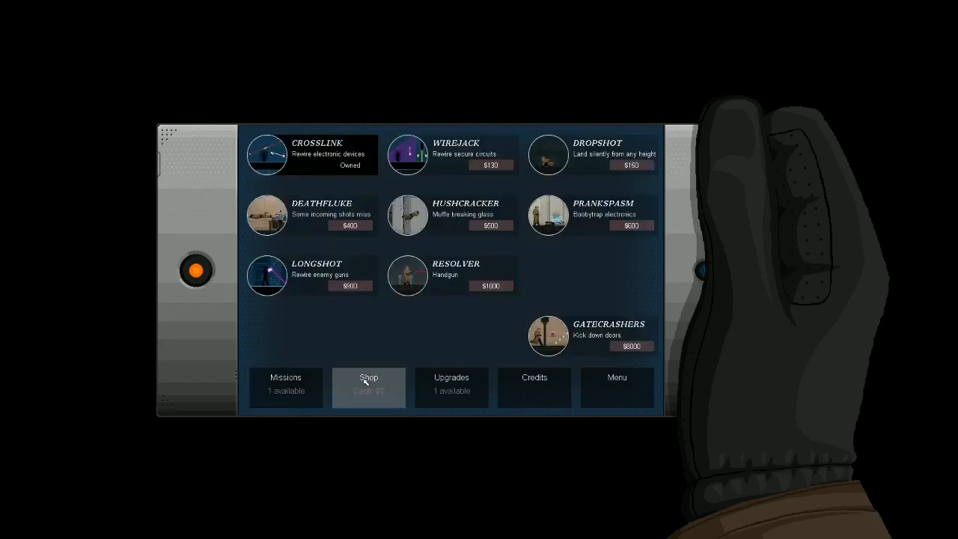
pyautogui.click(452, 386)
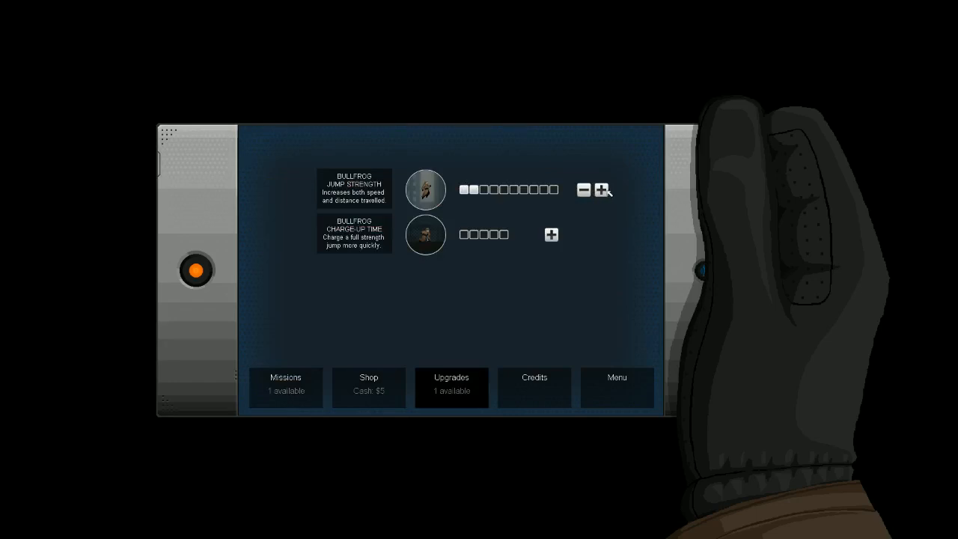
pyautogui.click(603, 189)
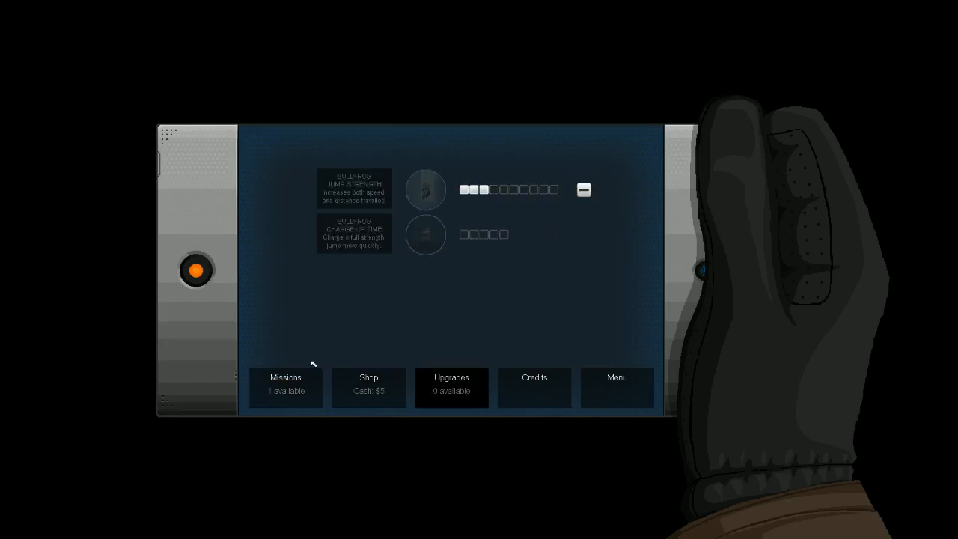
pyautogui.click(285, 386)
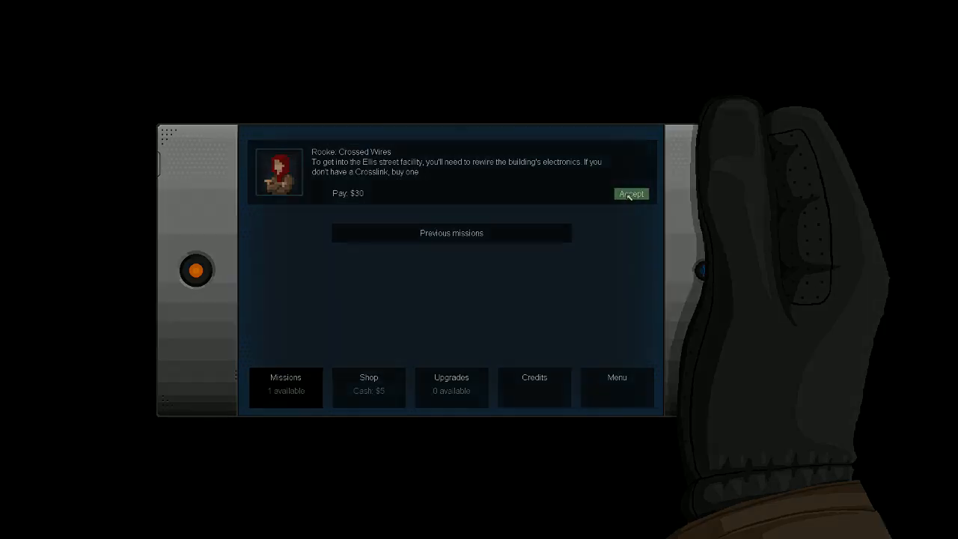
# Accept Crossed Wires, review the case notes, reply No problem, and start the mission.
pyautogui.click(631, 193)
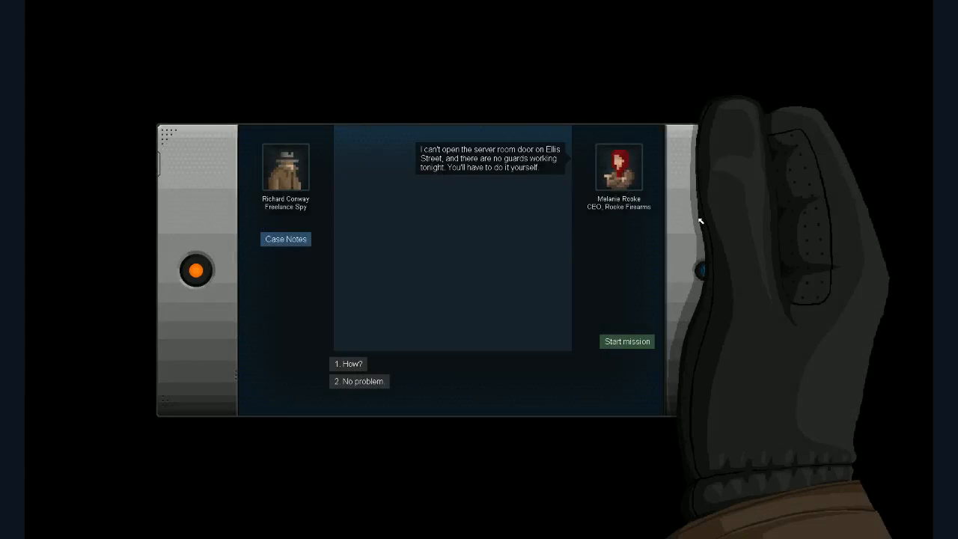
pyautogui.moveTo(685, 219)
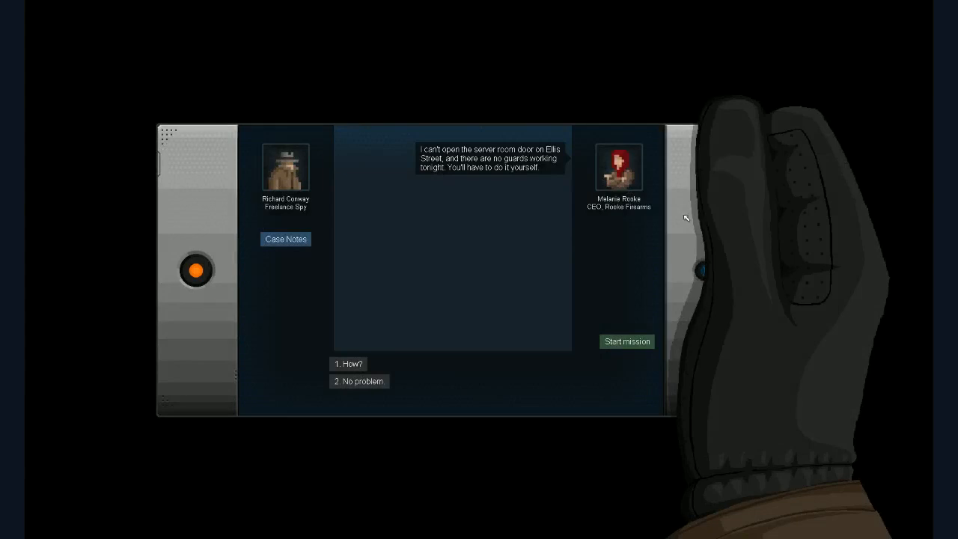
pyautogui.moveTo(482, 168)
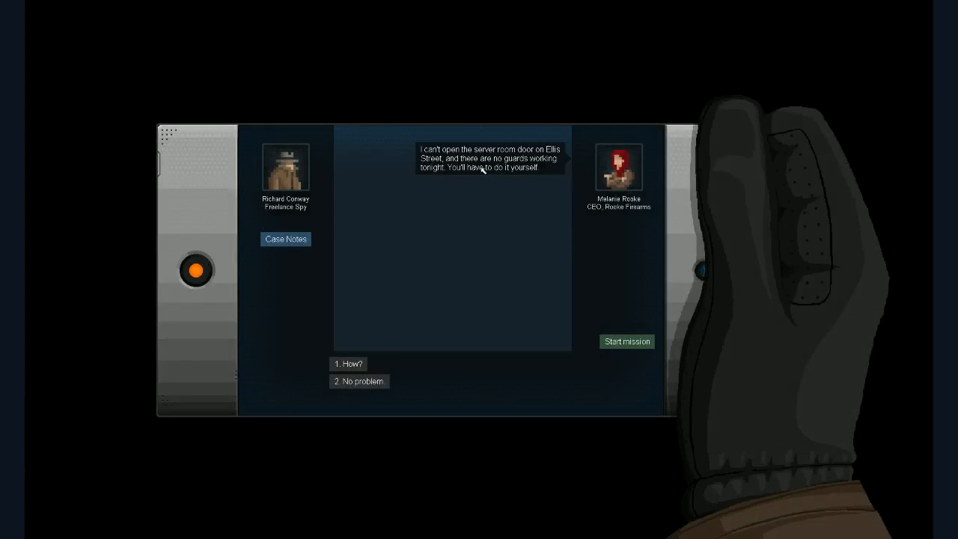
pyautogui.click(285, 239)
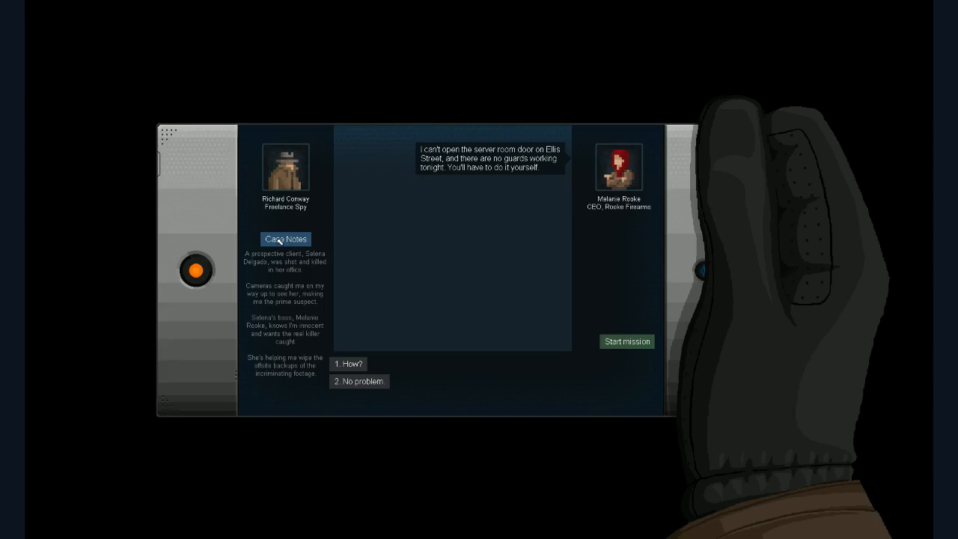
pyautogui.click(284, 239)
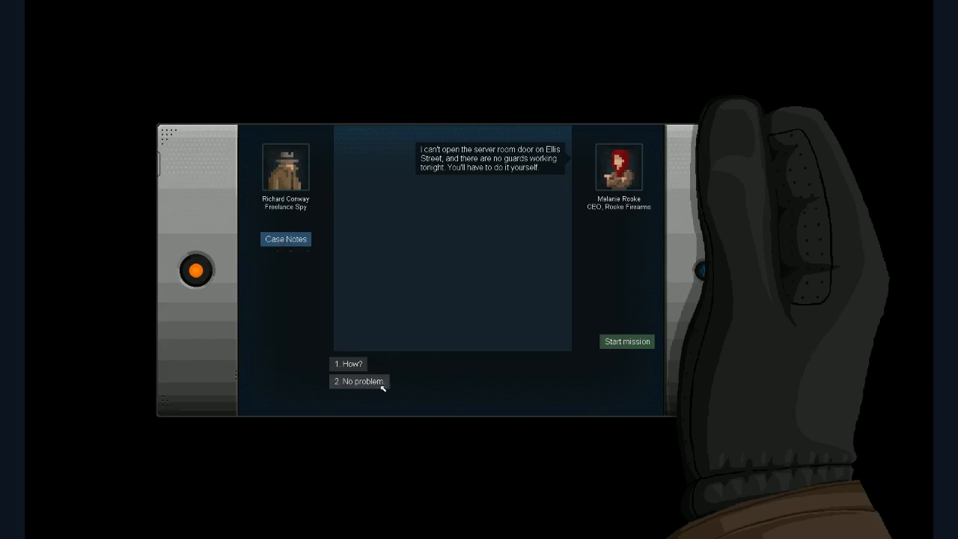
pyautogui.click(360, 382)
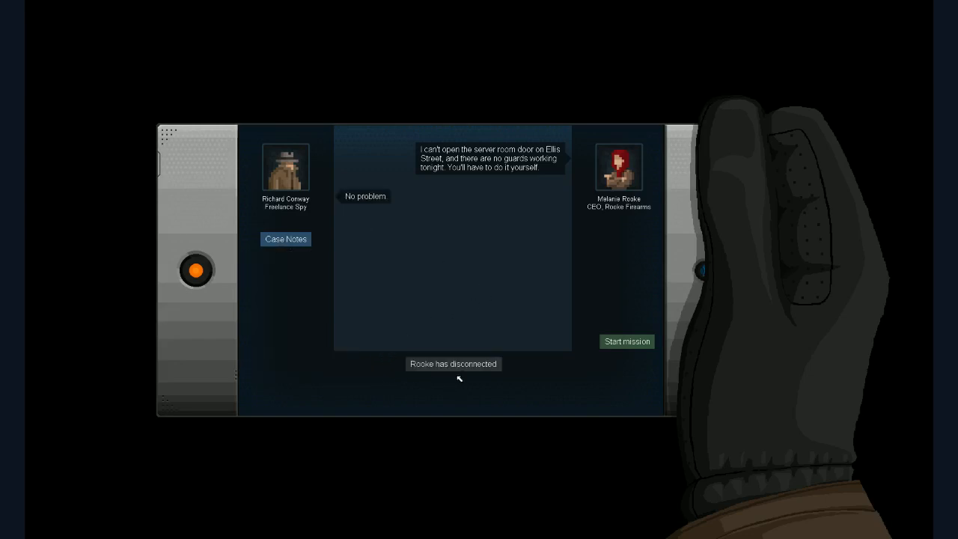
pyautogui.click(626, 341)
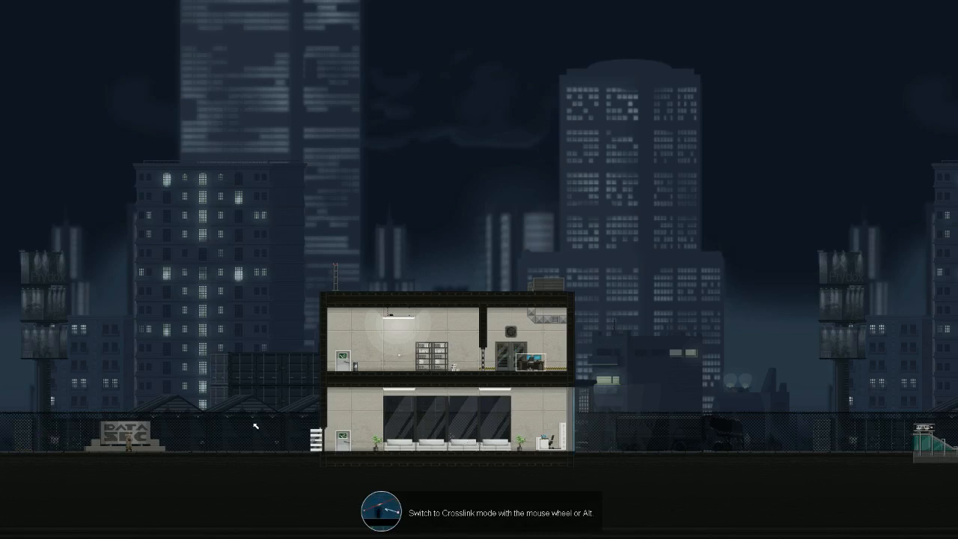
# Infiltrate the Ellis Street building and bring up the police chief's email.
pyautogui.press('alt')
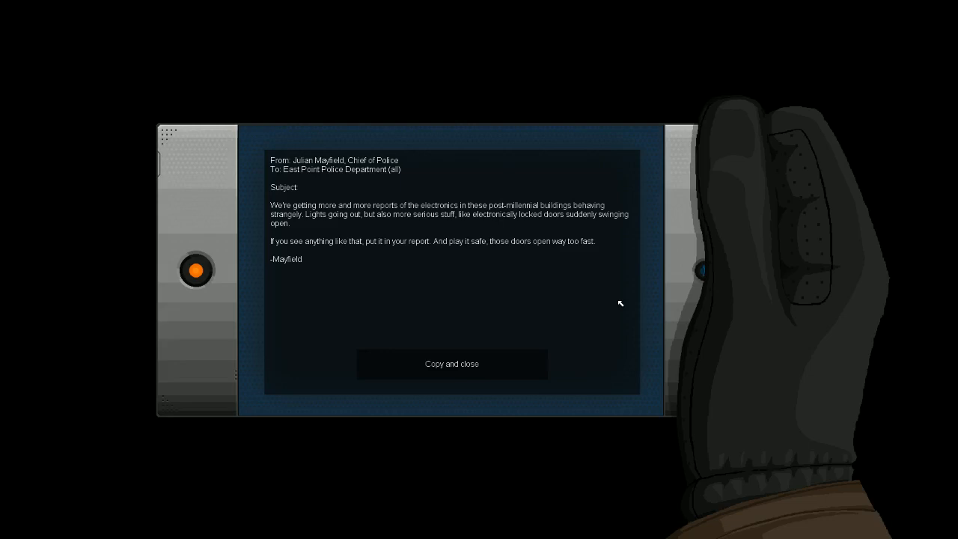
pyautogui.moveTo(495, 247)
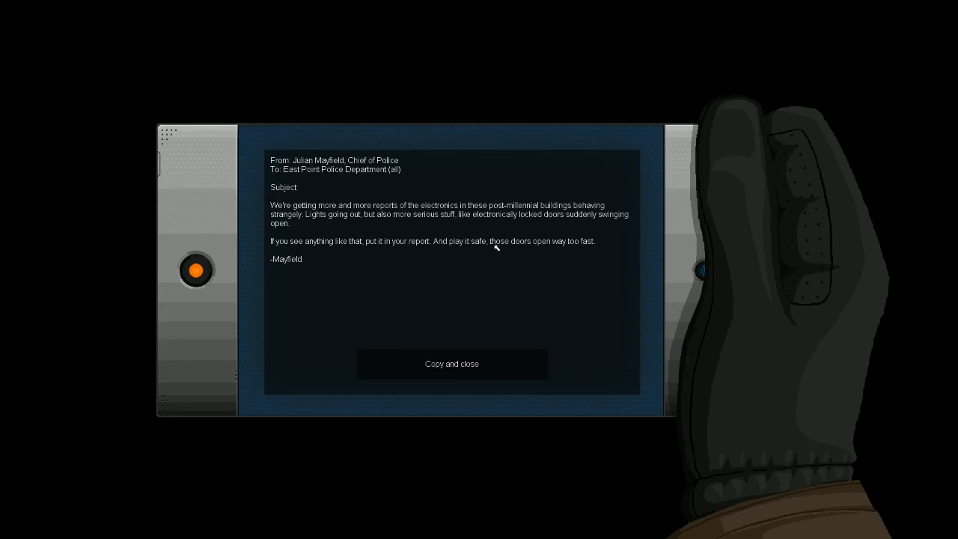
pyautogui.moveTo(443, 368)
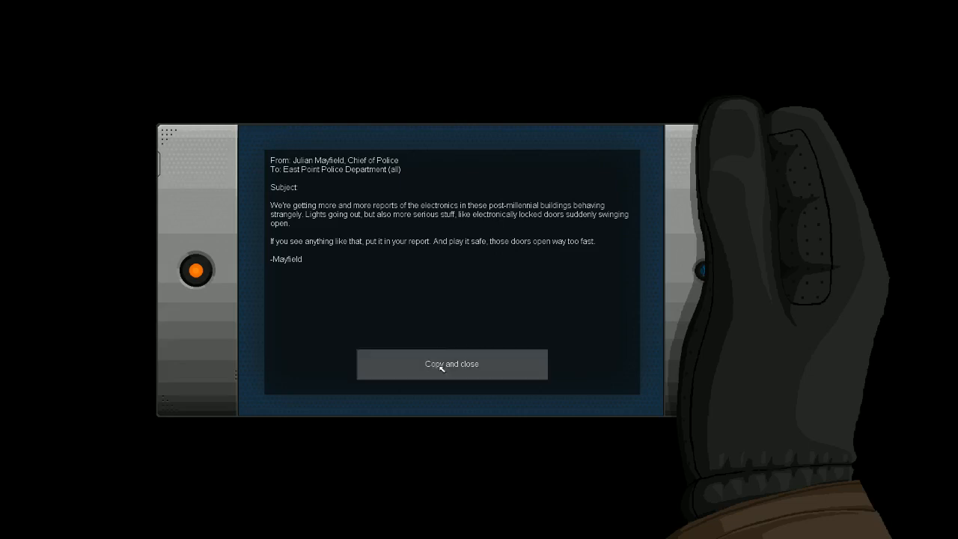
# Copy and close the police email, then rewire the lightswitch to another device in Crosslink mode.
pyautogui.click(452, 363)
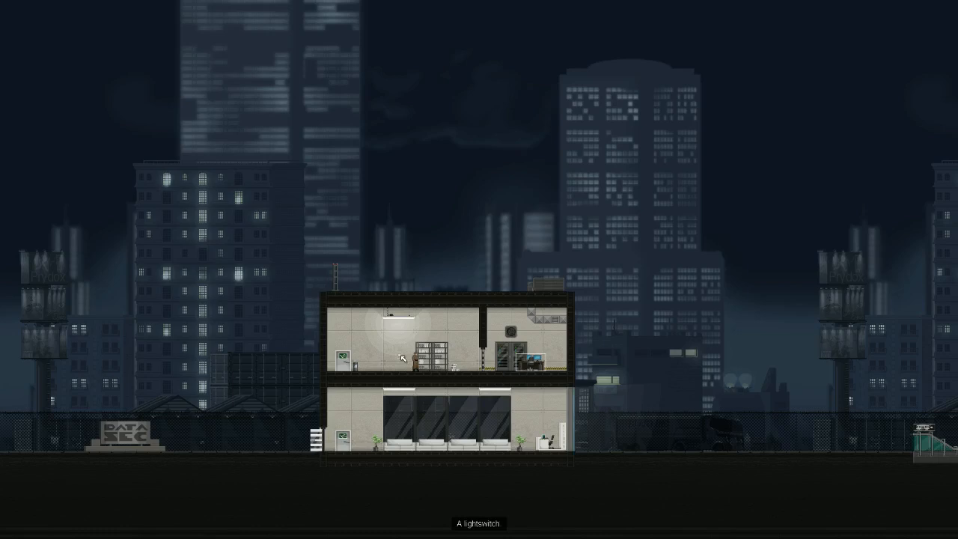
pyautogui.click(402, 359)
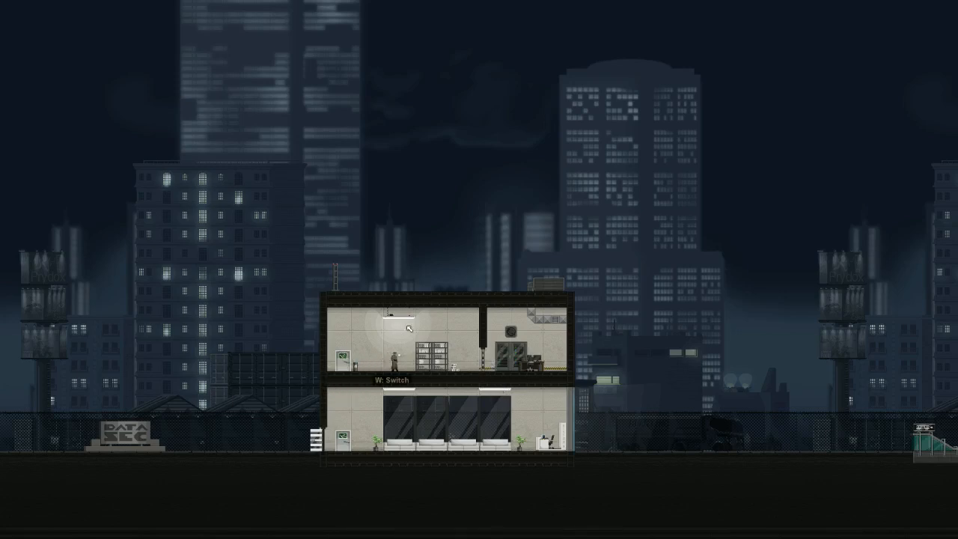
pyautogui.click(401, 329)
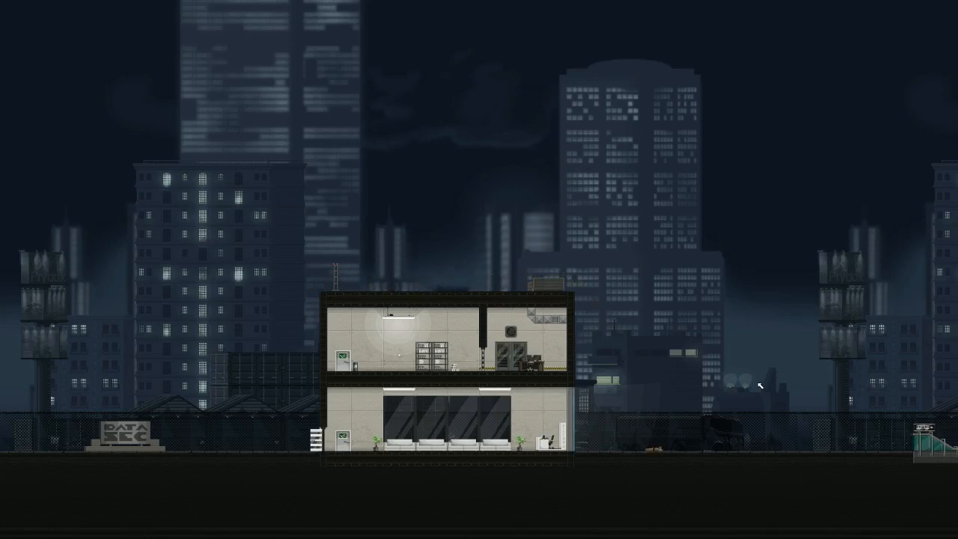
pyautogui.moveTo(897, 457)
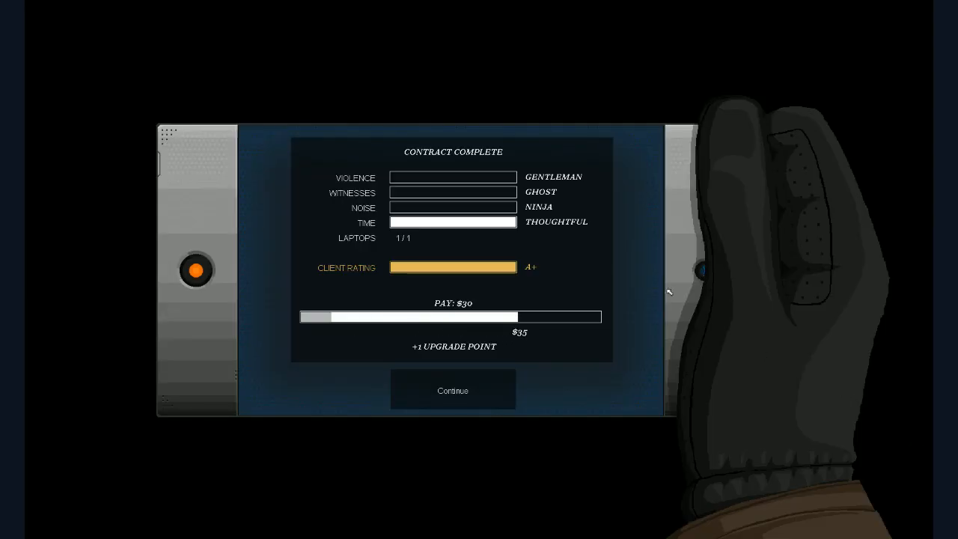
pyautogui.moveTo(504, 228)
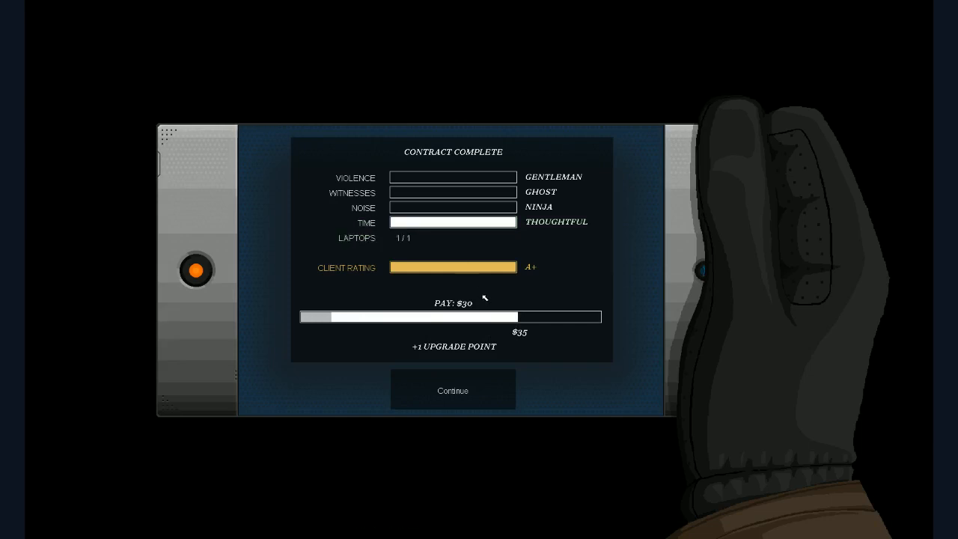
# Continue to the phone, go through Shop to Upgrades, and spend the point on a Bullfrog upgrade.
pyautogui.click(452, 389)
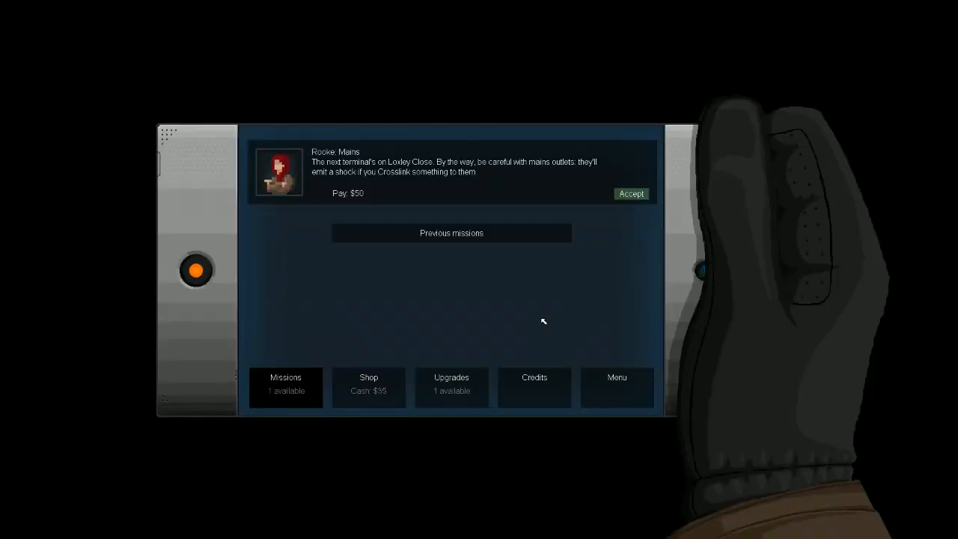
pyautogui.moveTo(539, 308)
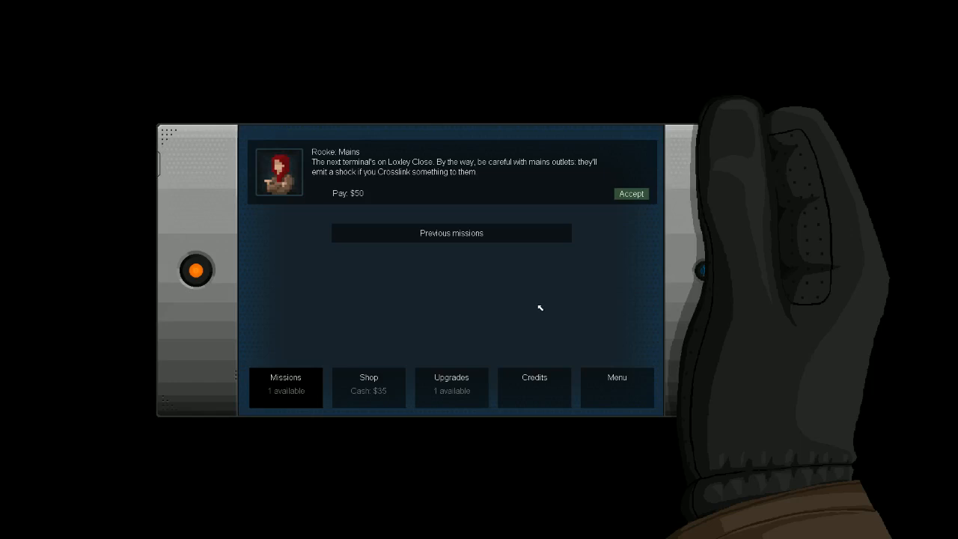
pyautogui.moveTo(581, 272)
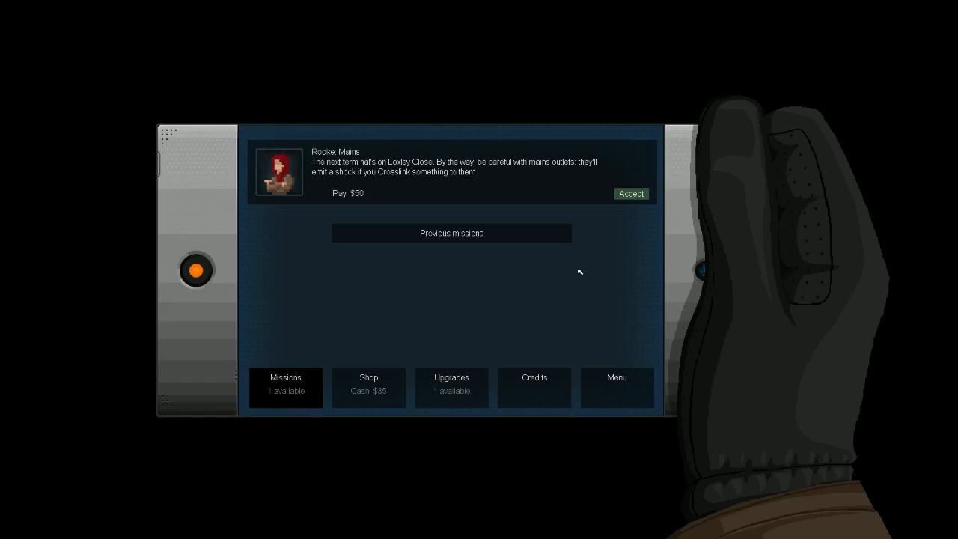
pyautogui.moveTo(511, 296)
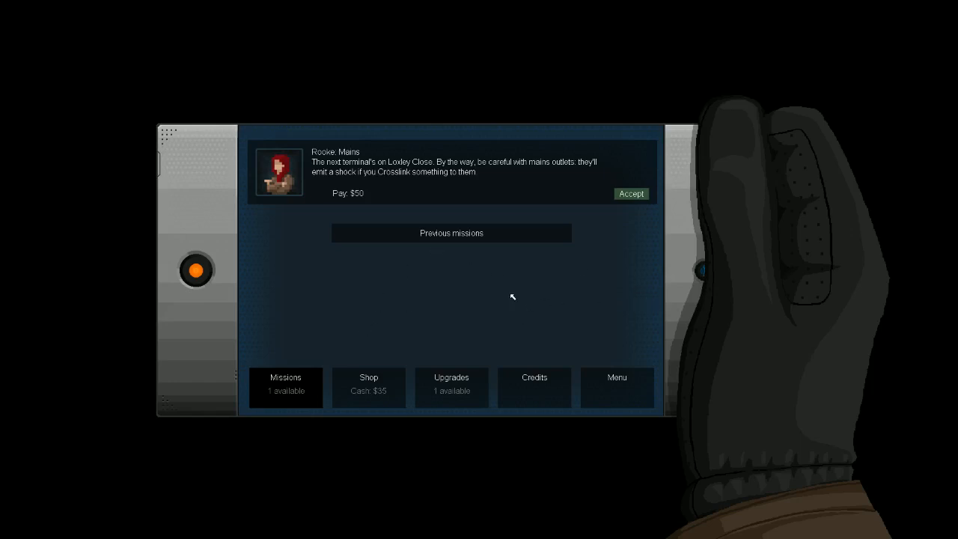
pyautogui.moveTo(482, 210)
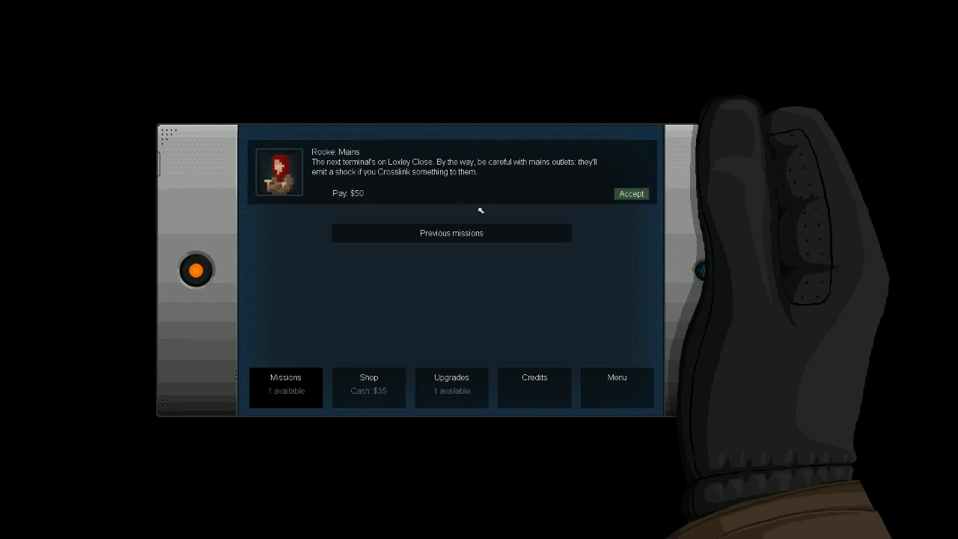
pyautogui.moveTo(368, 377)
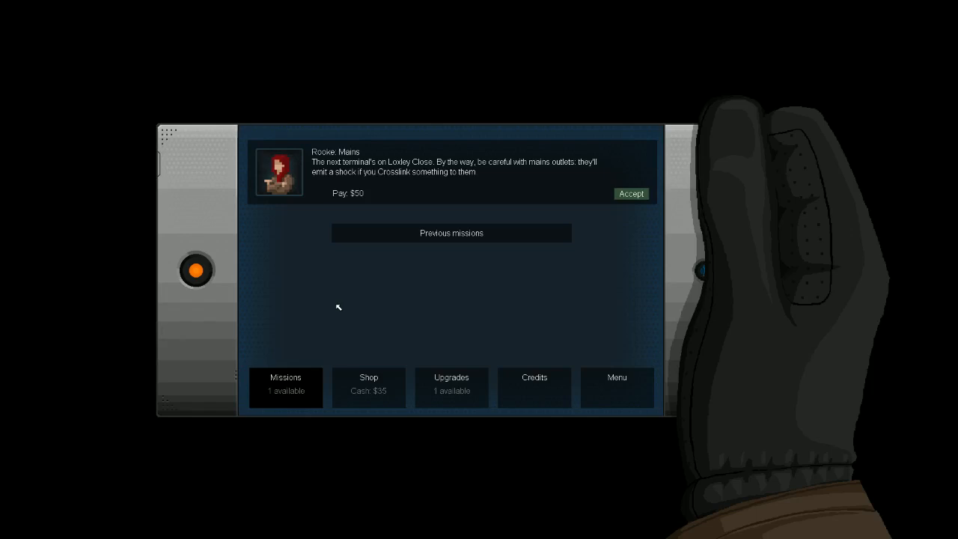
pyautogui.moveTo(350, 301)
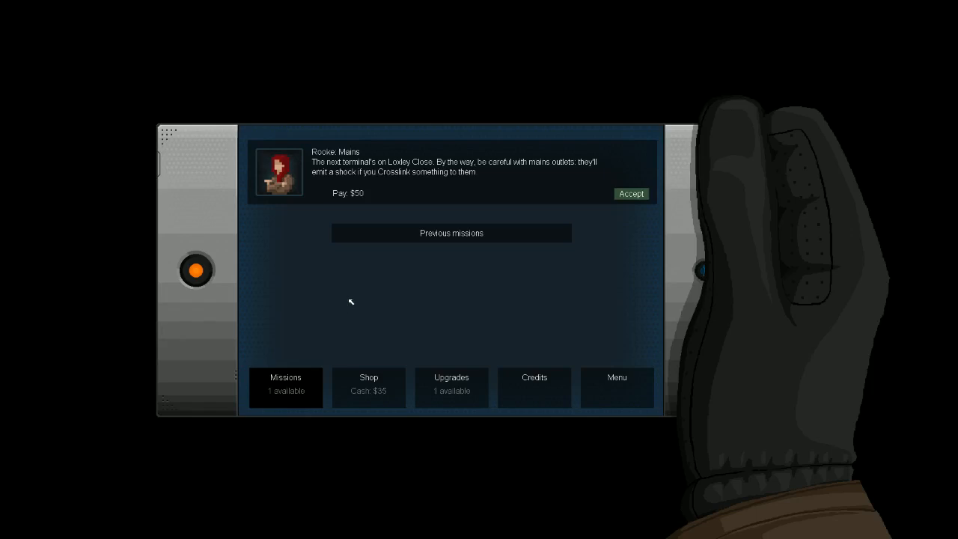
pyautogui.moveTo(386, 308)
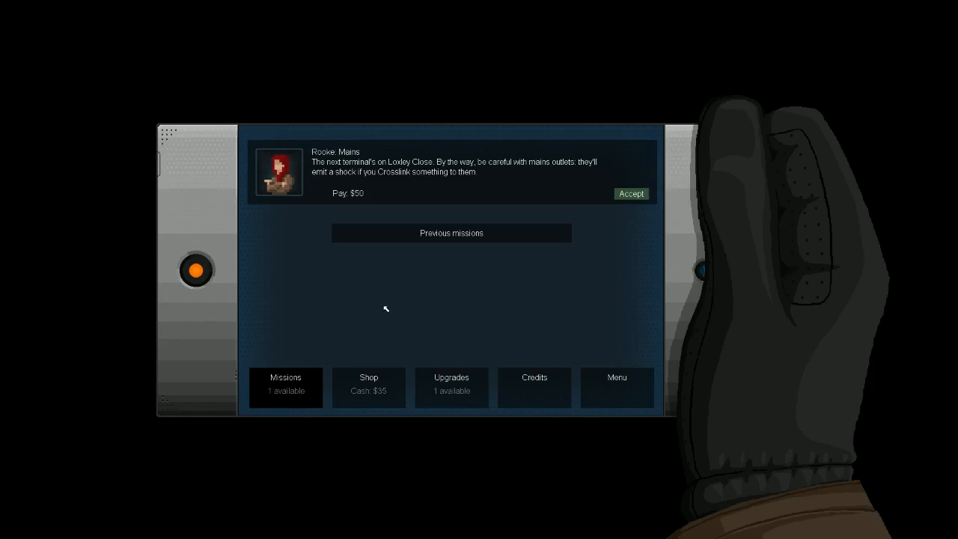
pyautogui.moveTo(323, 347)
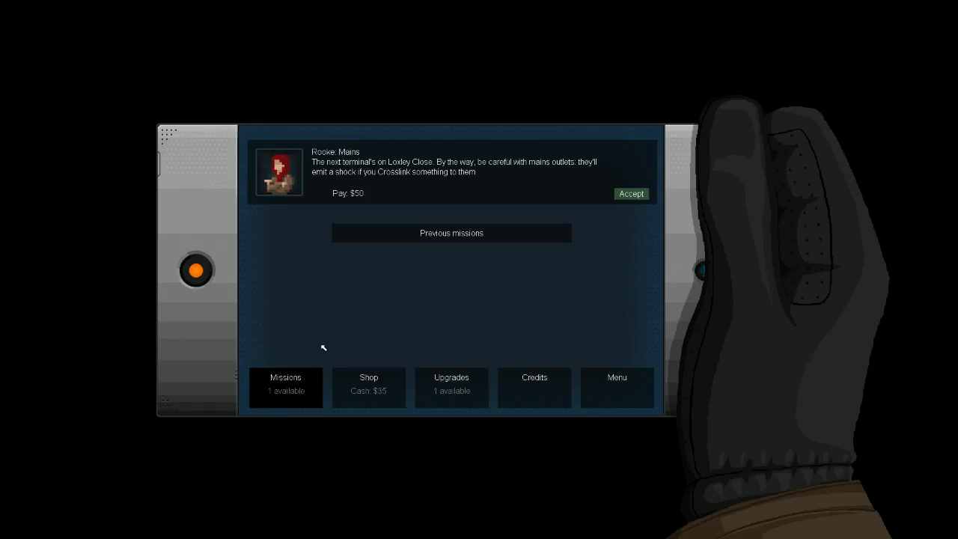
pyautogui.click(368, 386)
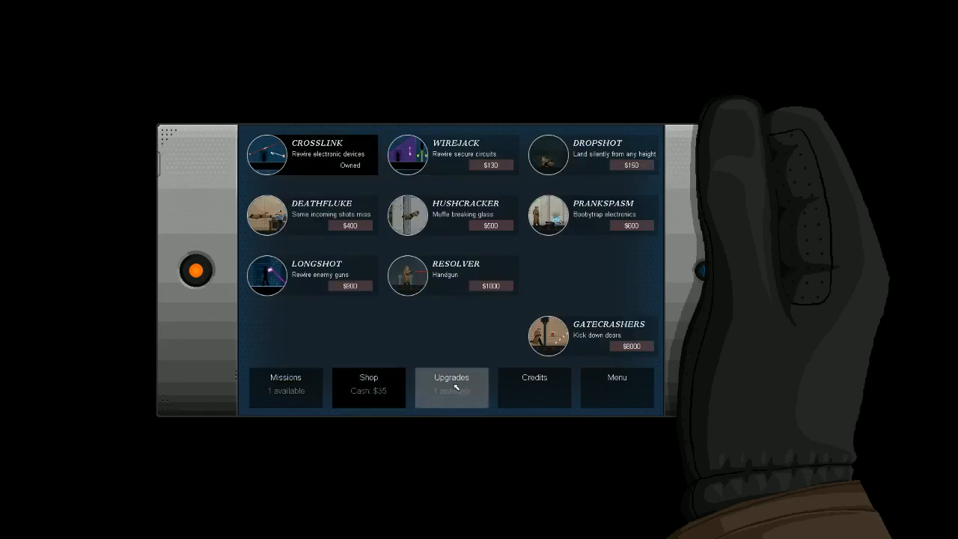
pyautogui.click(452, 386)
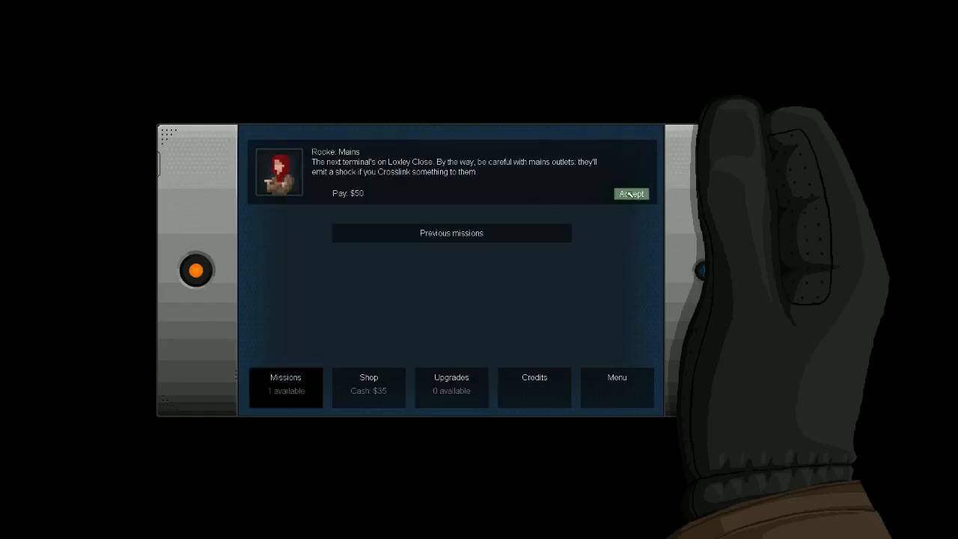
pyautogui.click(630, 193)
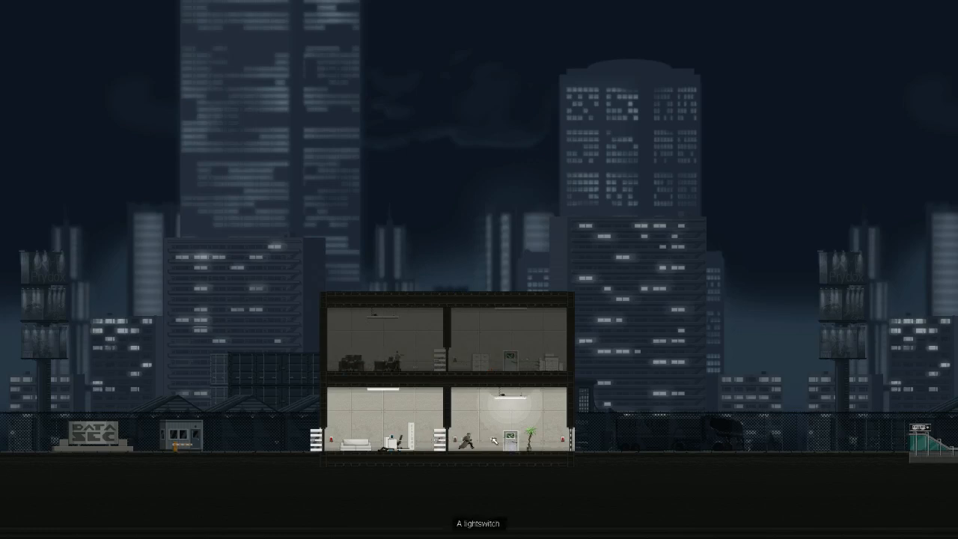
# Exit the Mains level to reach the Contract Complete screen with its A+ rating and $50 pay.
pyautogui.click(497, 442)
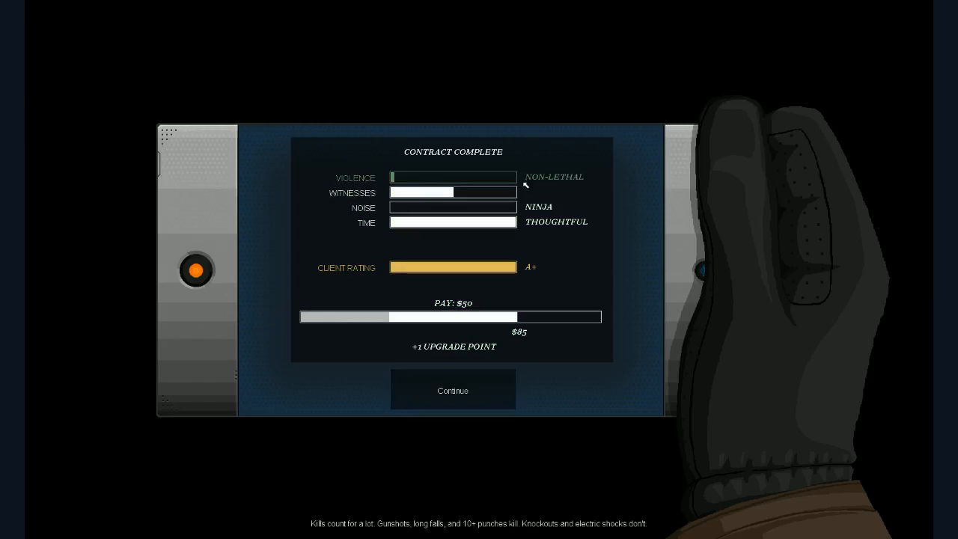
# Continue past the results and spend the new upgrade point on Bullfrog Jump Strength.
pyautogui.click(452, 389)
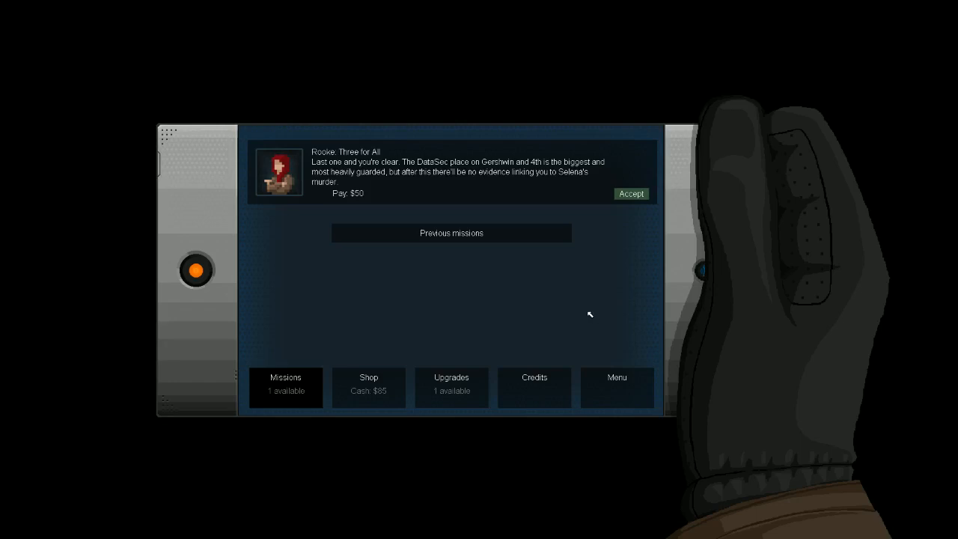
pyautogui.click(368, 386)
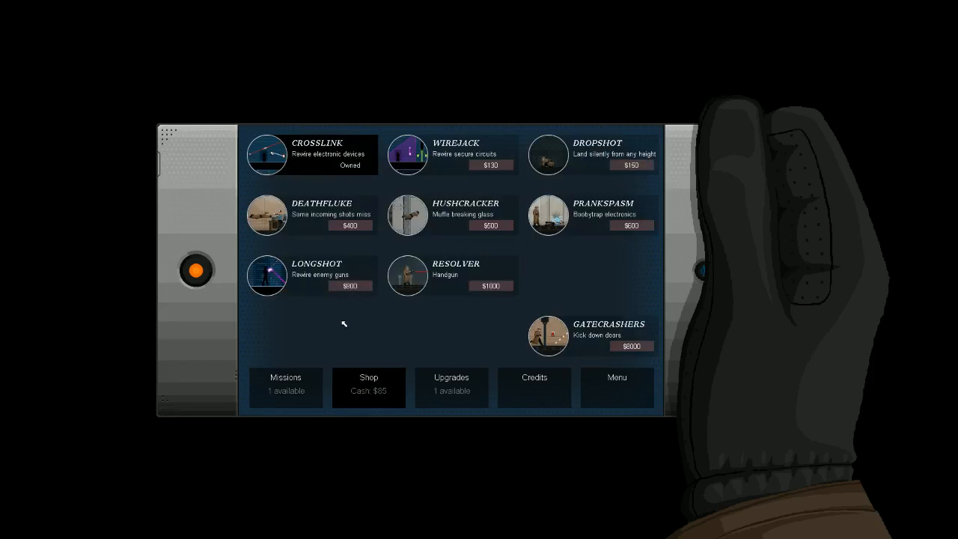
pyautogui.click(452, 386)
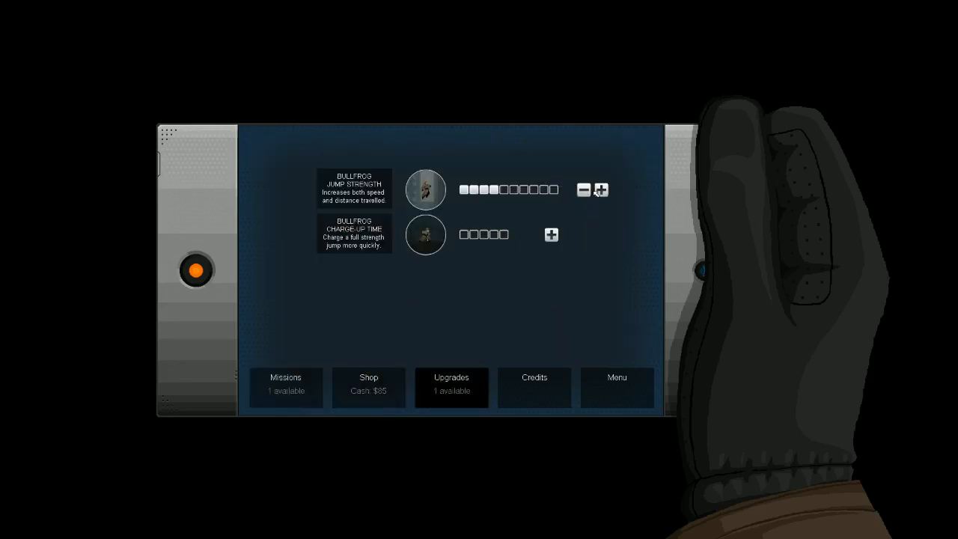
pyautogui.click(284, 386)
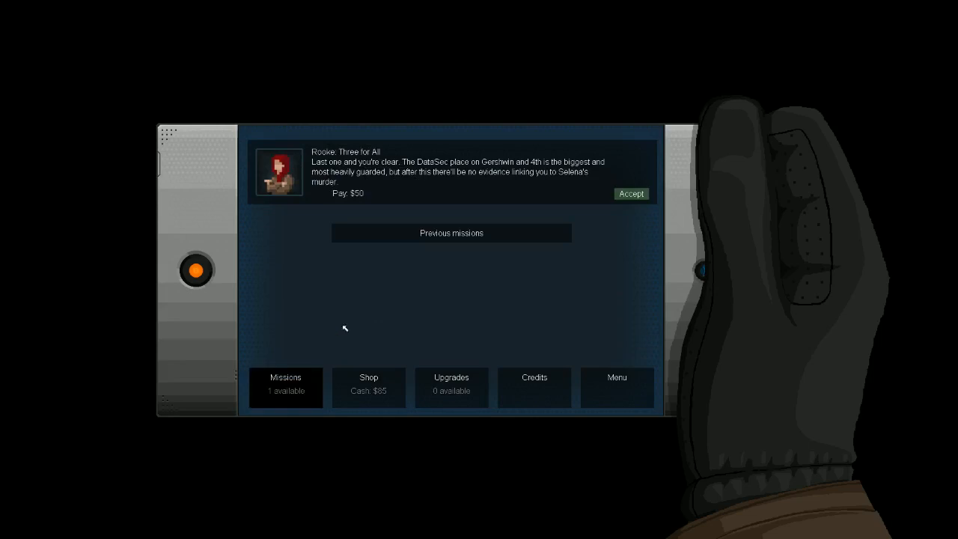
pyautogui.moveTo(438, 210)
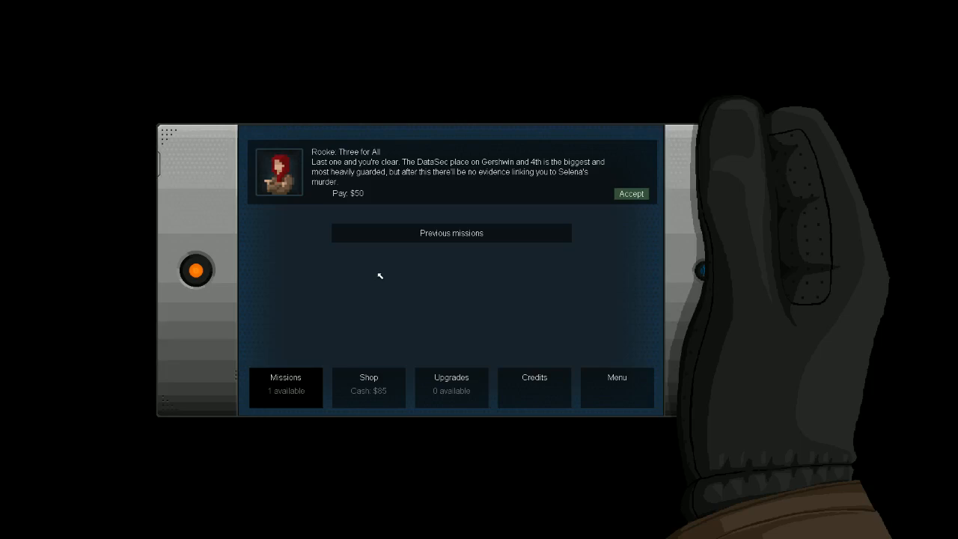
# Accept Three for All, ask about her backup addiction, reply Fair point, and start the mission.
pyautogui.click(632, 193)
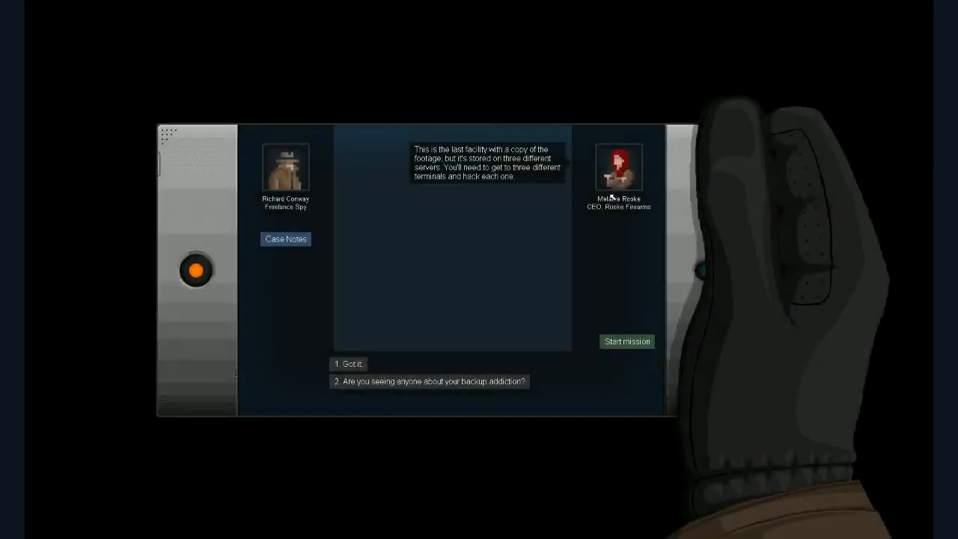
pyautogui.moveTo(574, 287)
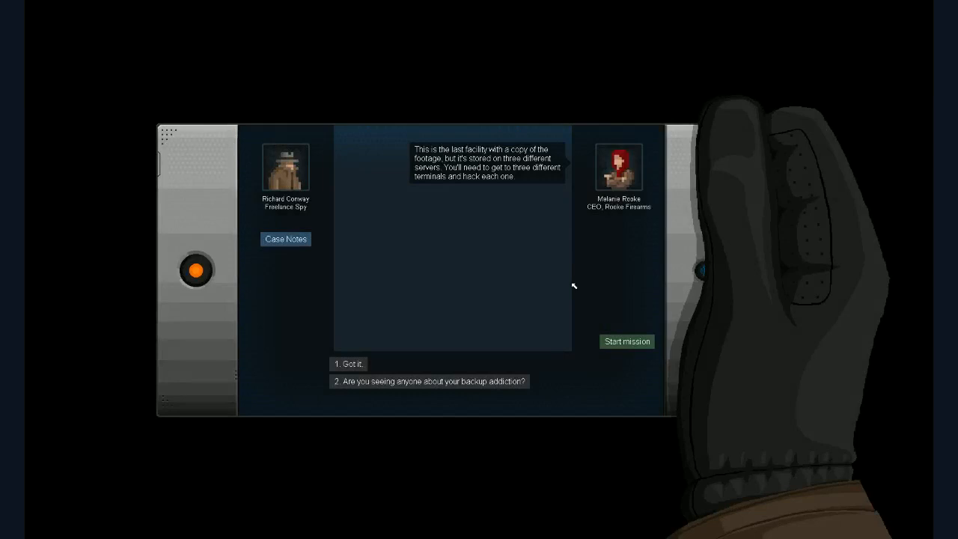
pyautogui.moveTo(551, 281)
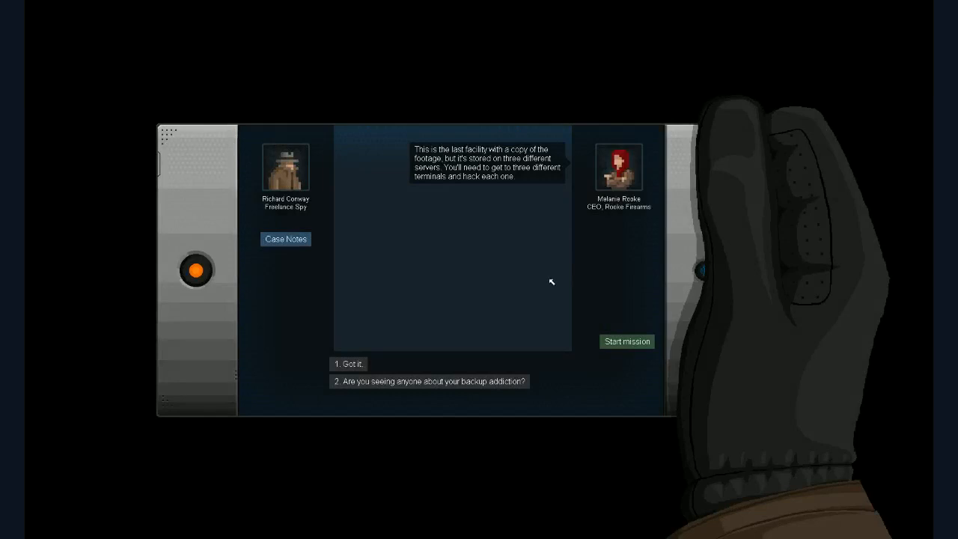
pyautogui.moveTo(395, 384)
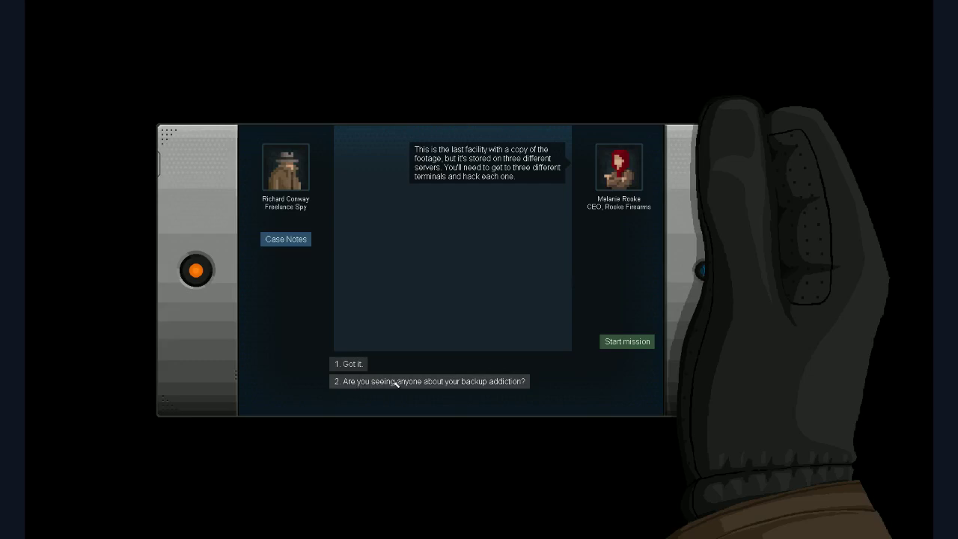
pyautogui.moveTo(491, 395)
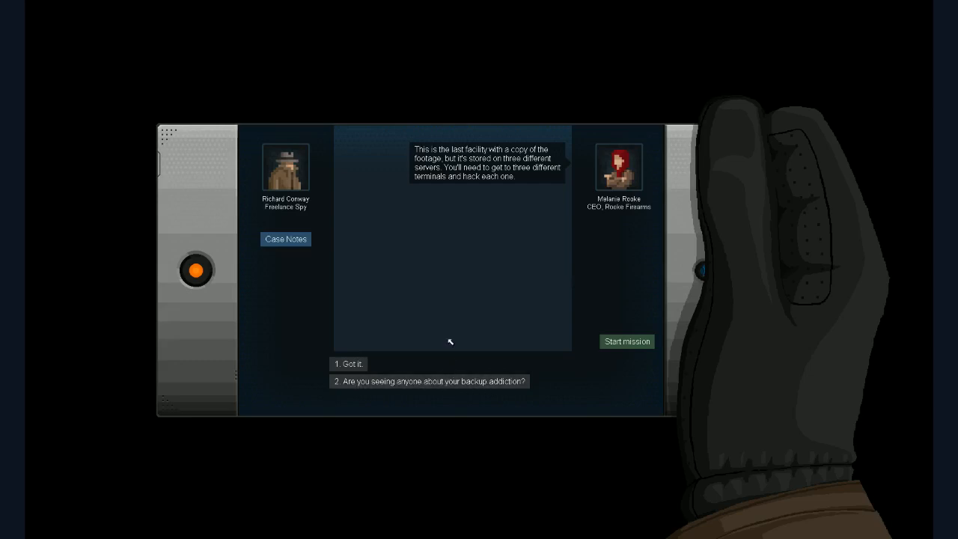
pyautogui.moveTo(467, 386)
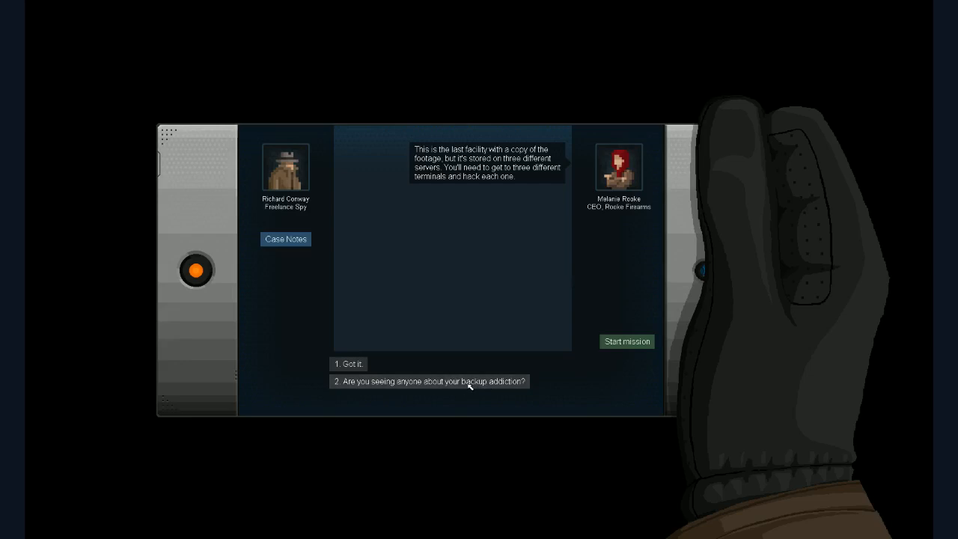
pyautogui.click(429, 382)
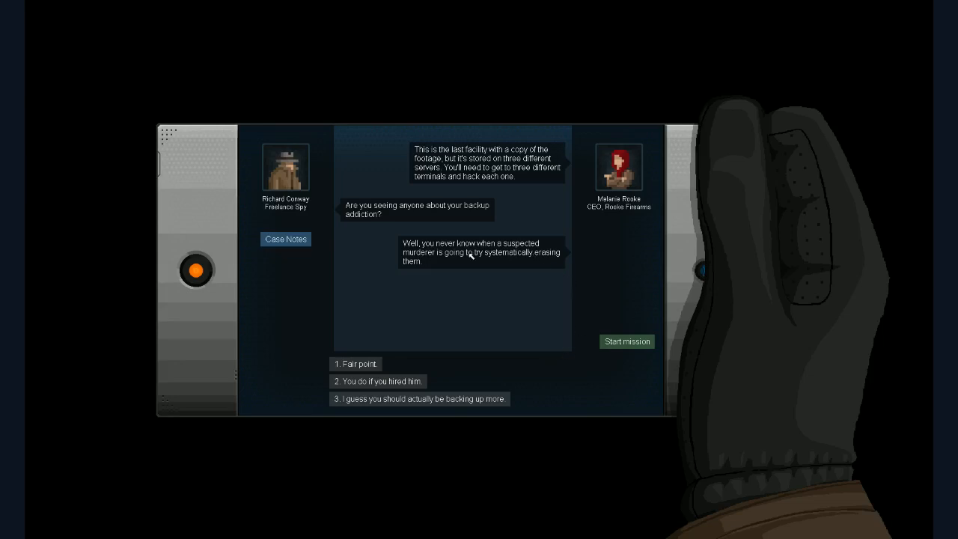
pyautogui.moveTo(491, 296)
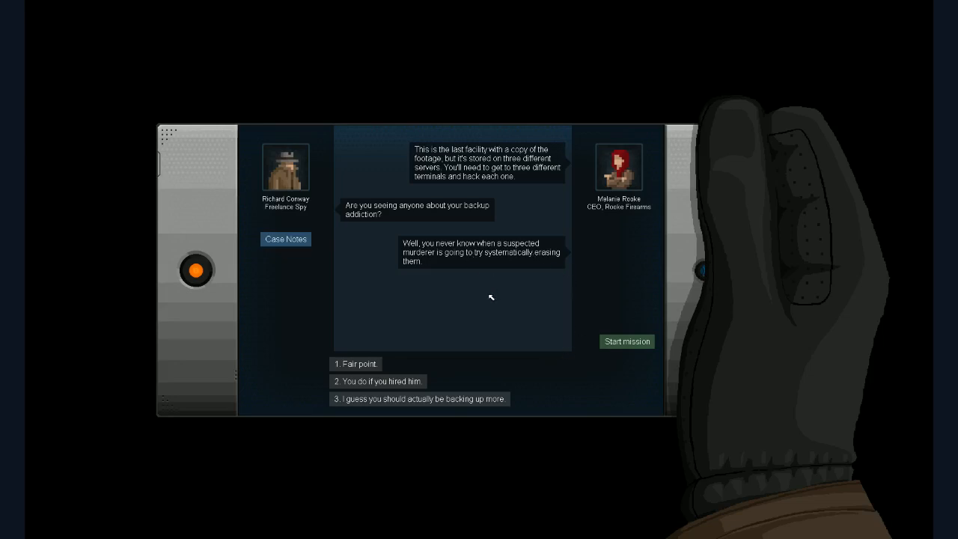
pyautogui.moveTo(356, 368)
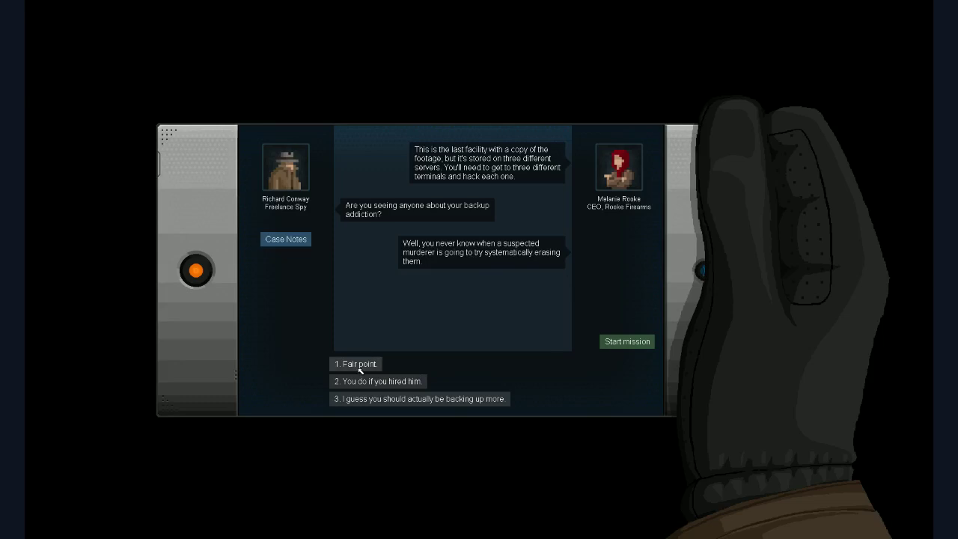
pyautogui.click(356, 364)
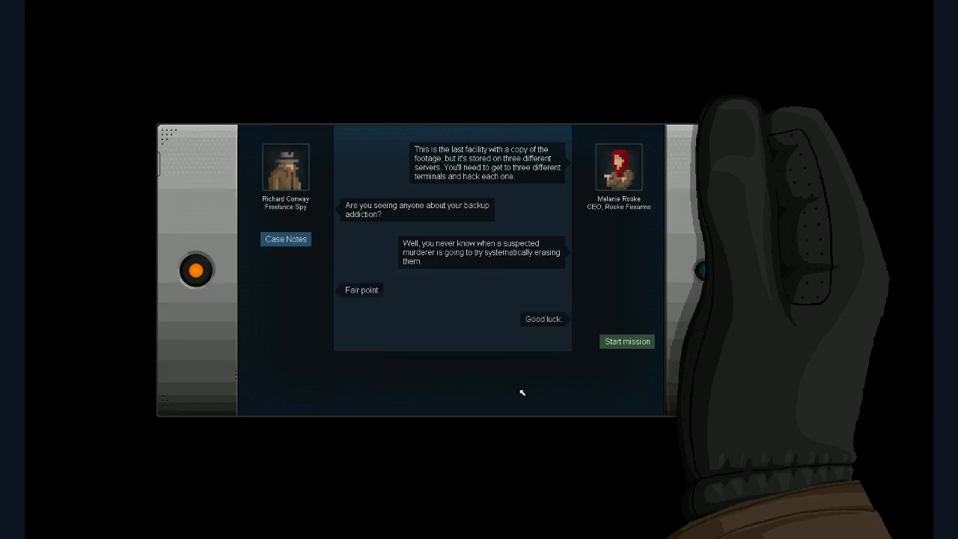
pyautogui.click(625, 341)
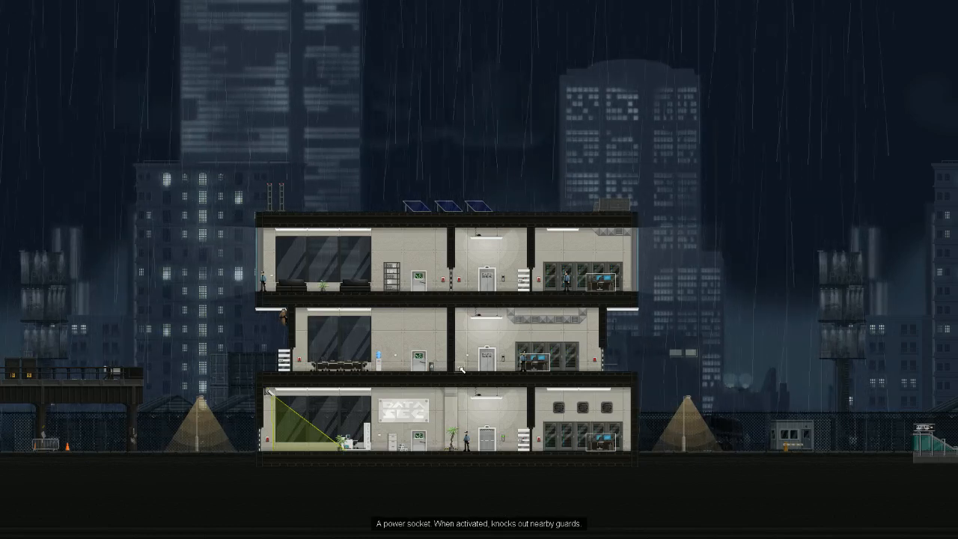
pyautogui.moveTo(457, 356)
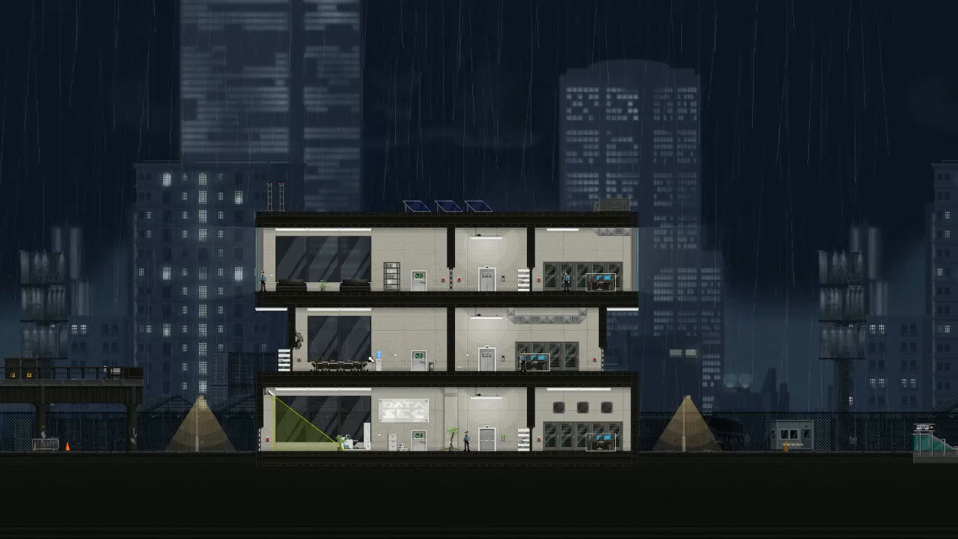
pyautogui.moveTo(392, 361)
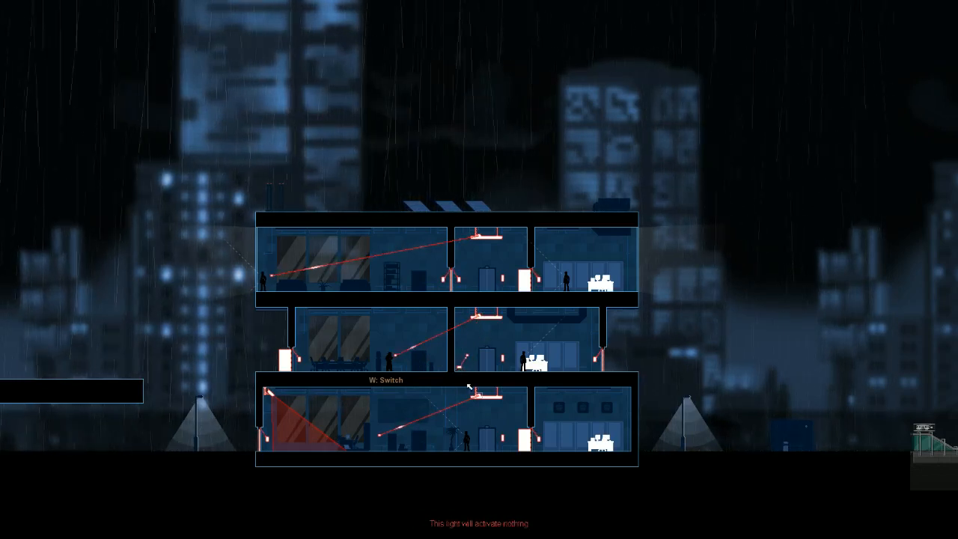
pyautogui.moveTo(465, 355)
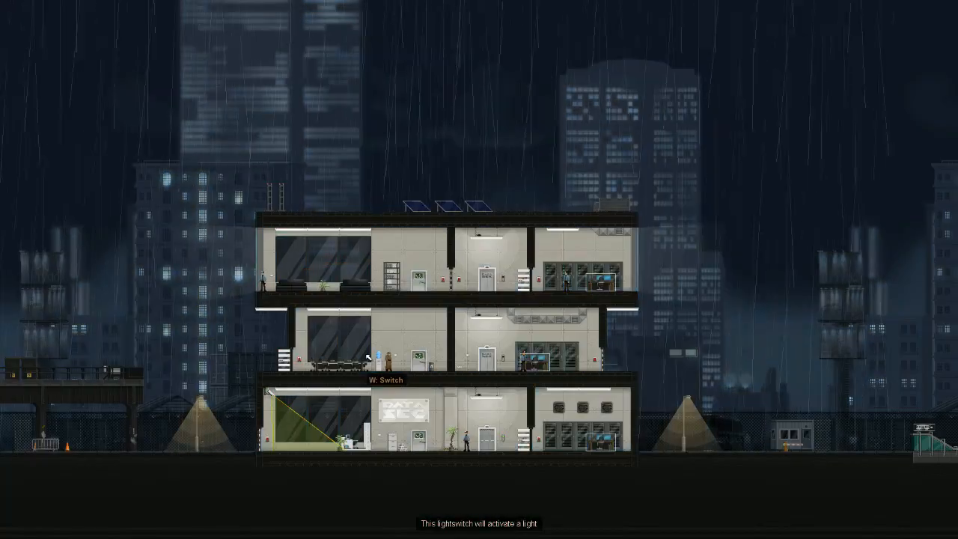
# Switch on Crosslink mode to reveal the facility's switch, light and door wiring.
pyautogui.click(377, 362)
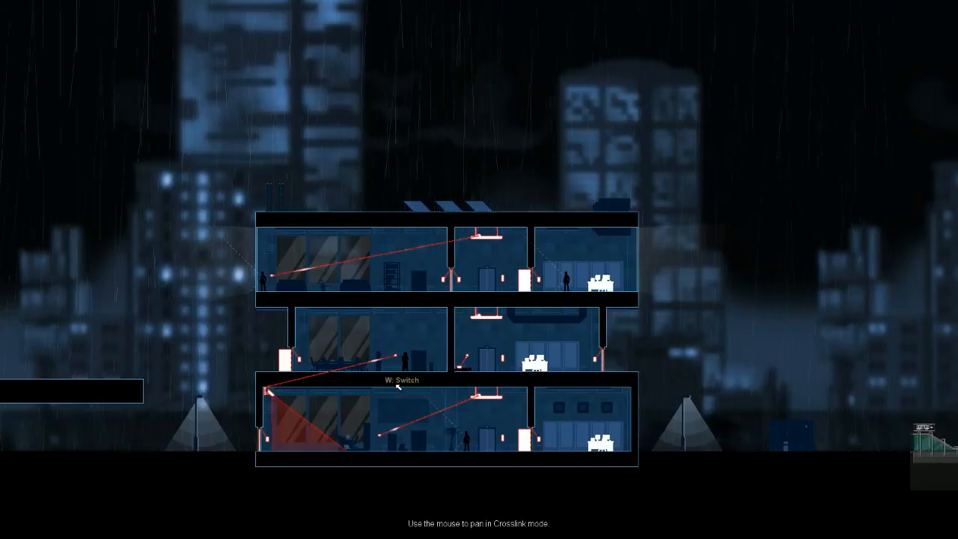
# Rewire the ground-floor light switch with Crosslink and trigger it, darkening the ground floor.
pyautogui.click(397, 386)
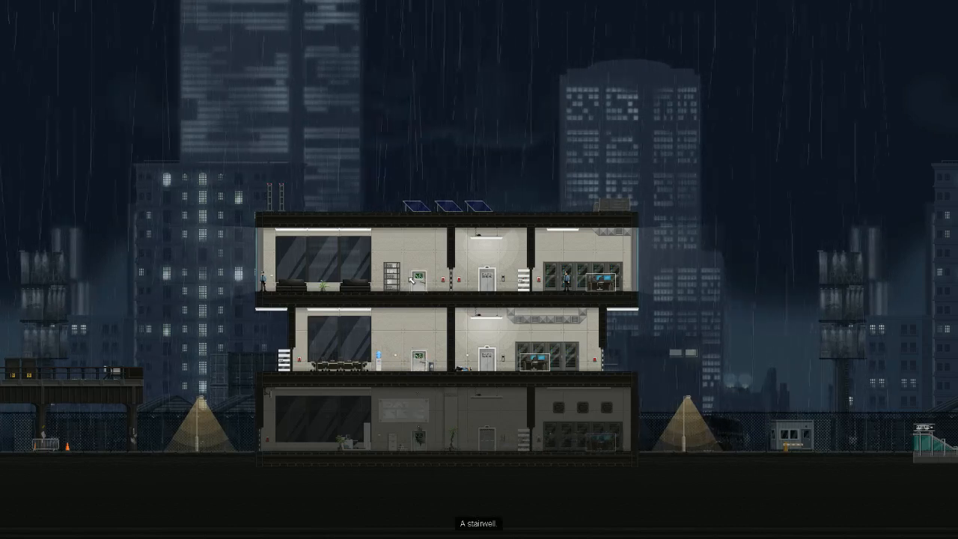
pyautogui.moveTo(547, 458)
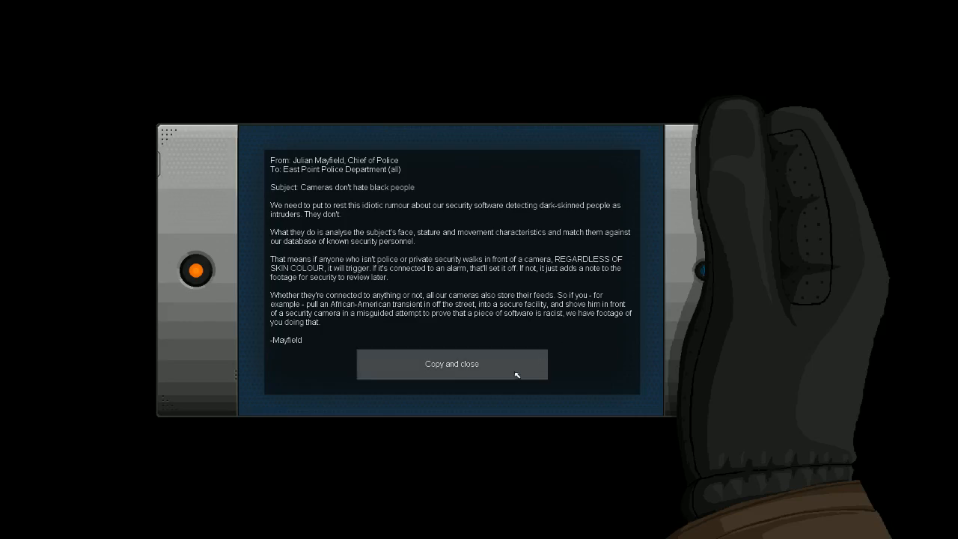
# Copy the police chief's camera email and close it, returning to the darkened building.
pyautogui.click(452, 364)
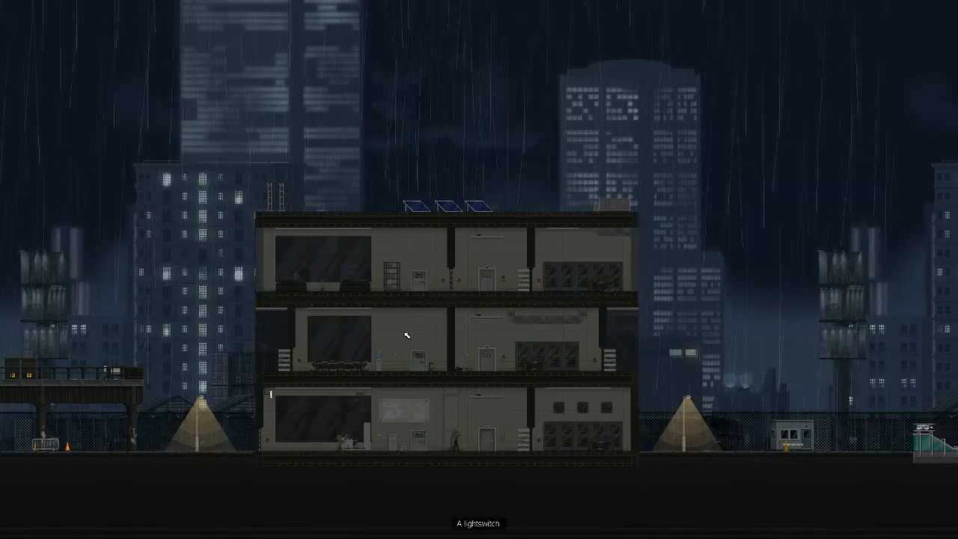
pyautogui.moveTo(491, 434)
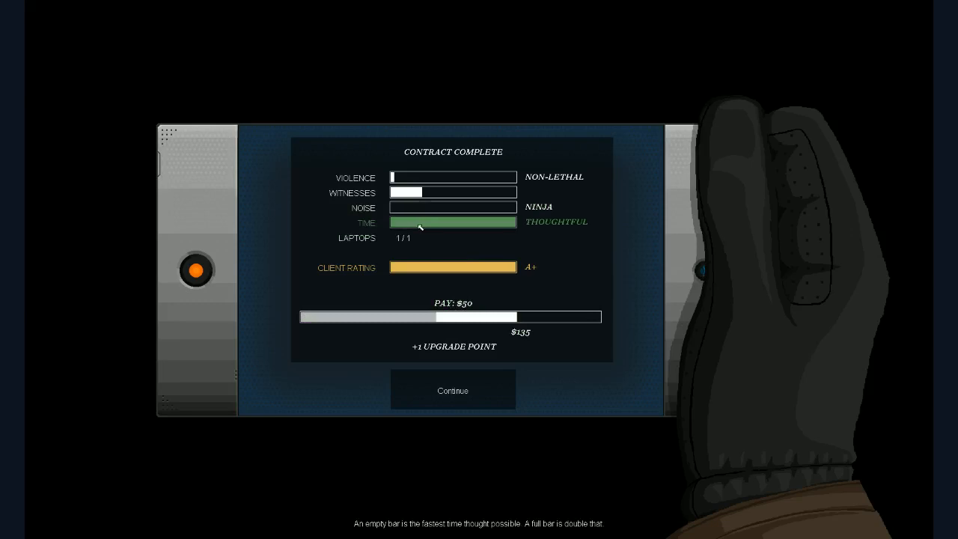
pyautogui.moveTo(551, 230)
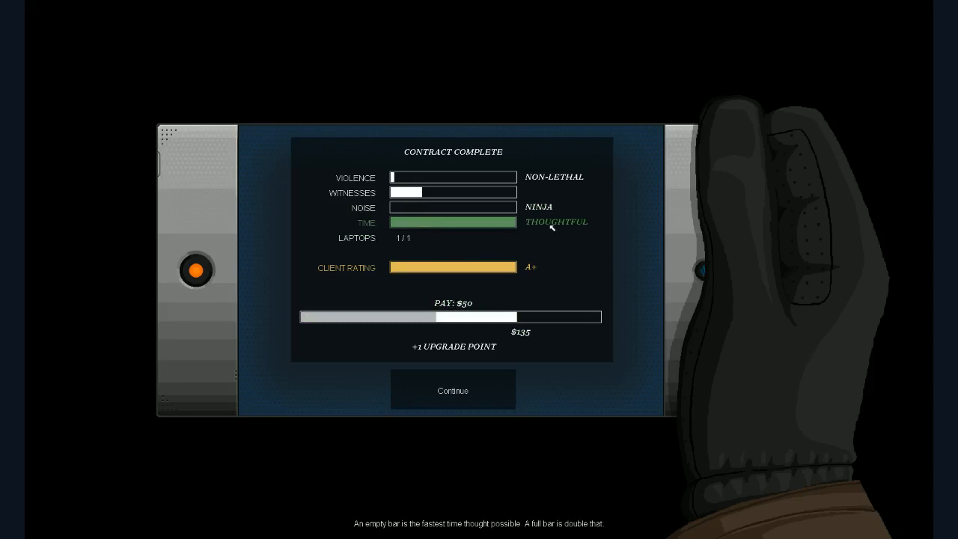
pyautogui.moveTo(542, 226)
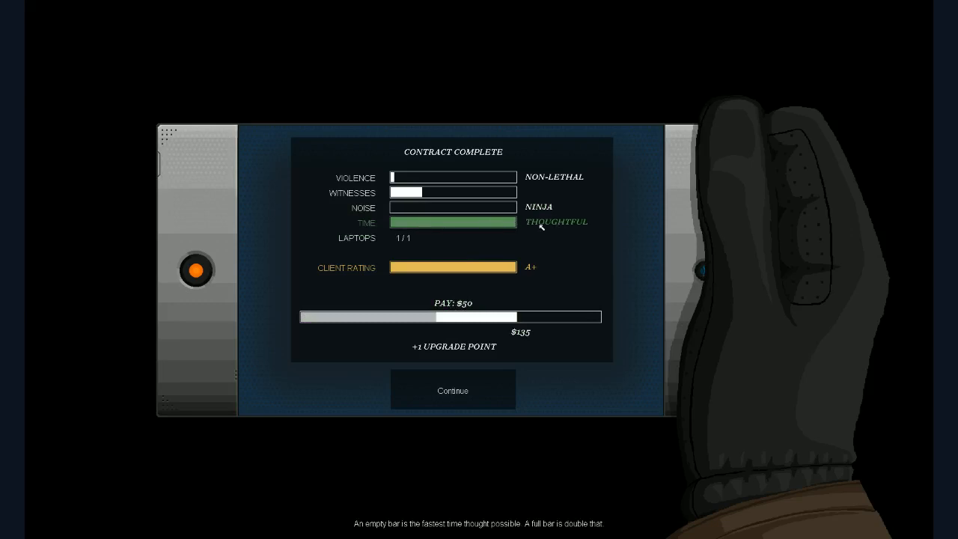
pyautogui.moveTo(533, 232)
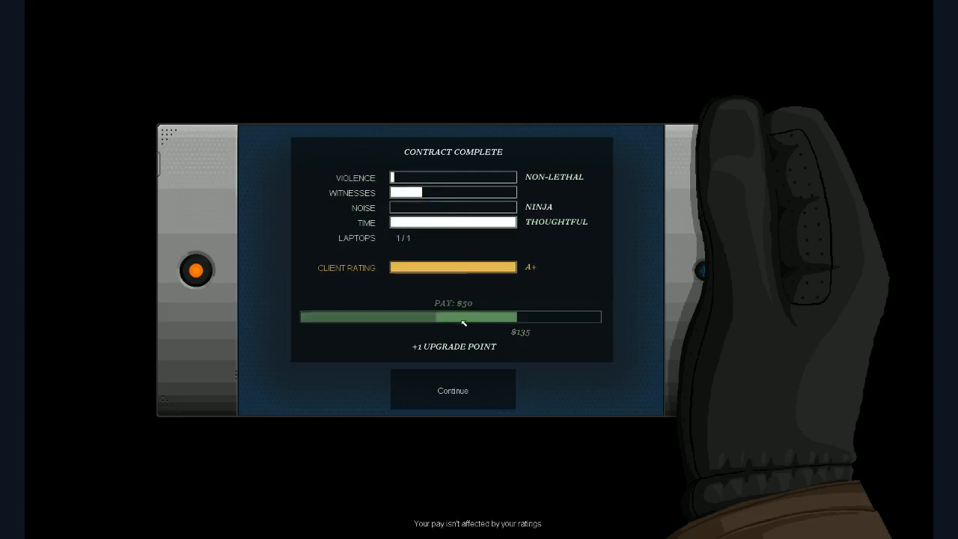
# Continue past the Contract Complete screen showing non-lethal, A+ rating and $135 pay.
pyautogui.click(452, 389)
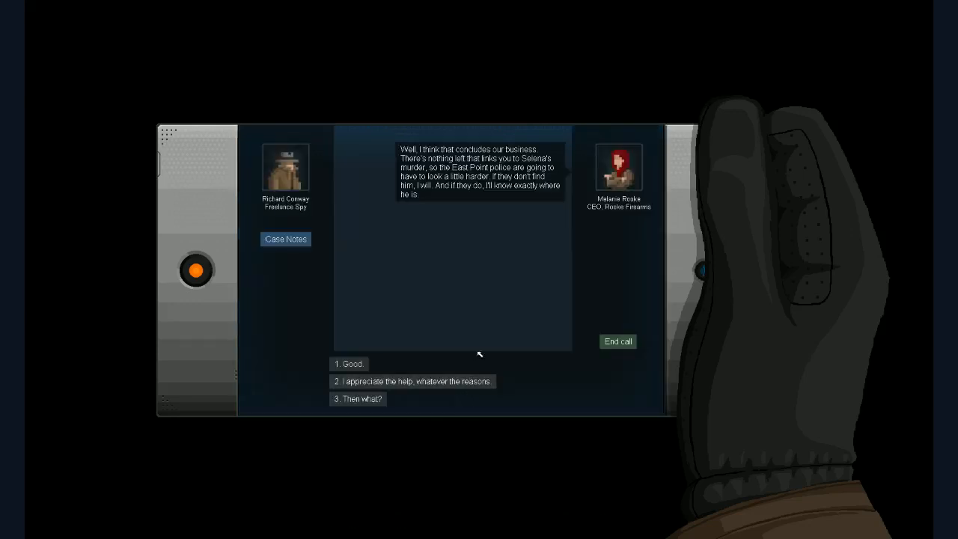
pyautogui.moveTo(592, 373)
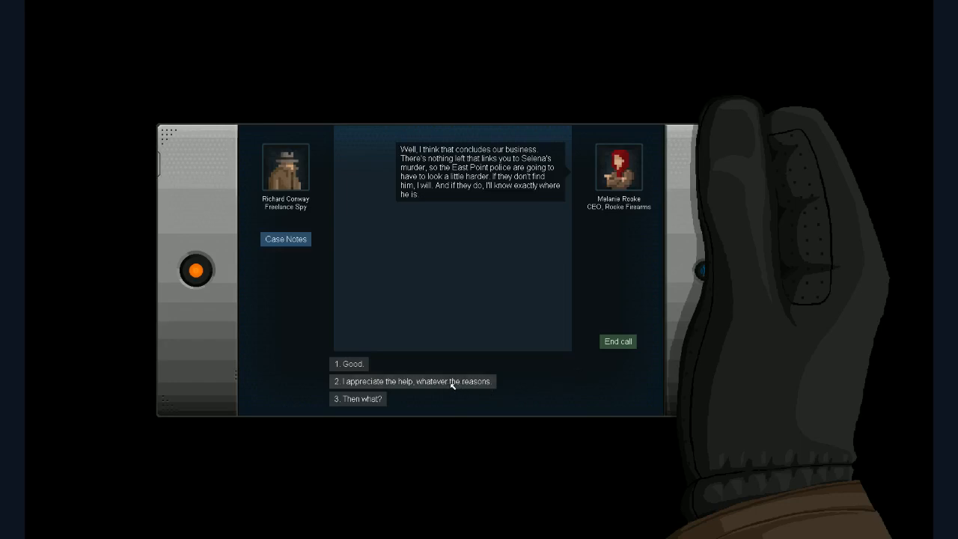
pyautogui.moveTo(395, 401)
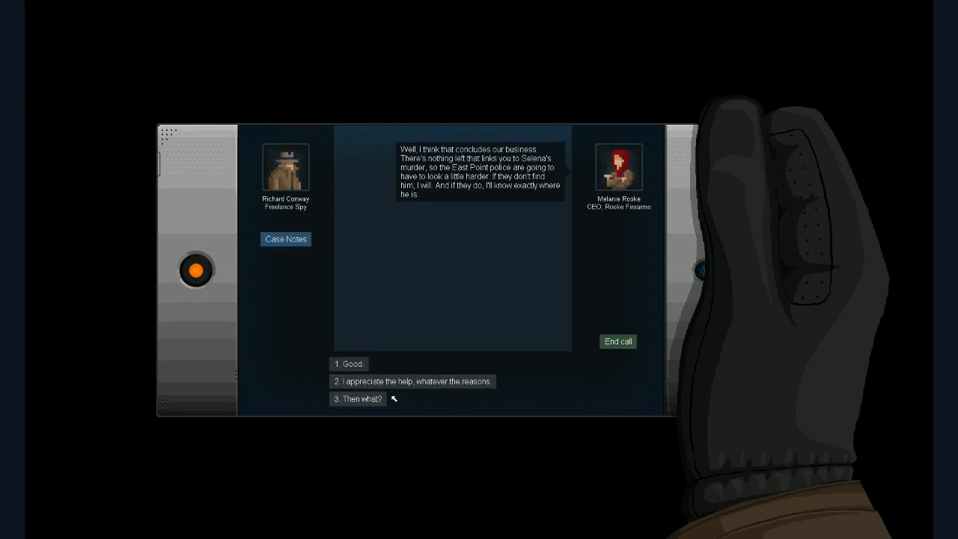
# Reply with option 3 'Then what?' and hear Rooke's answer until she disconnects.
pyautogui.click(356, 398)
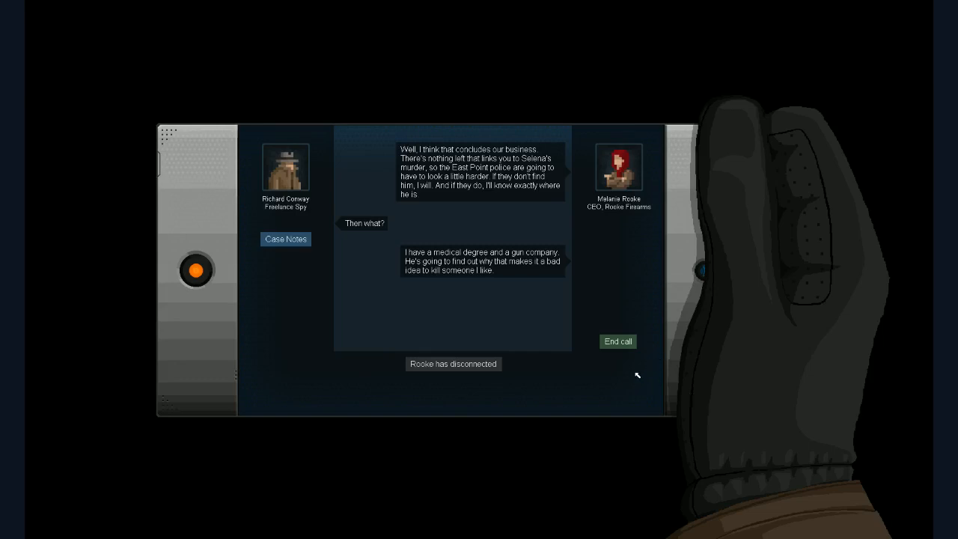
pyautogui.moveTo(638, 380)
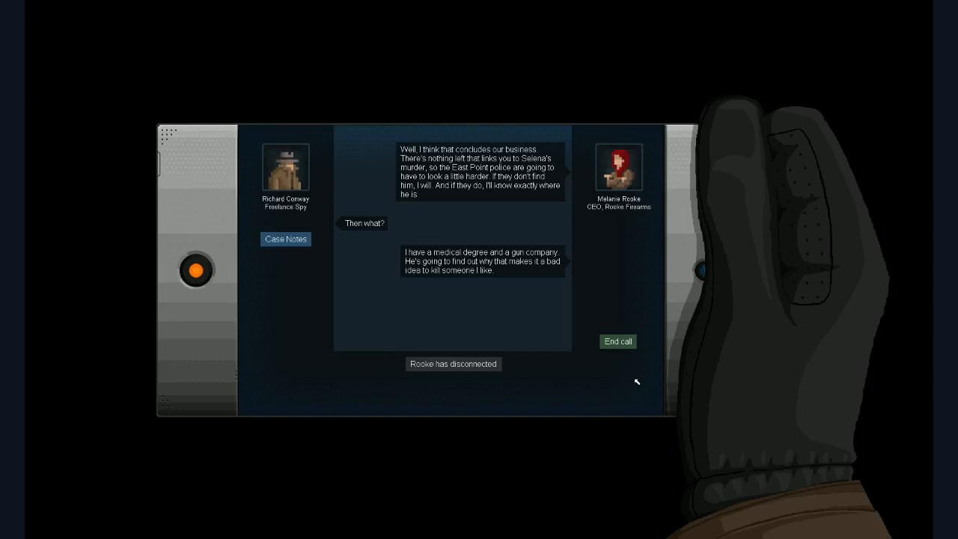
pyautogui.moveTo(612, 341)
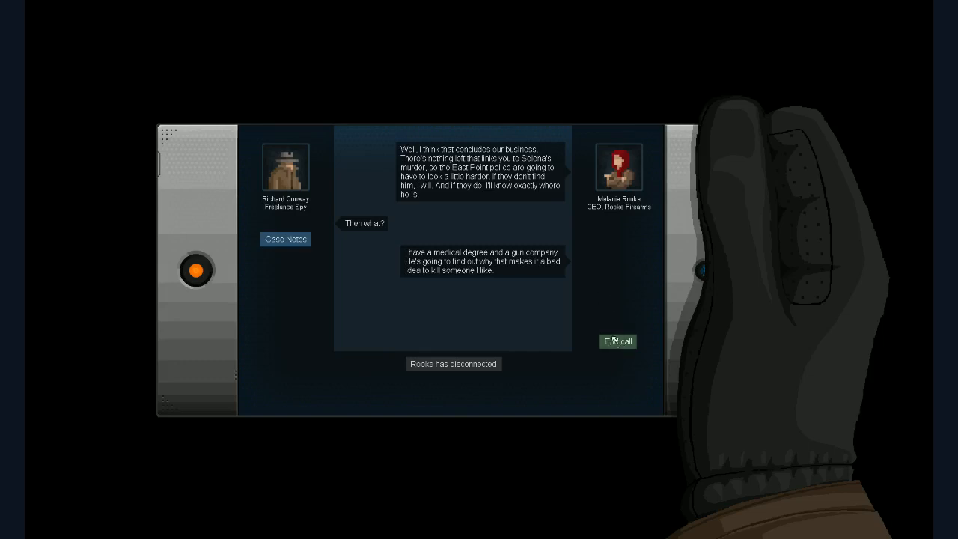